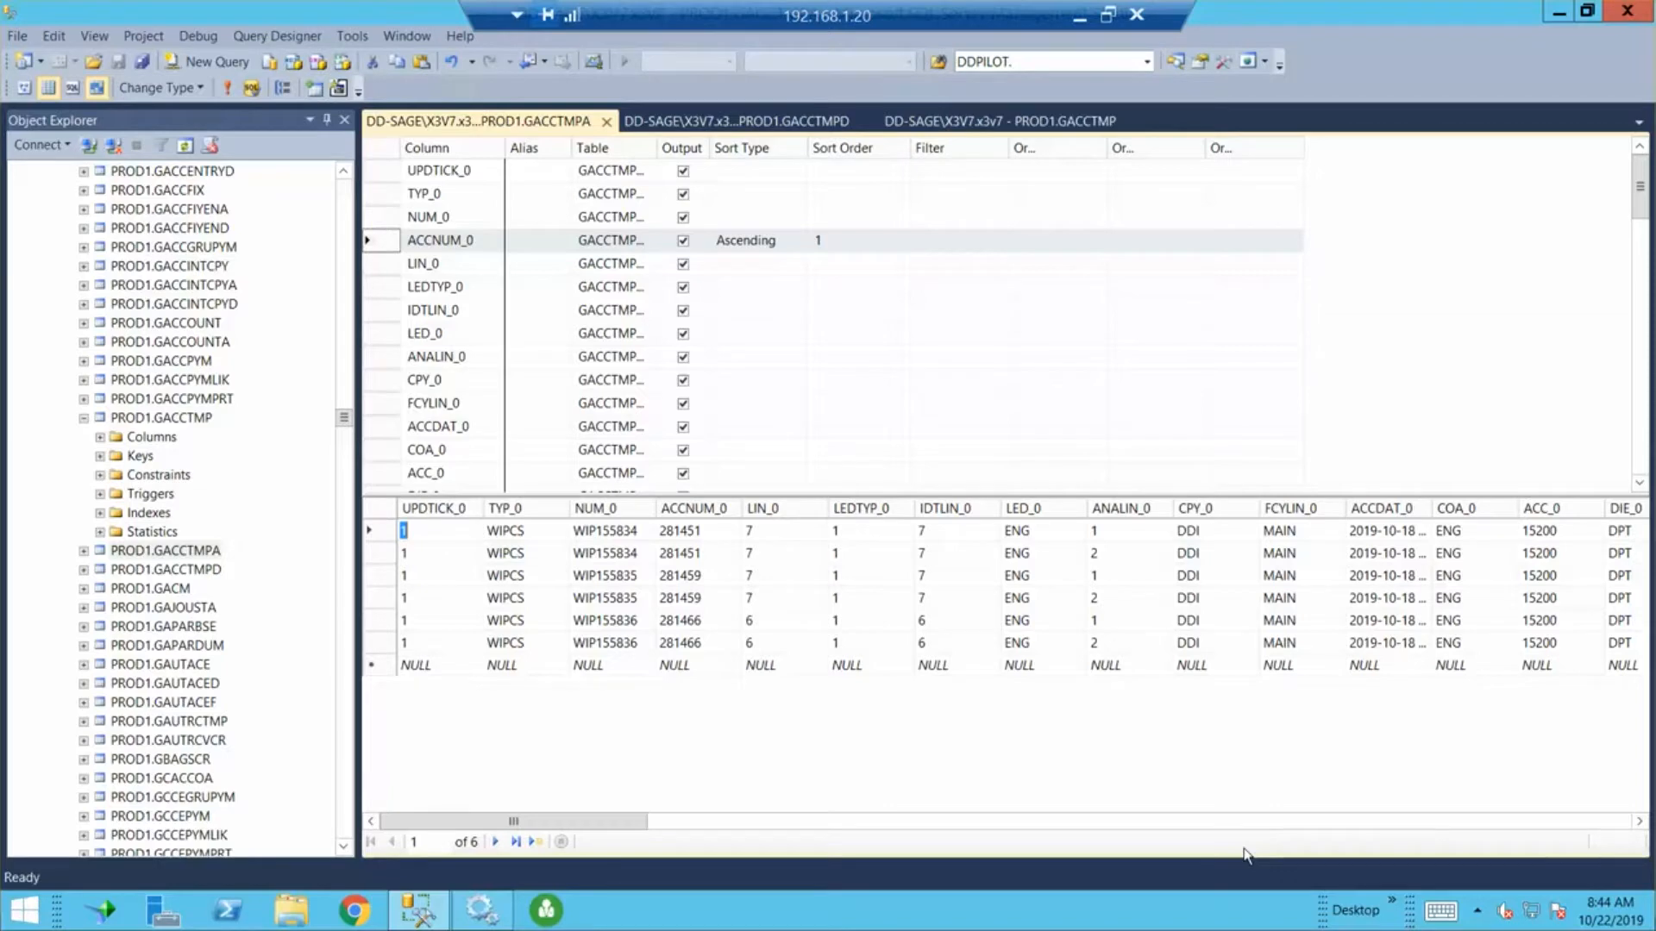
pyautogui.moveTo(652, 595)
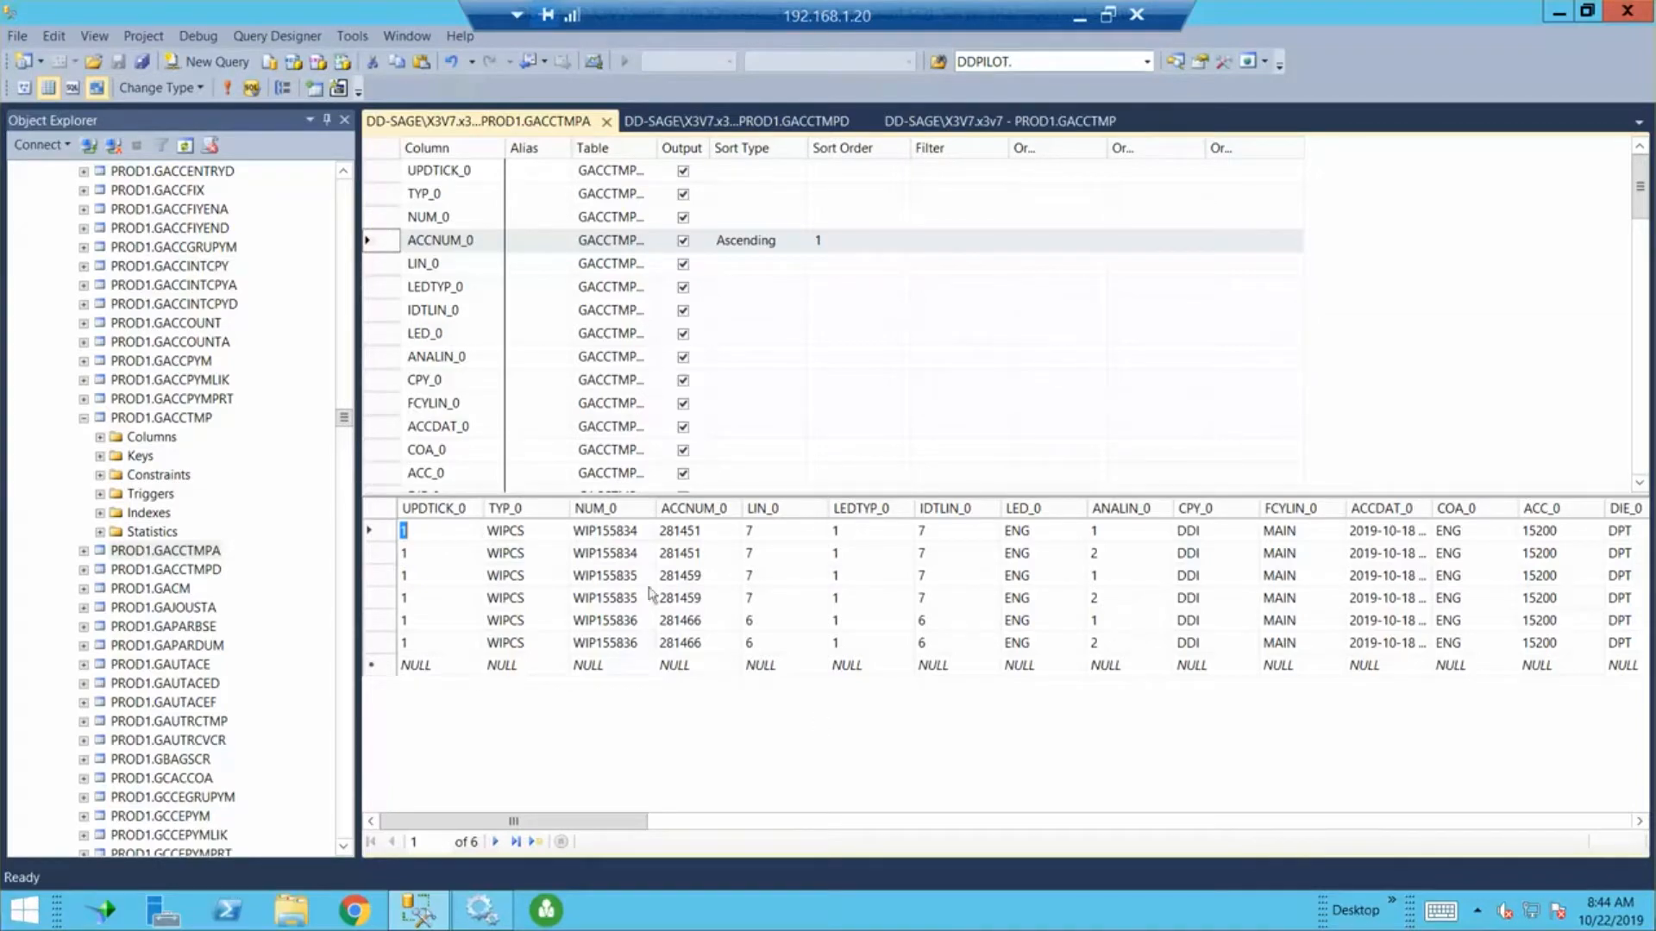
pyautogui.moveTo(717, 609)
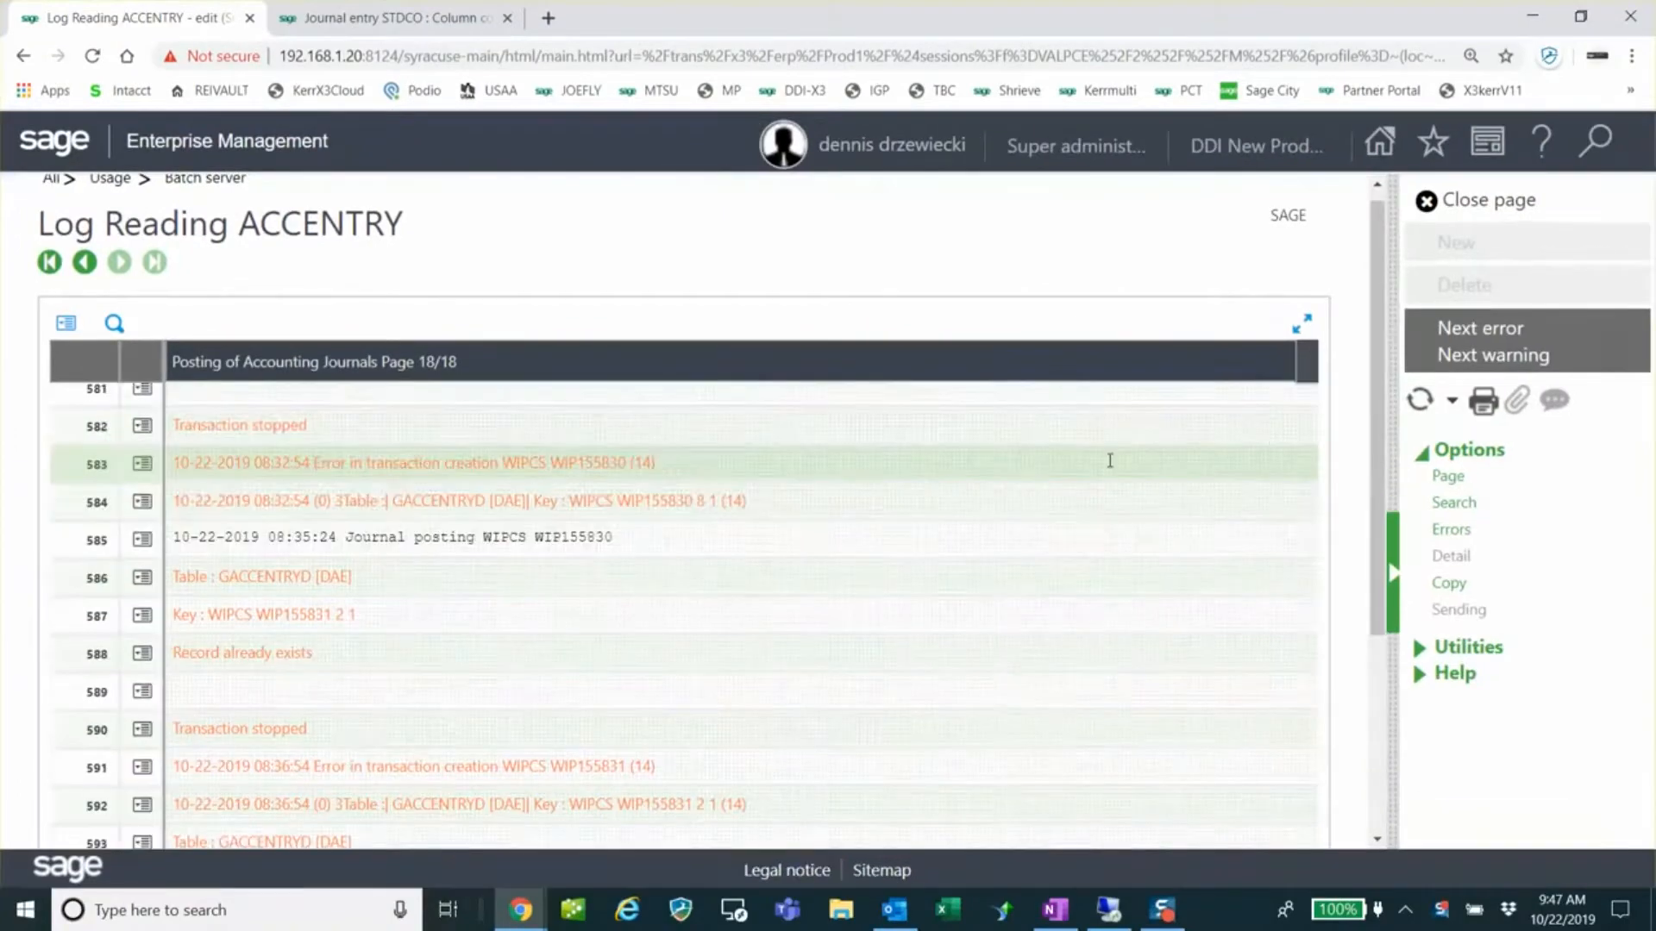
# Show the 23 PROD1.GACCTMPD detail rows, then return to the GACCTMP header results
pyautogui.scroll(-3)
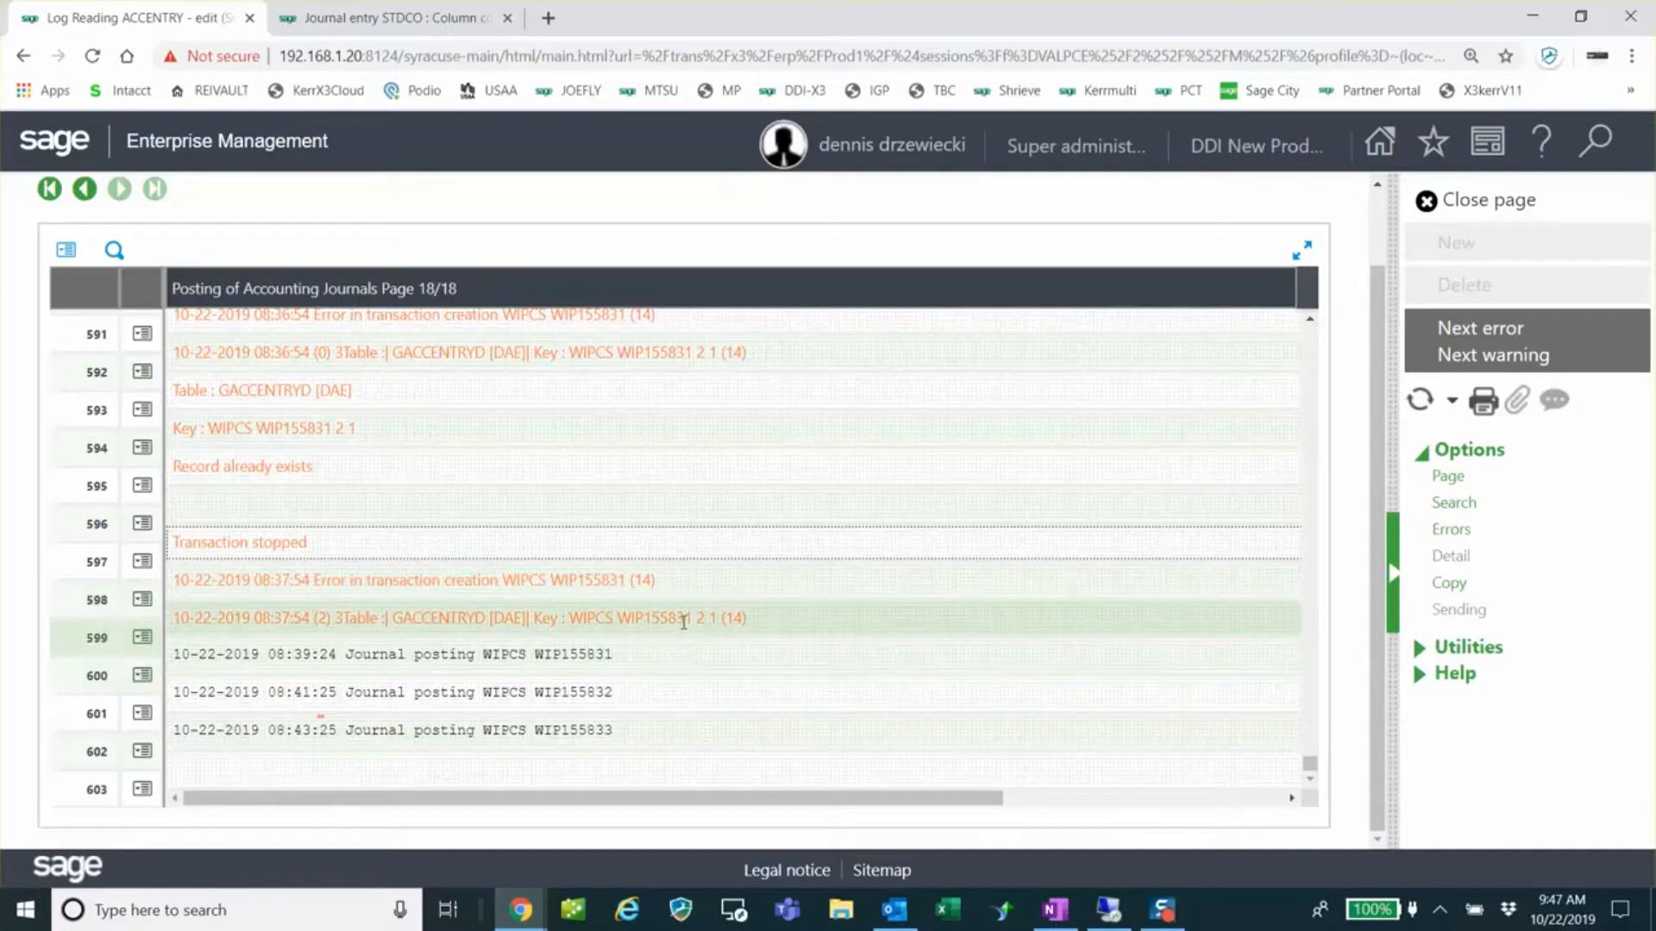
pyautogui.moveTo(581, 633)
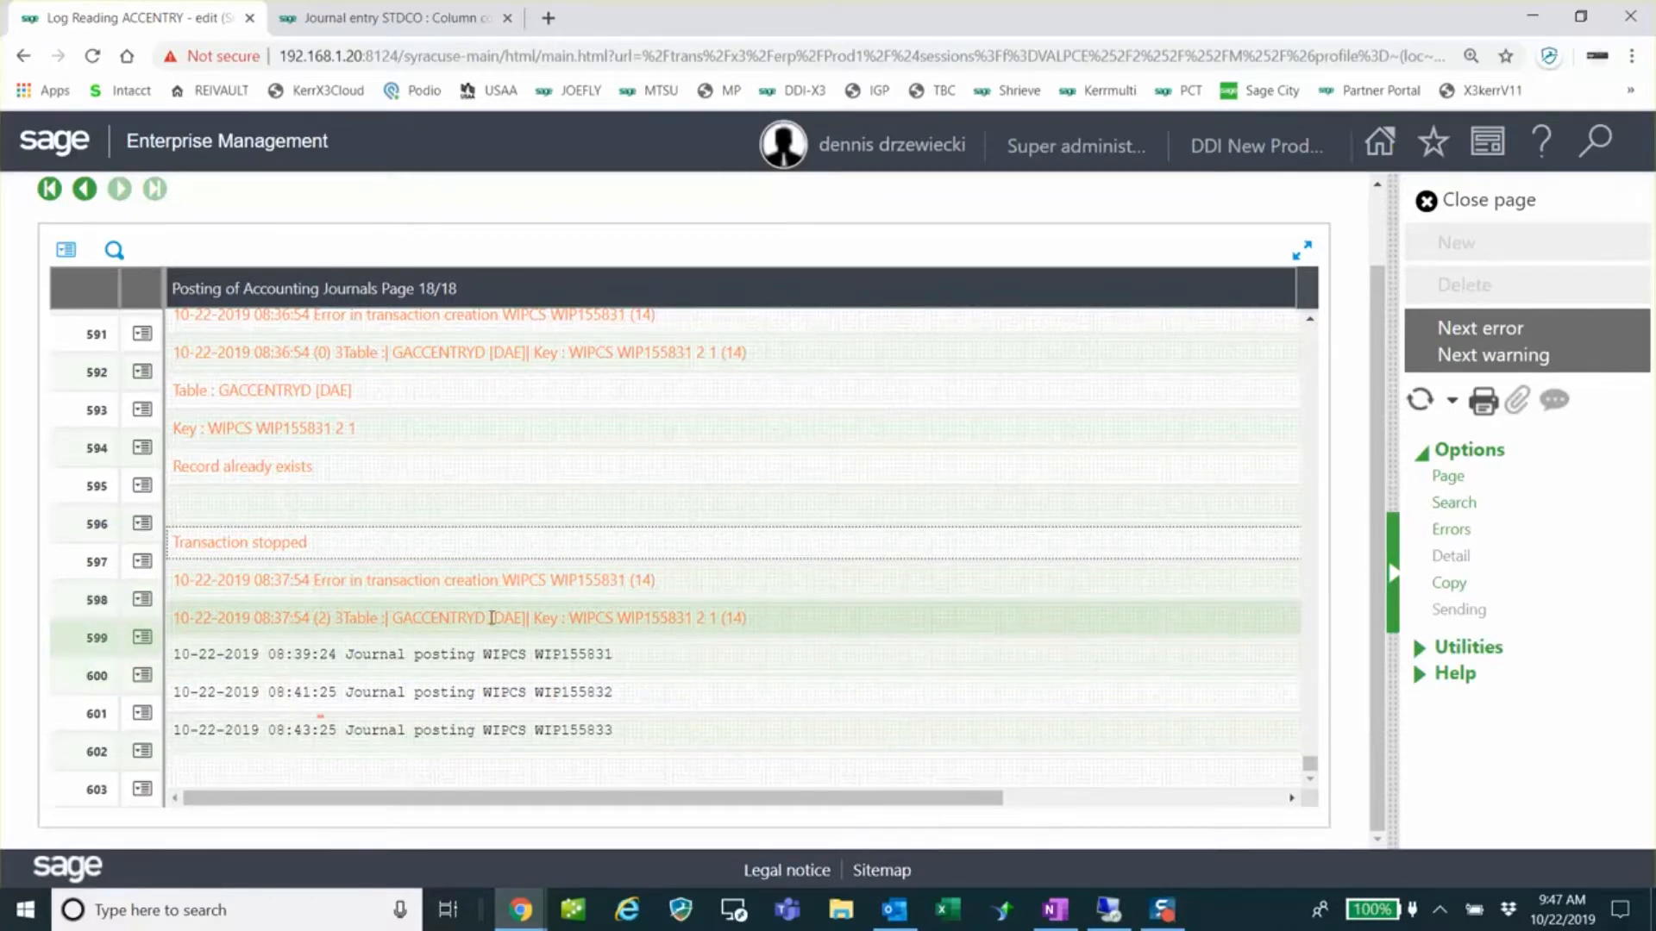
pyautogui.moveTo(523, 628)
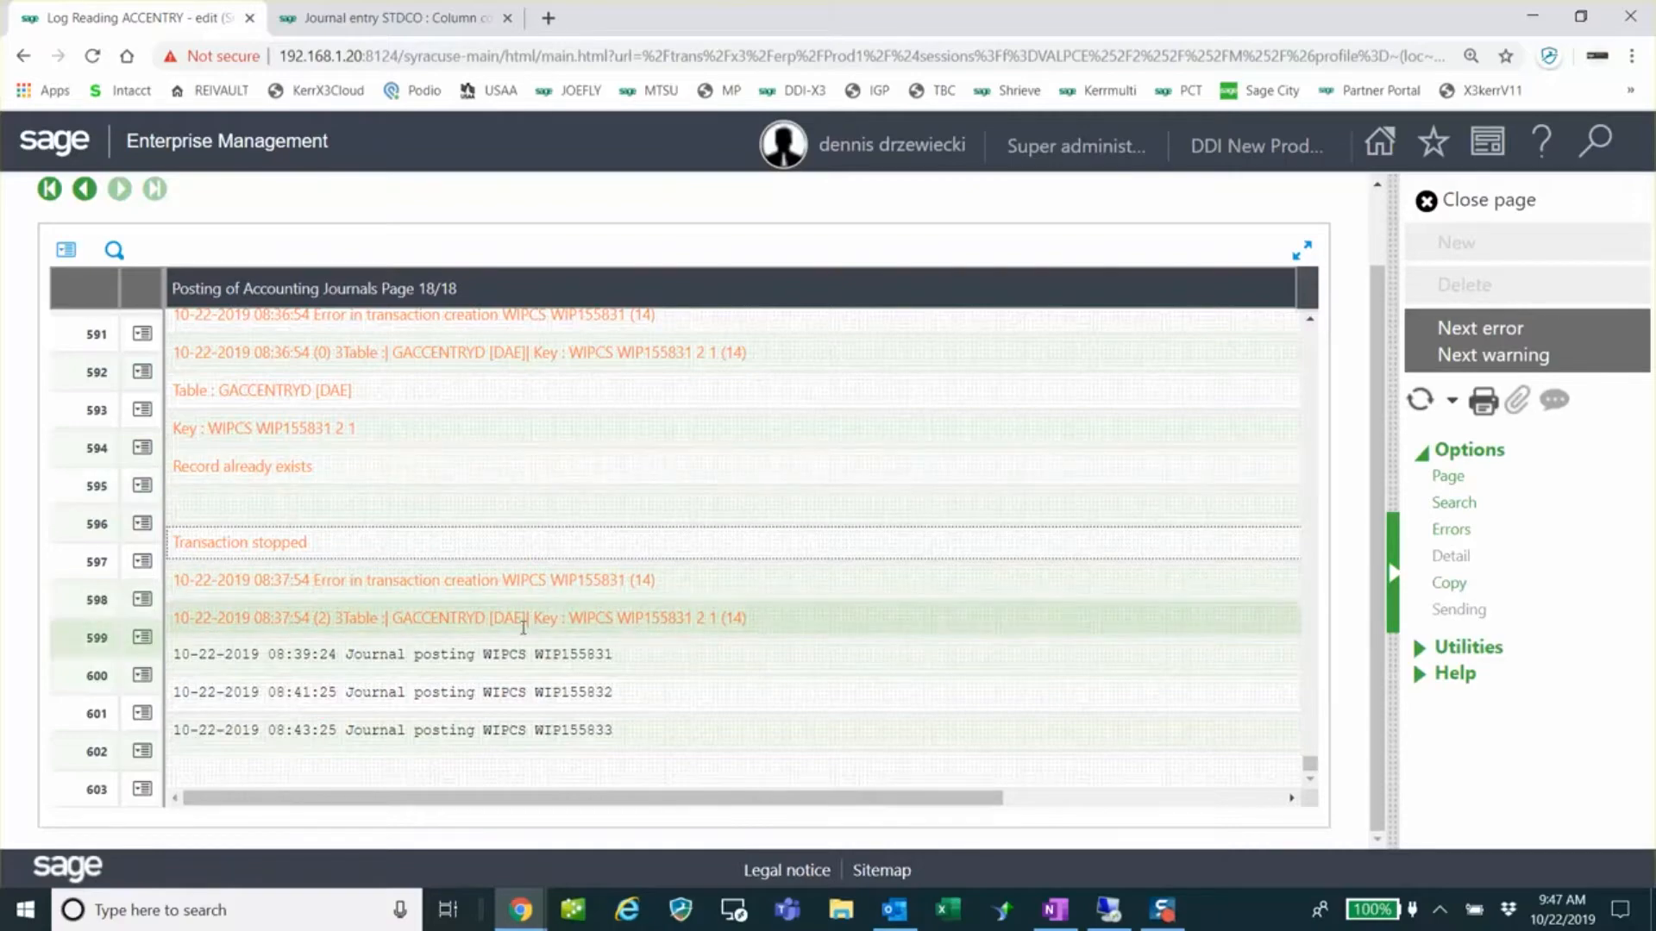
pyautogui.click(417, 909)
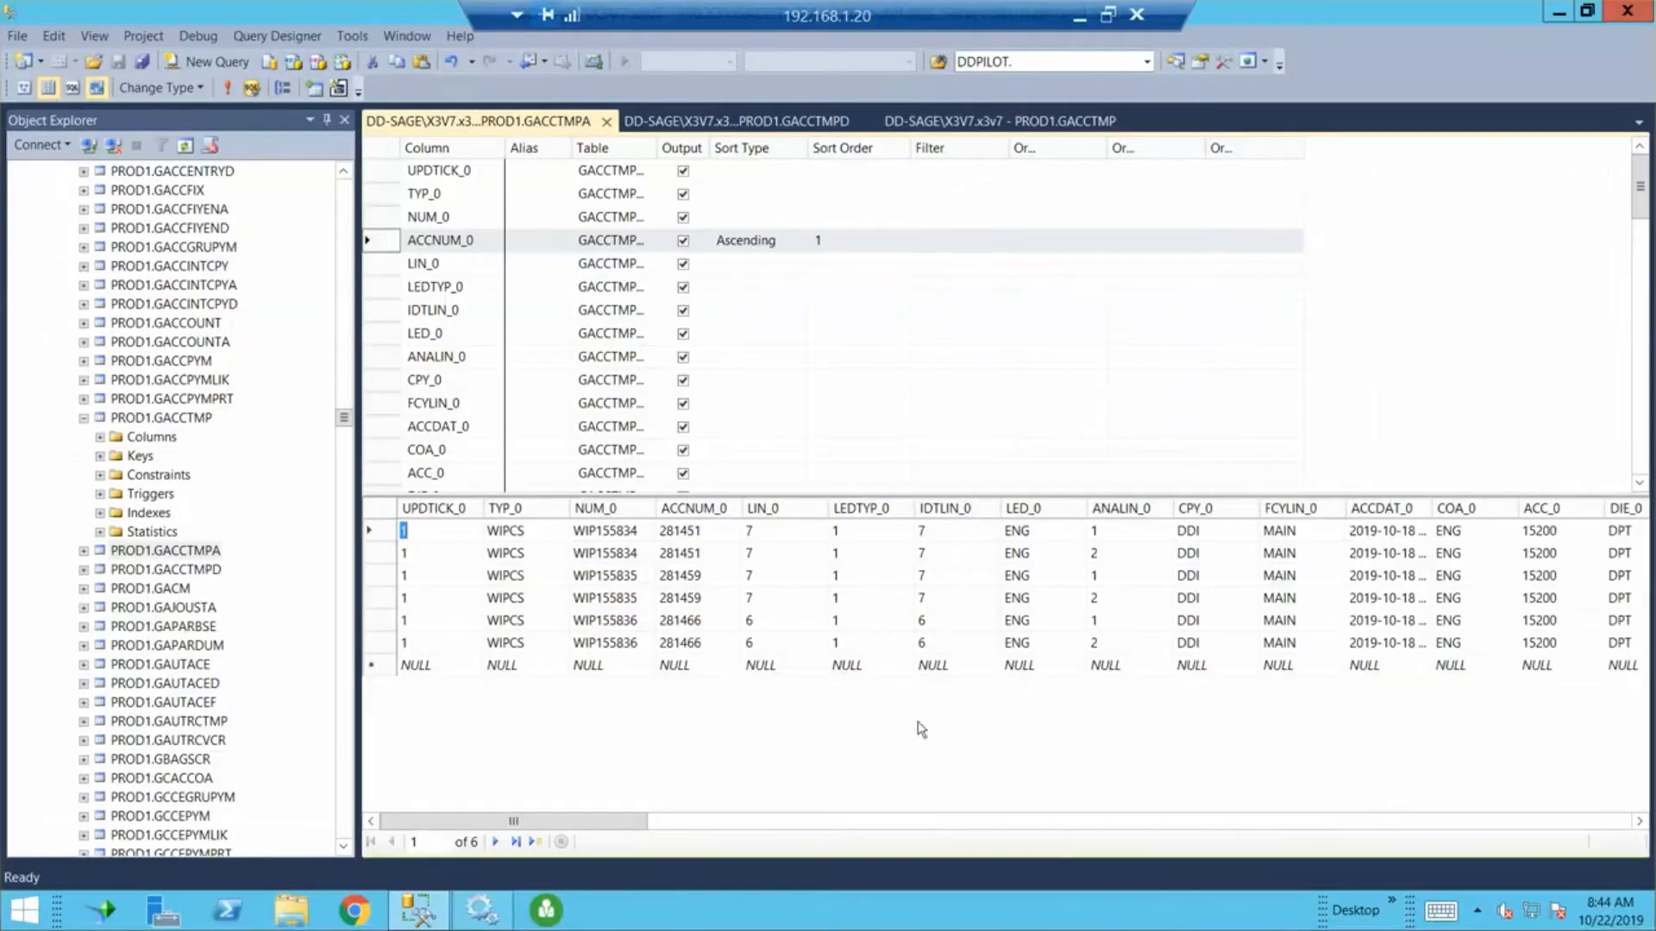
pyautogui.moveTo(681, 619)
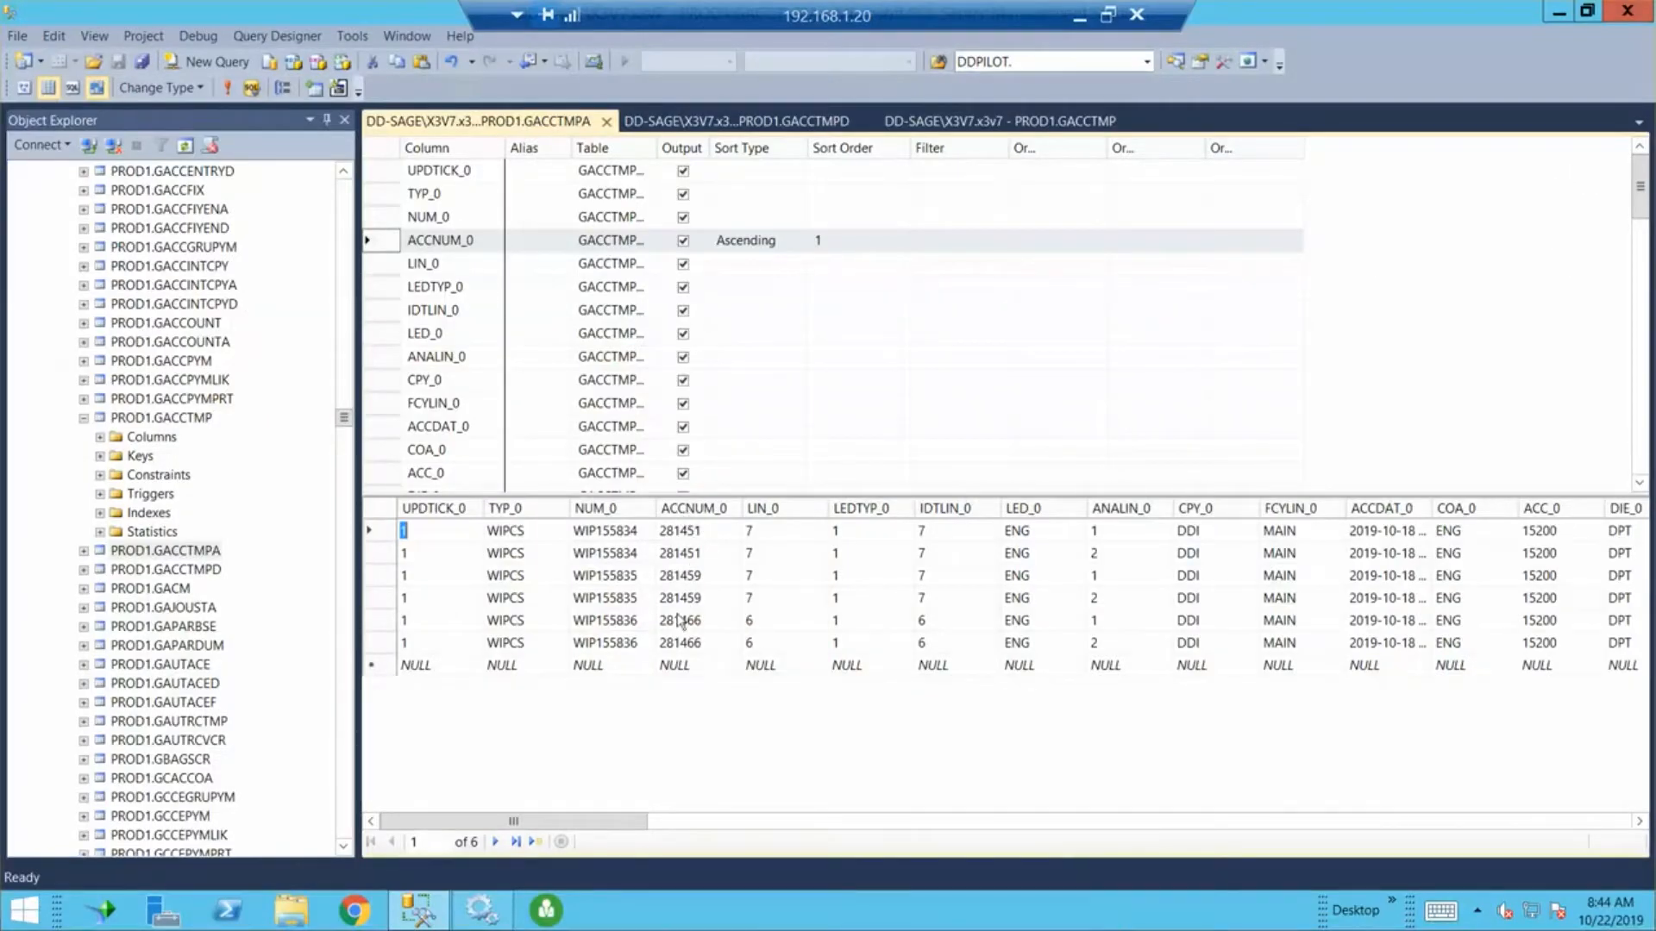
pyautogui.click(740, 121)
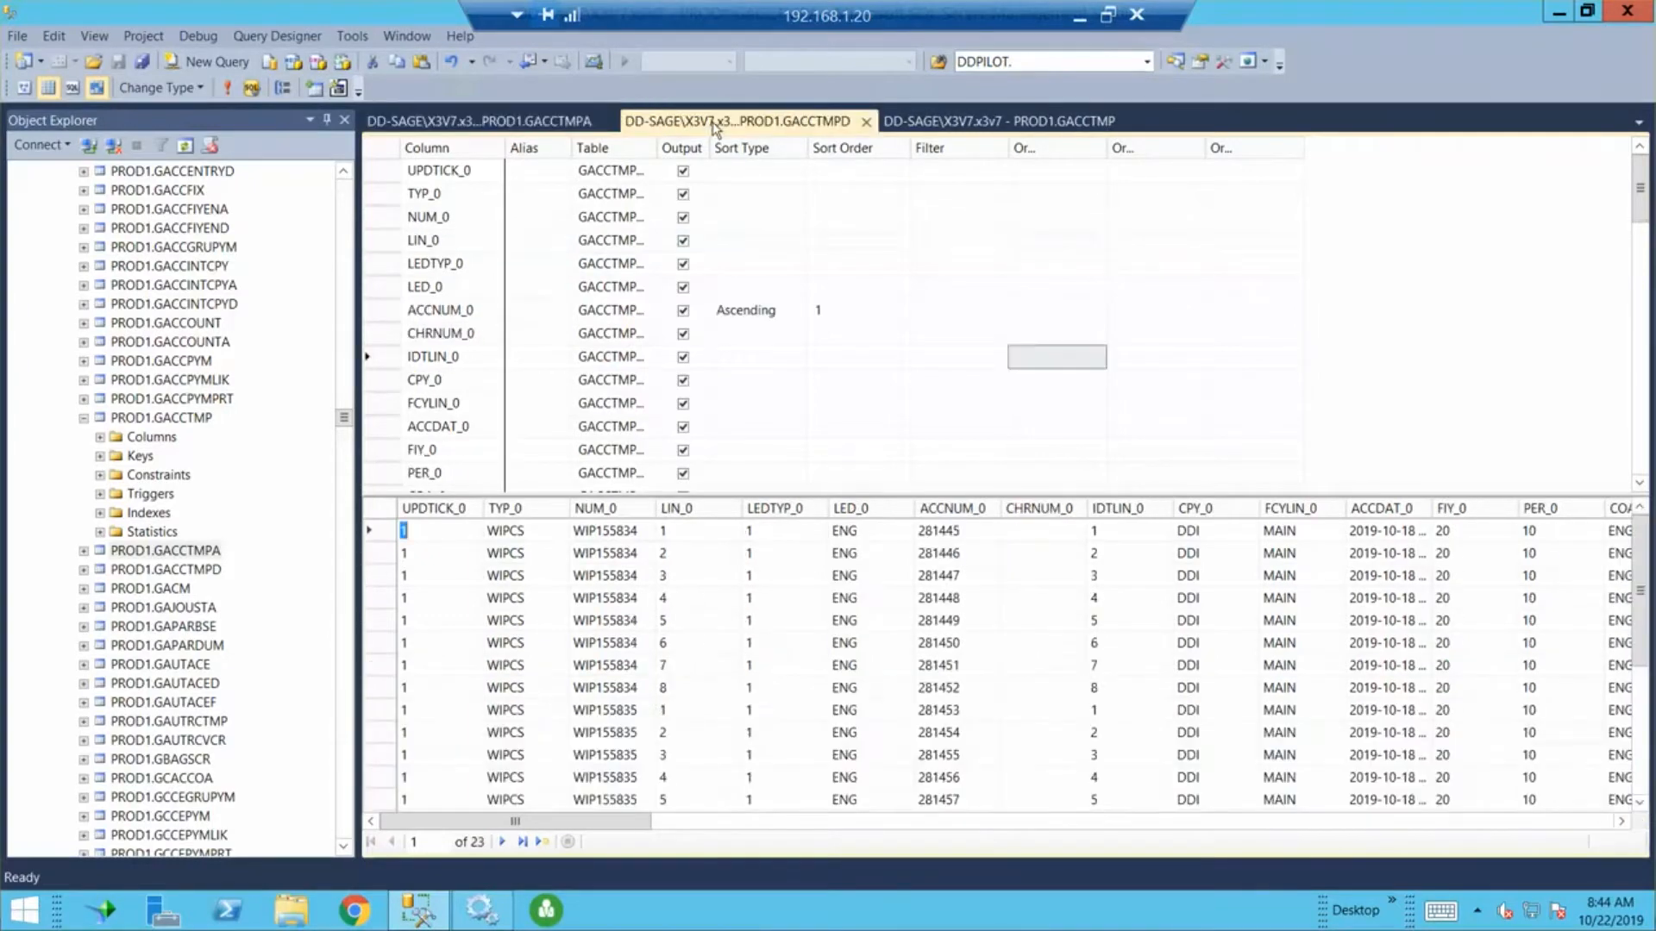
pyautogui.moveTo(736, 468)
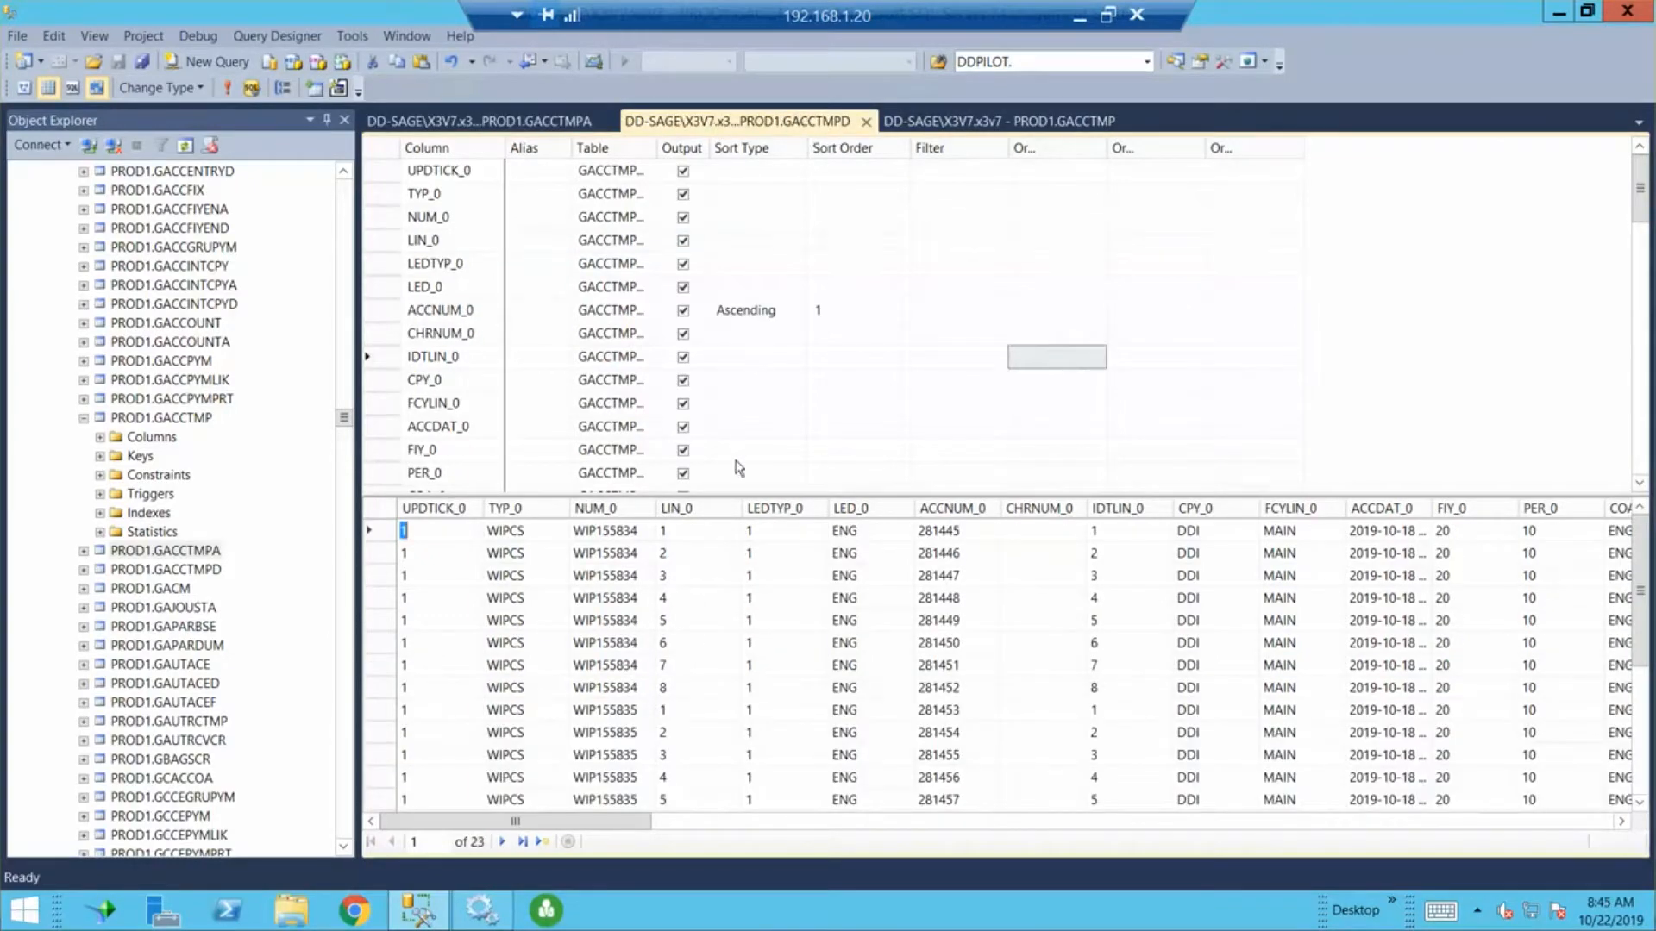
pyautogui.click(166, 569)
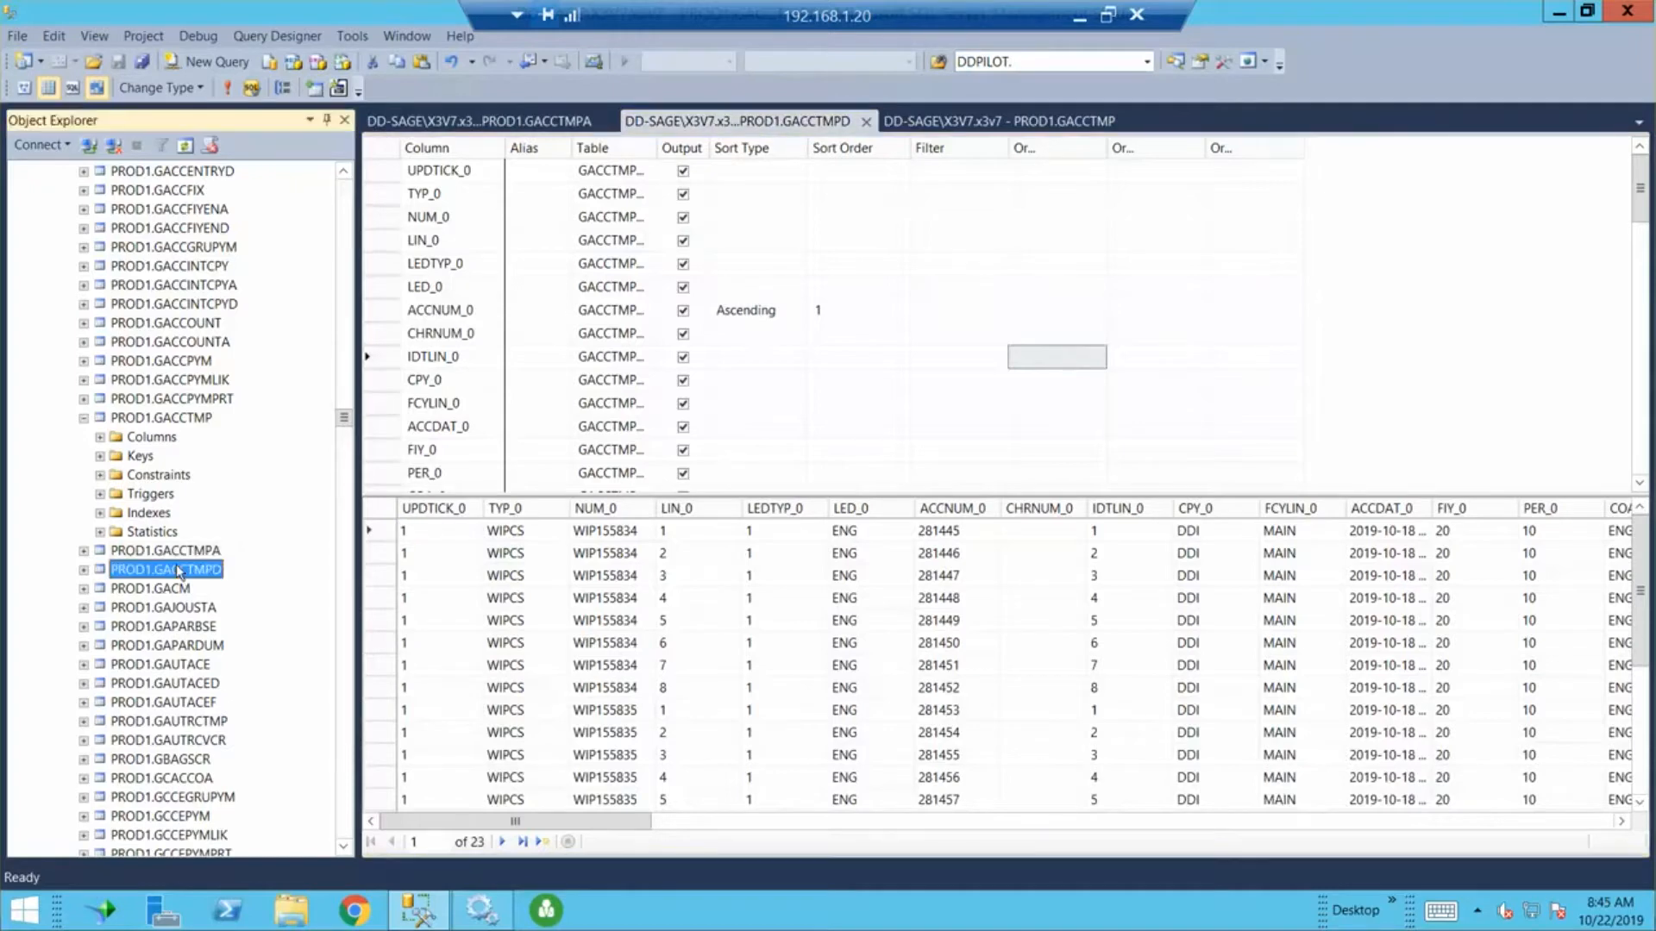
pyautogui.rightClick(164, 571)
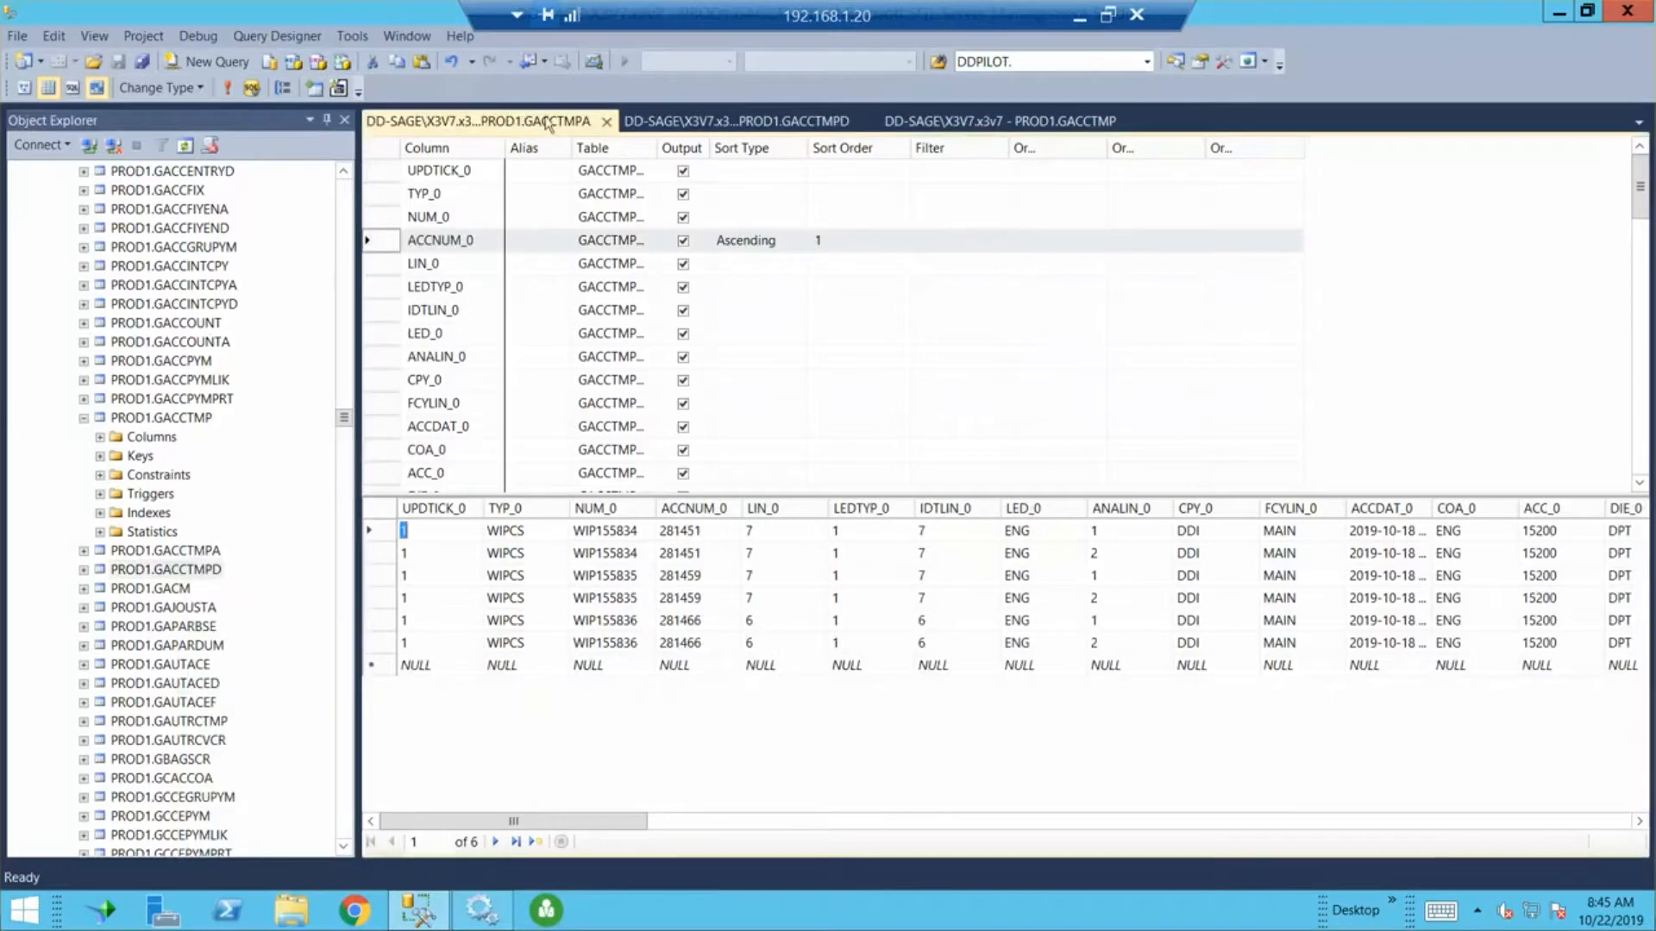
pyautogui.click(740, 121)
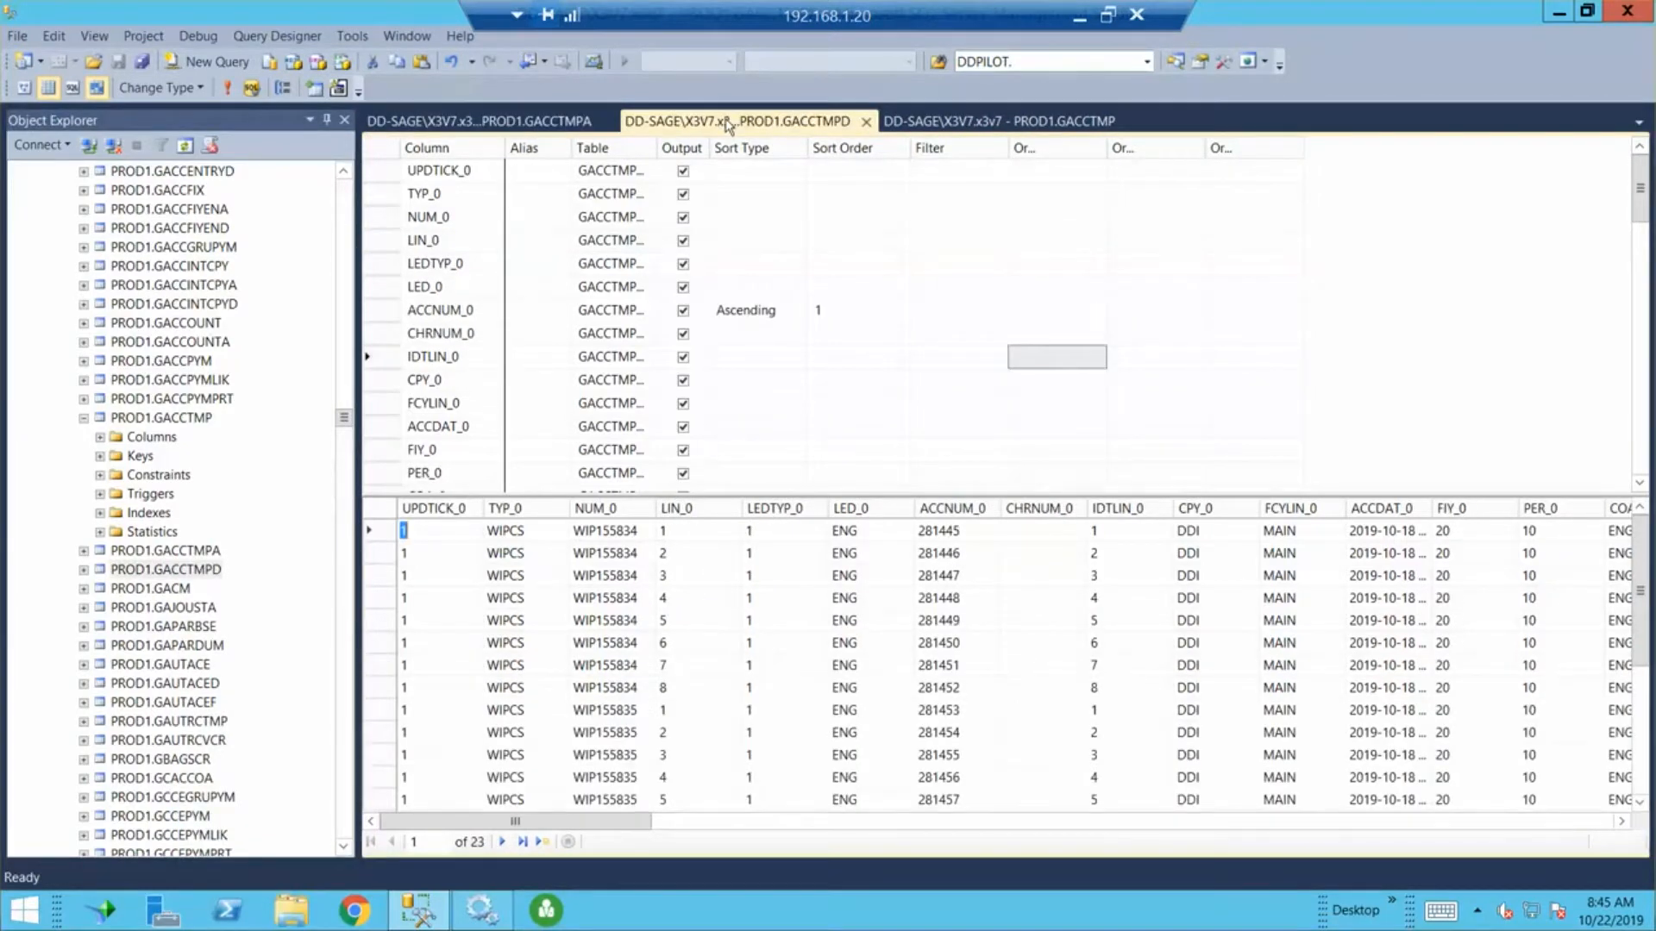
pyautogui.click(996, 121)
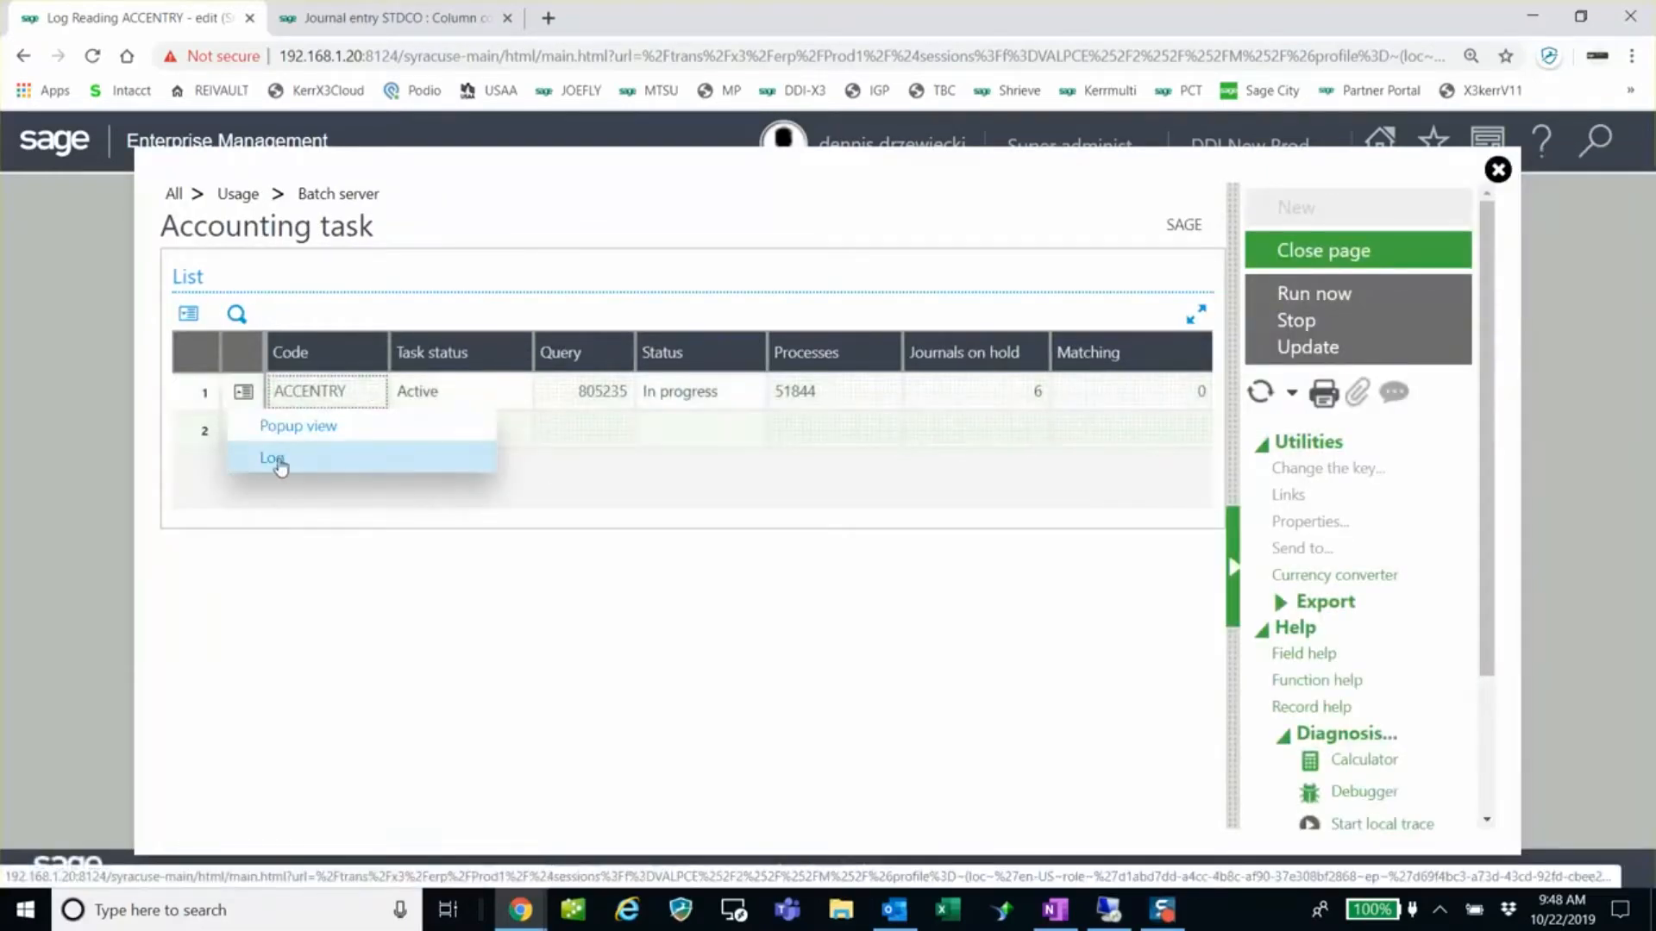
# Show the ACCENTRY task log at page 18/18 with the WIP155831 'Record already exists' errors
pyautogui.click(272, 457)
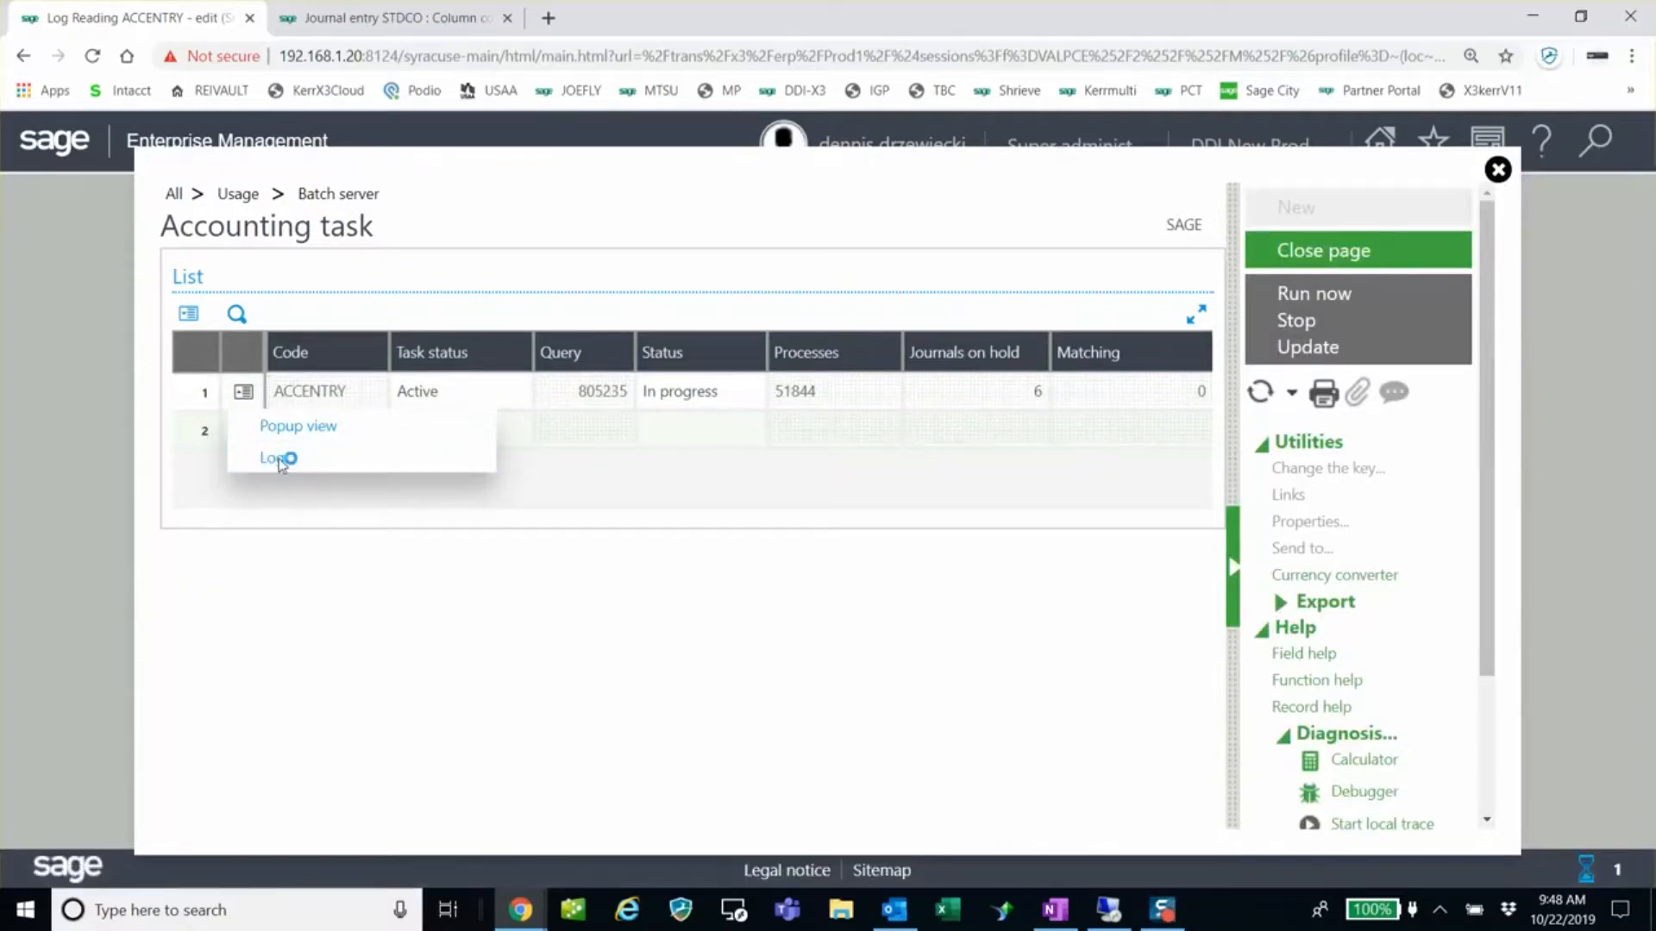
pyautogui.click(274, 457)
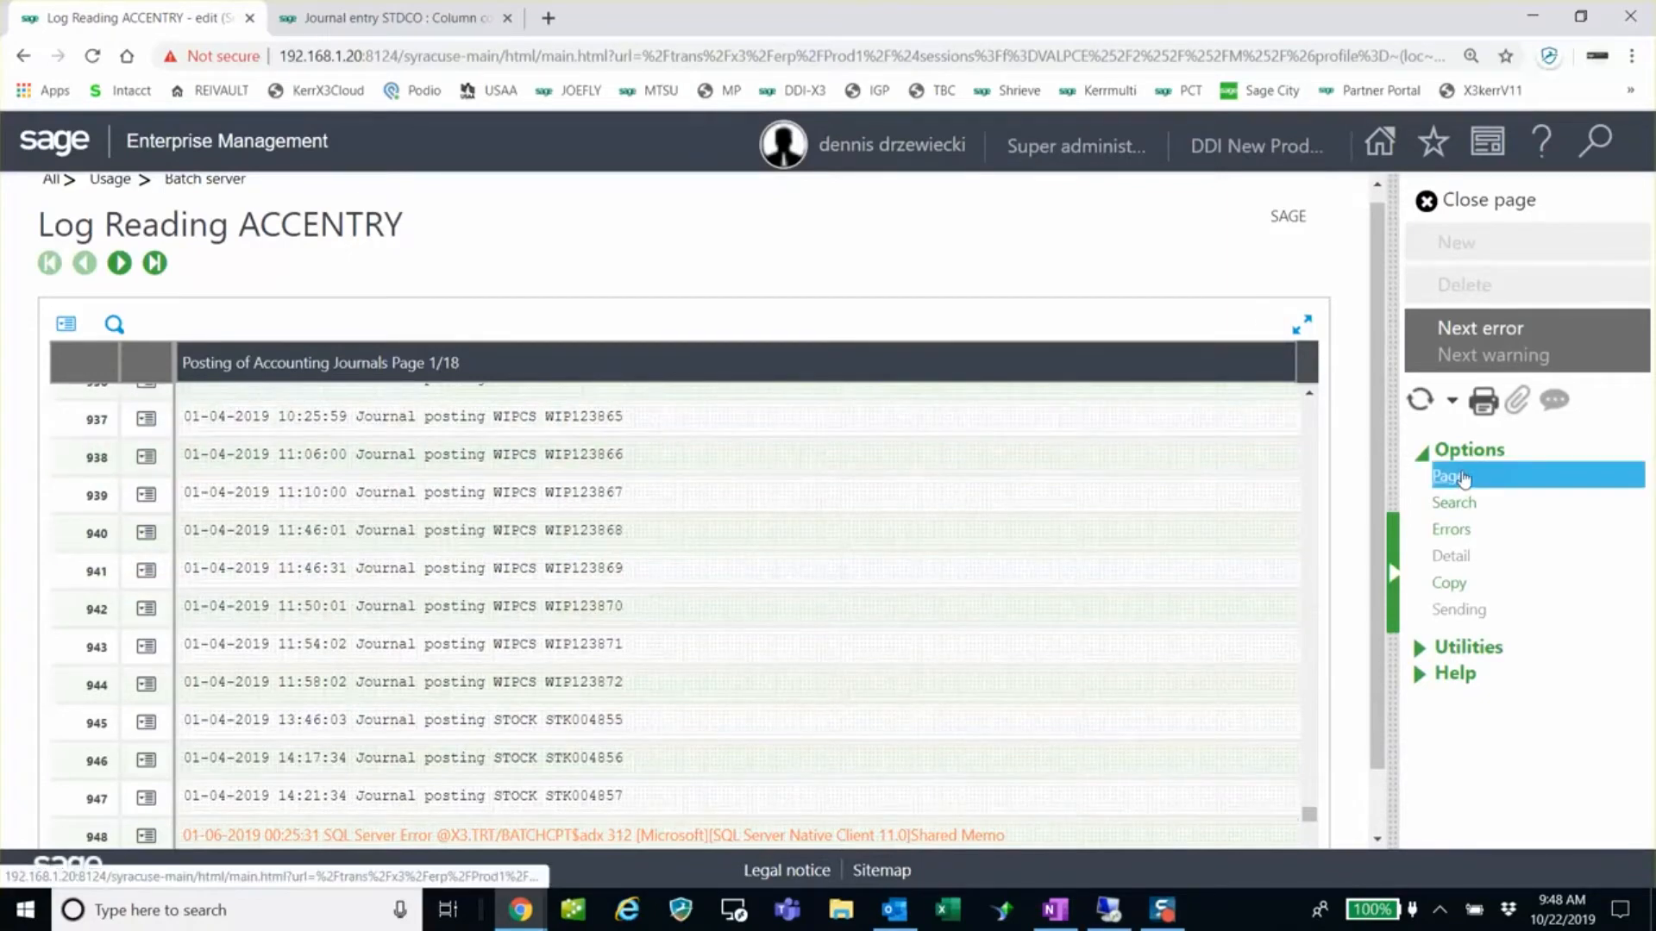
pyautogui.click(1449, 476)
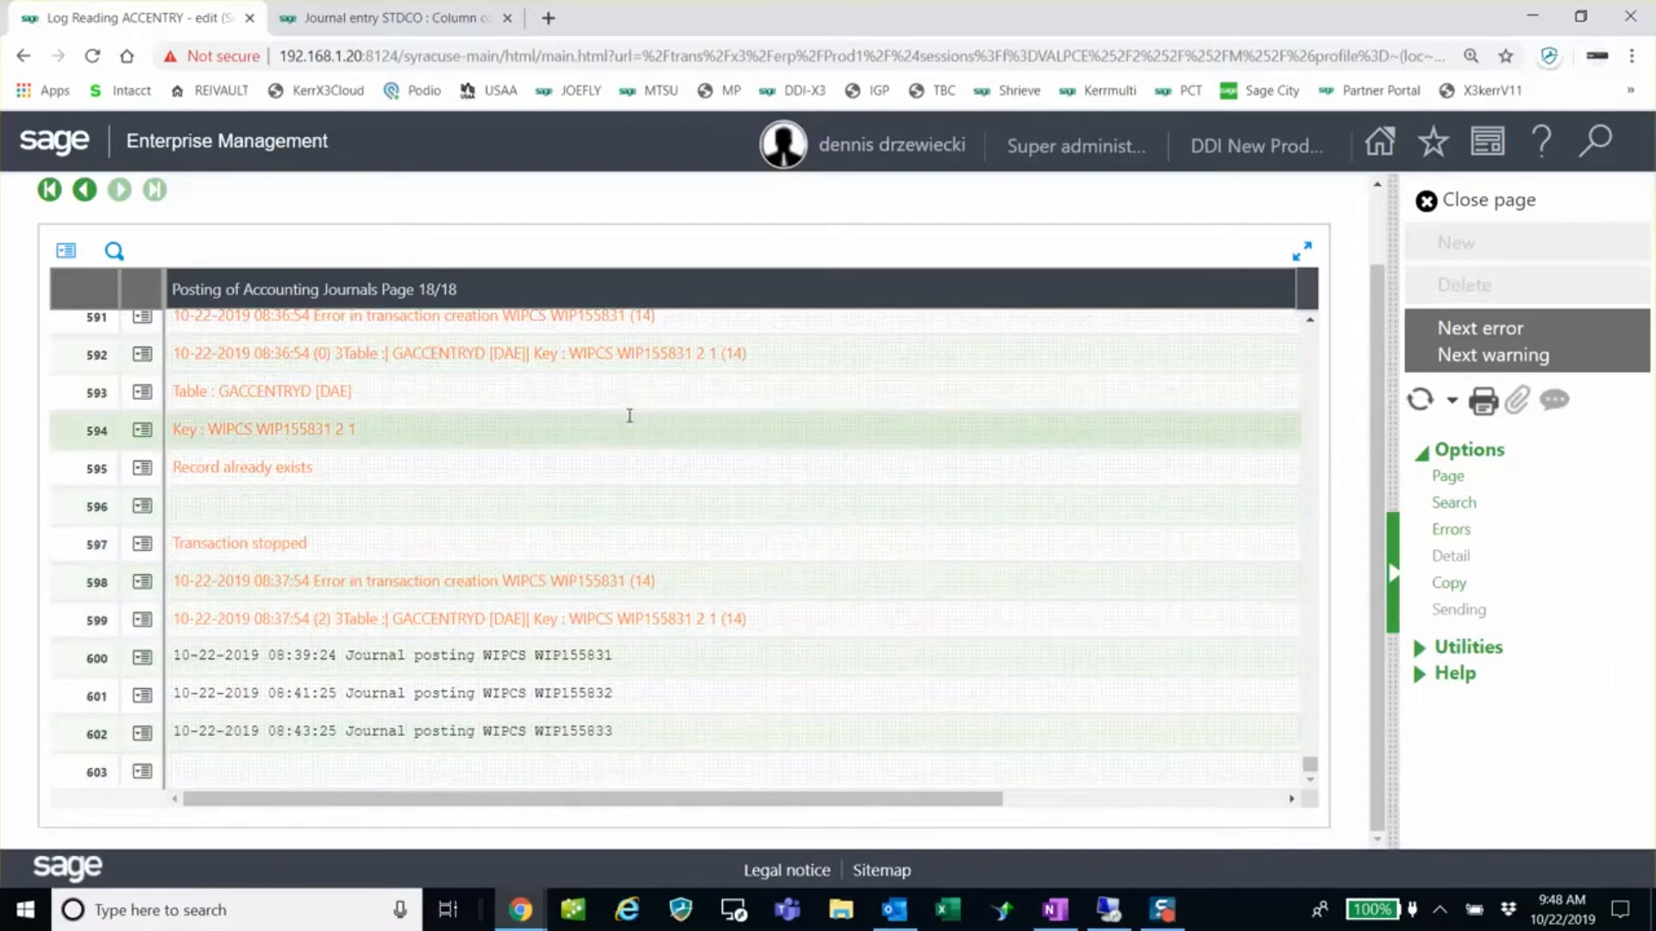
pyautogui.scroll(3)
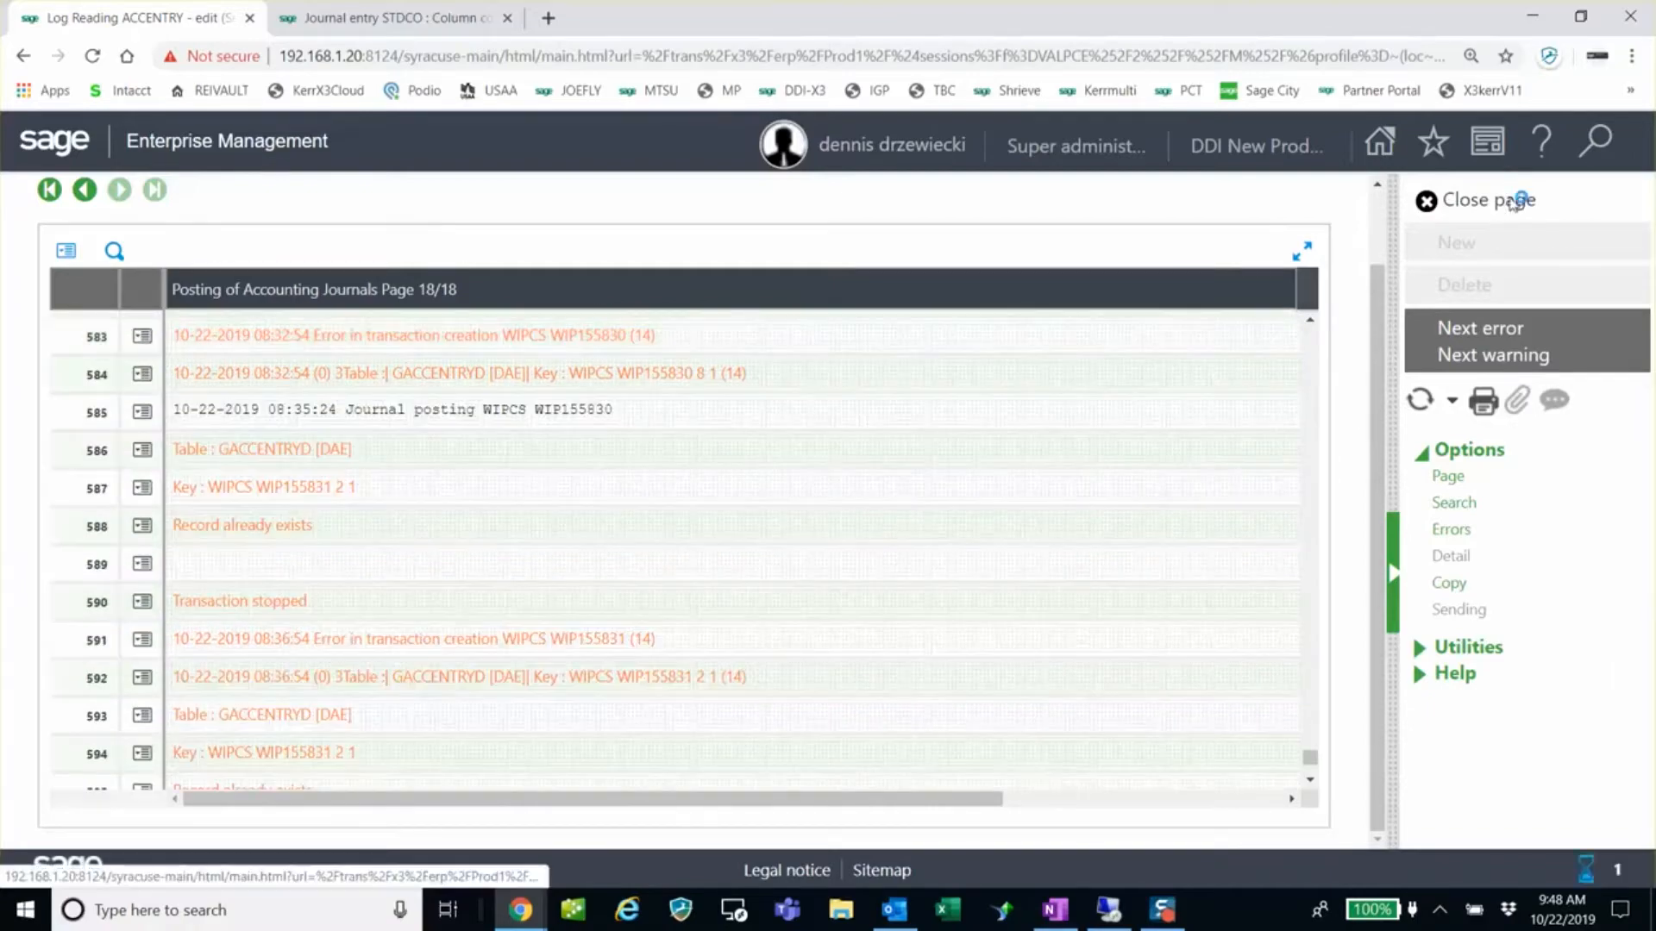
# Inspect FLG_0 on the WIP155834 GACCTMP header, then show the GACCTMPD lines ordered by ACCNUM_0
pyautogui.click(391, 17)
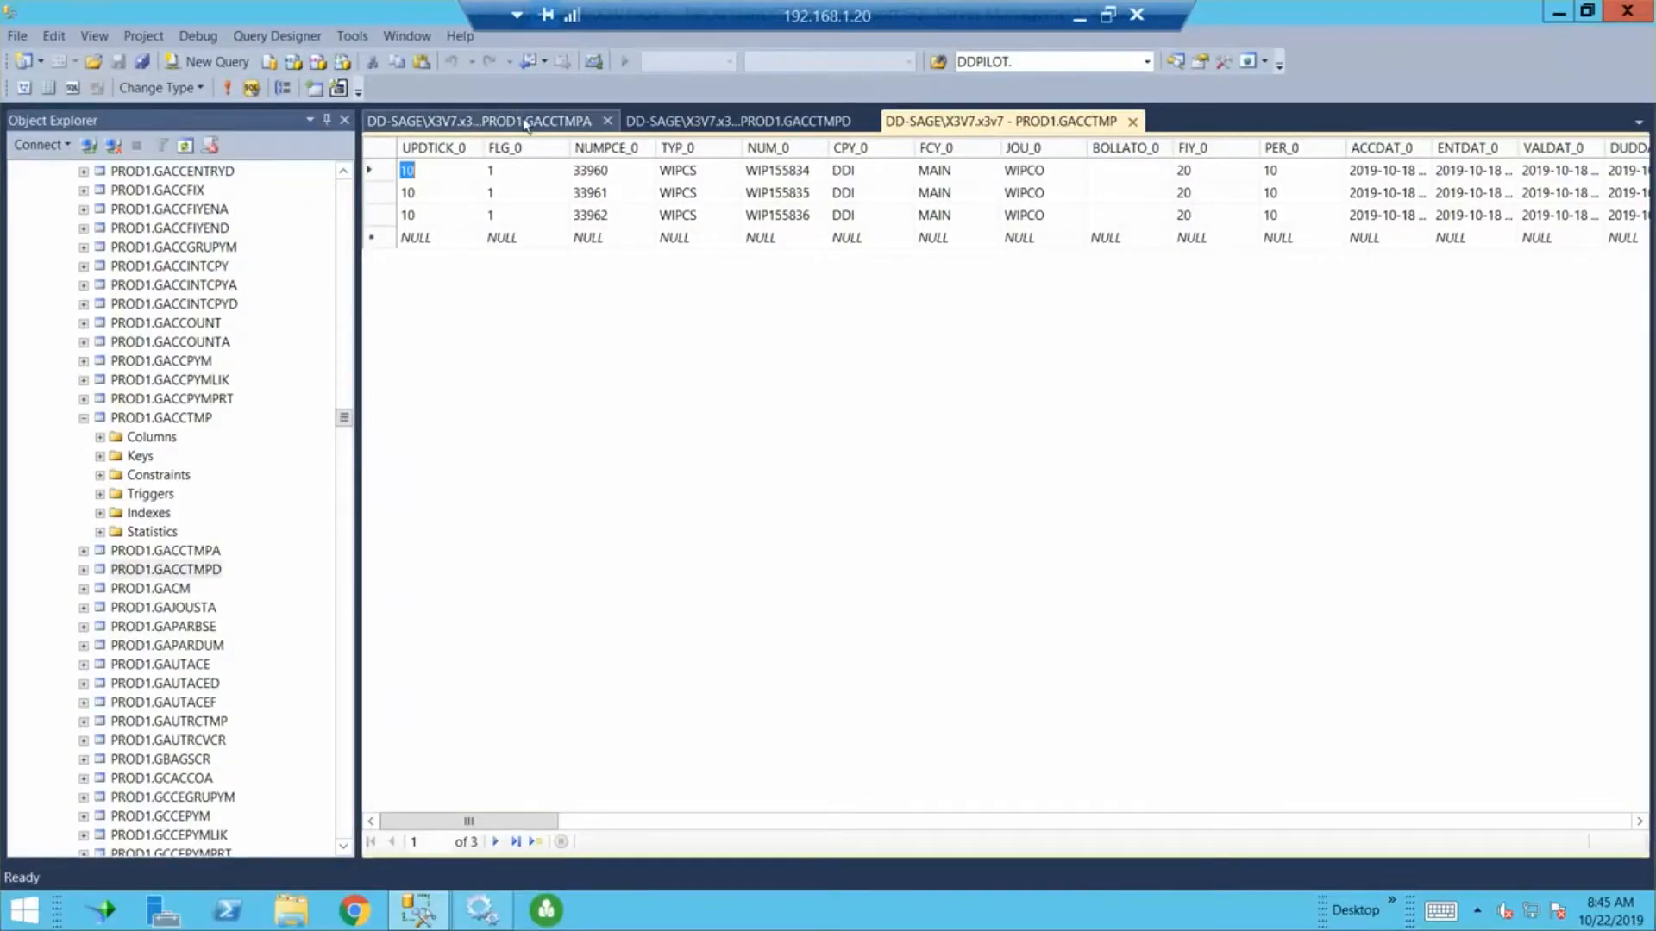
pyautogui.moveTo(528, 121)
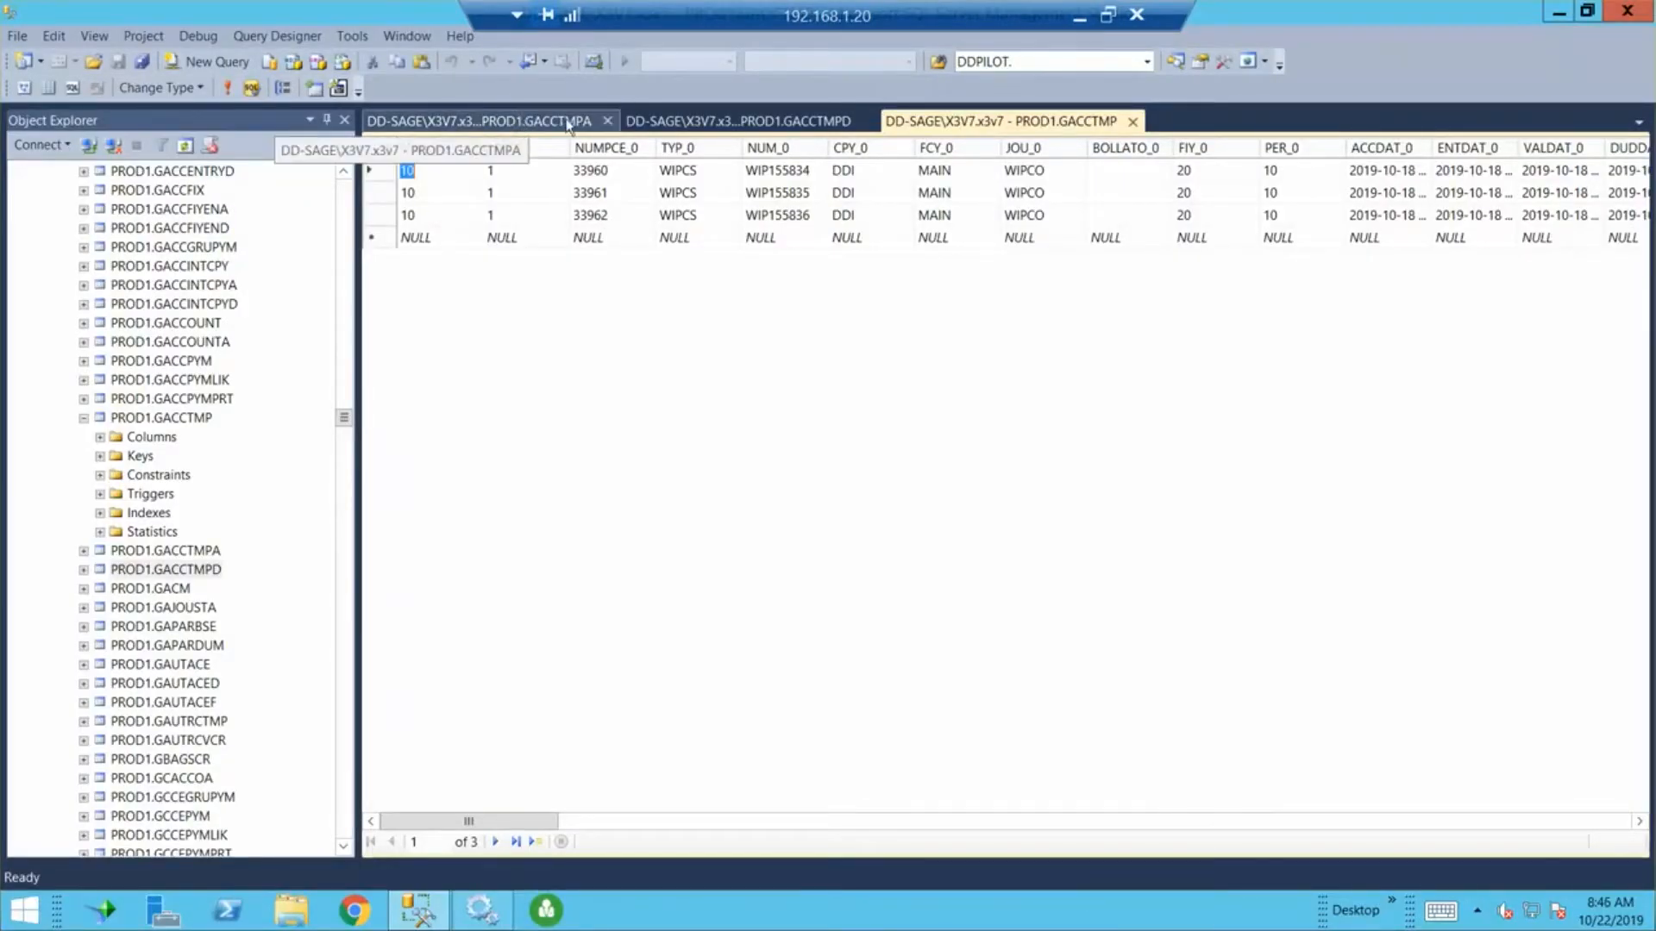
pyautogui.moveTo(740, 120)
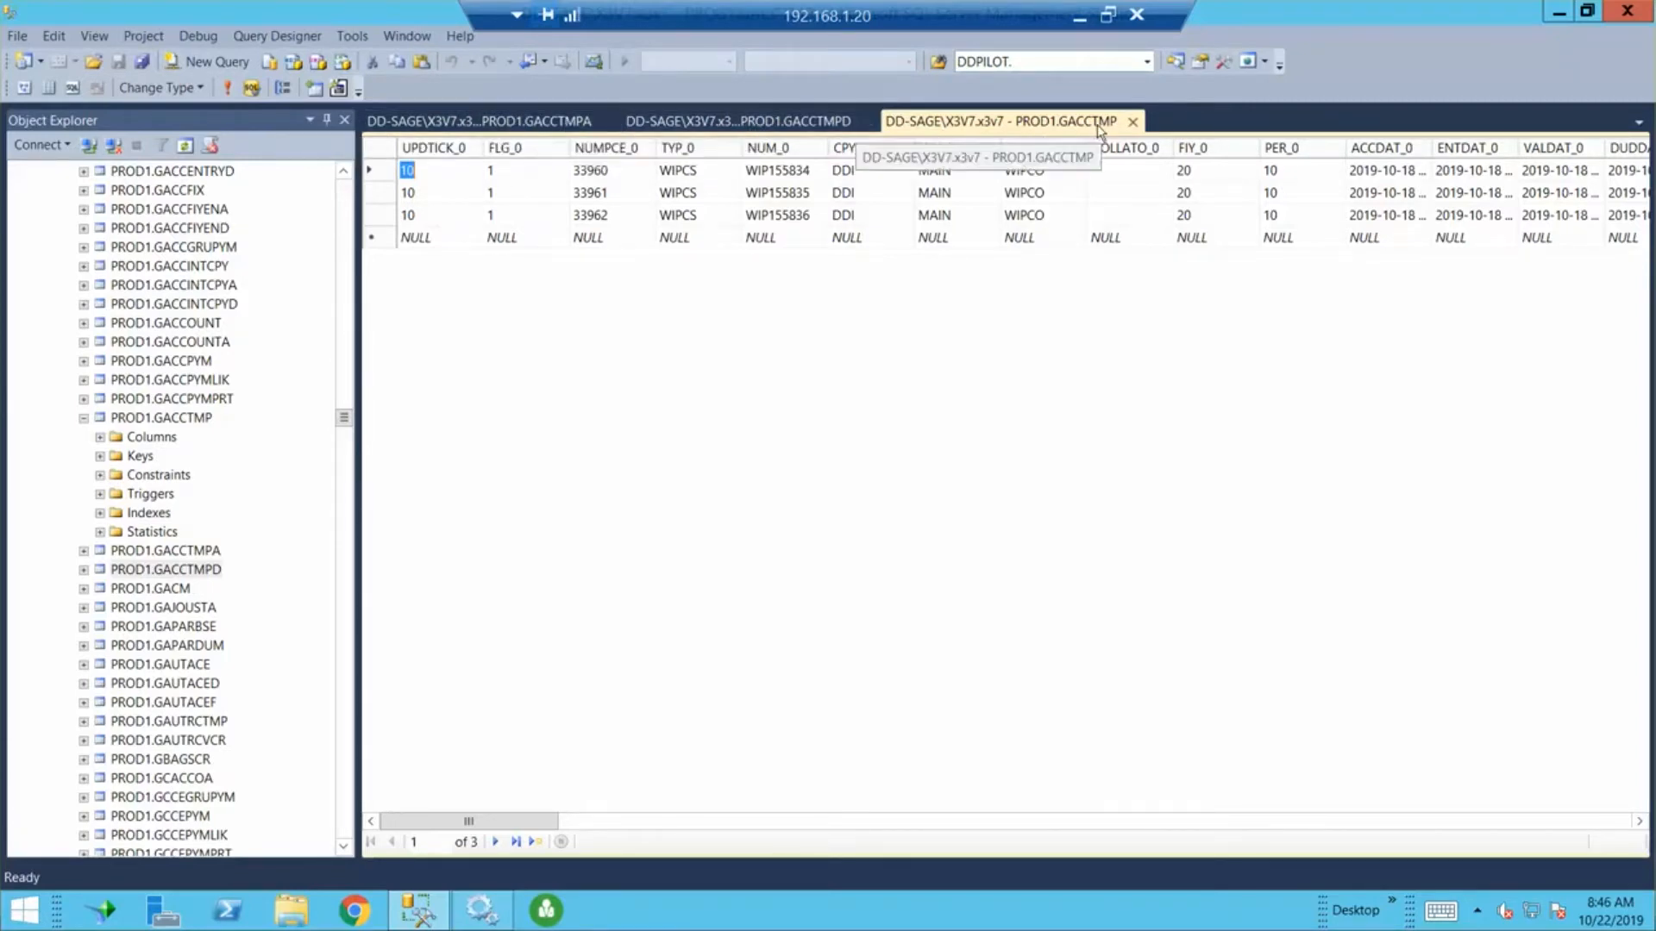
pyautogui.moveTo(781, 194)
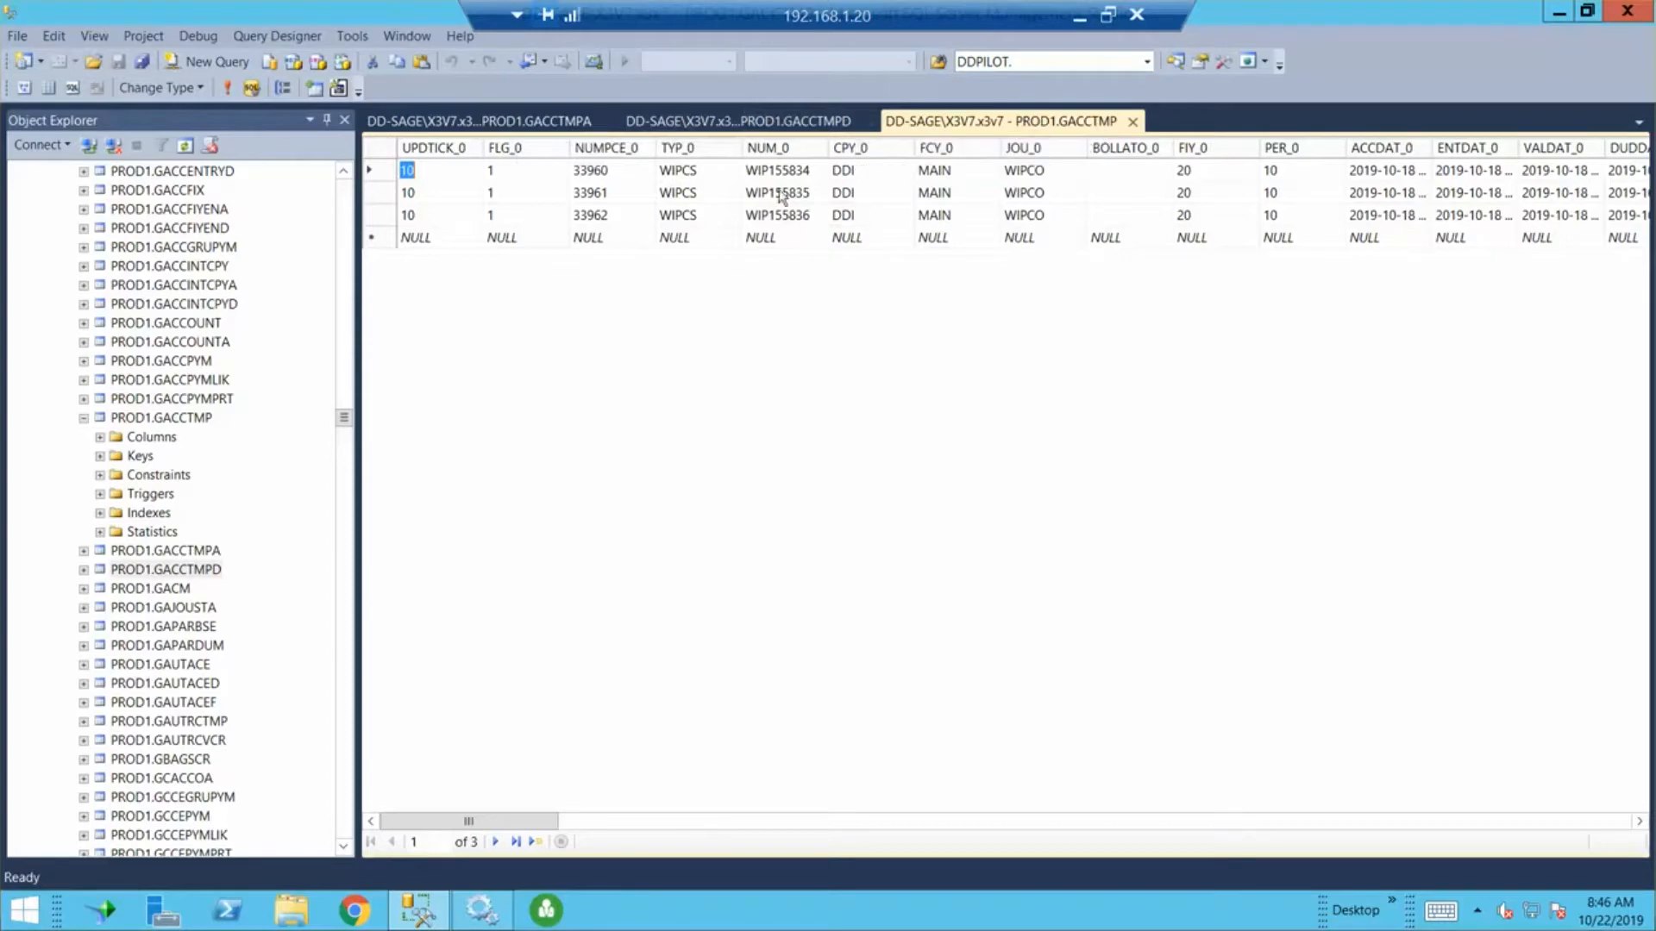
pyautogui.moveTo(695, 293)
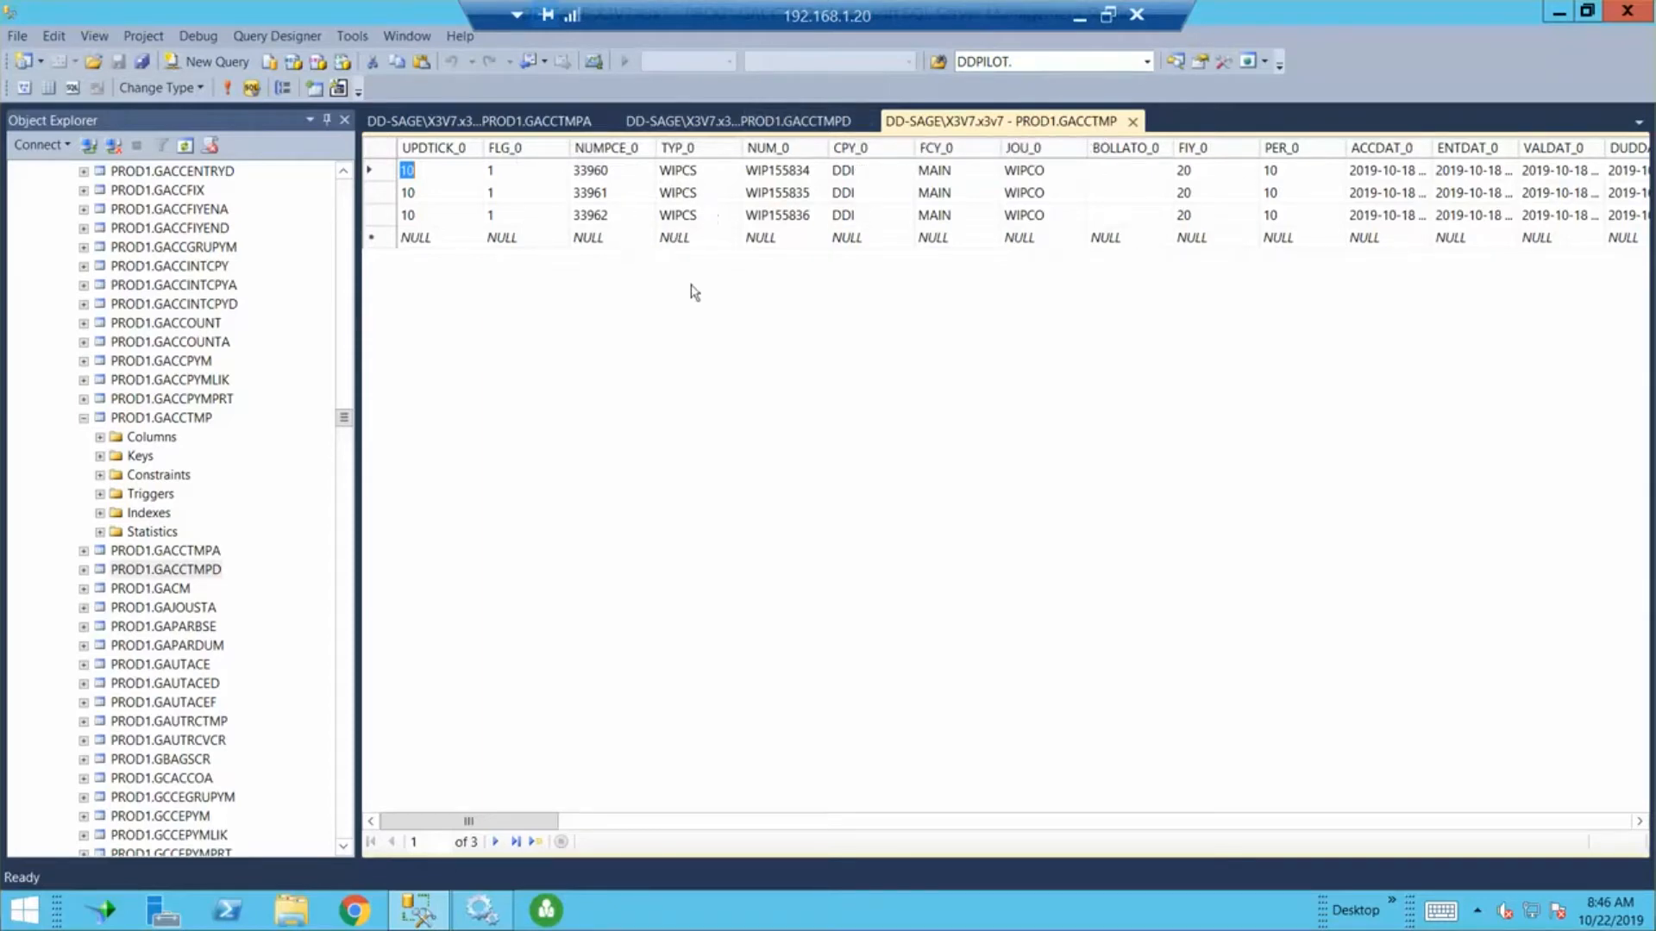
pyautogui.moveTo(517, 179)
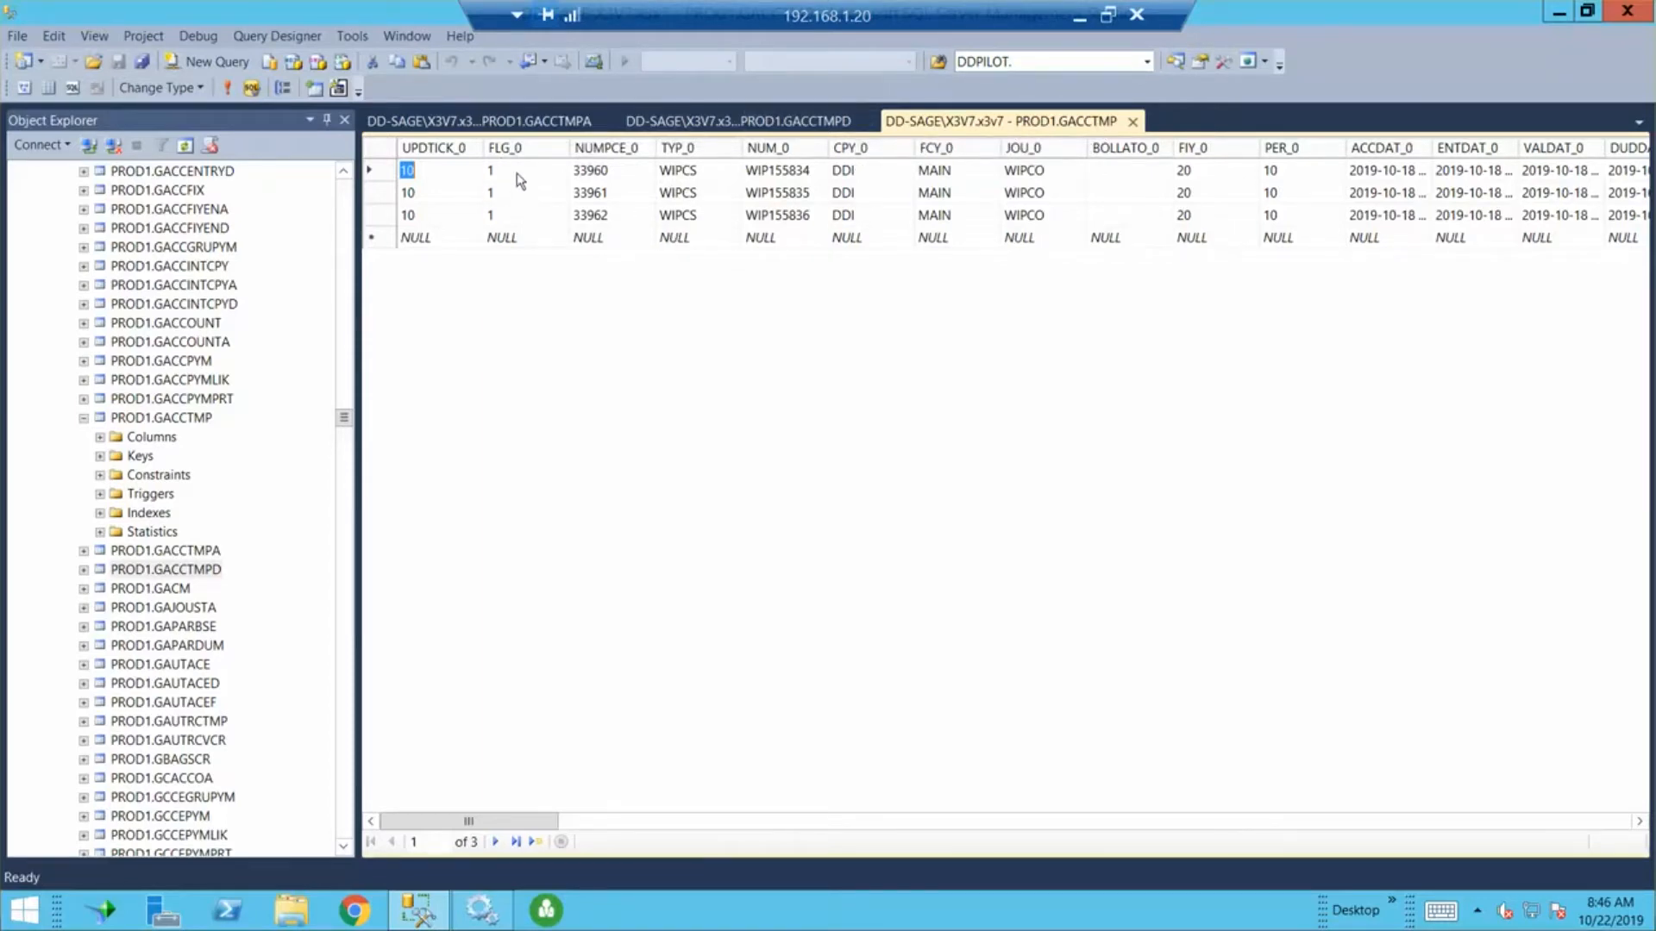
pyautogui.click(488, 171)
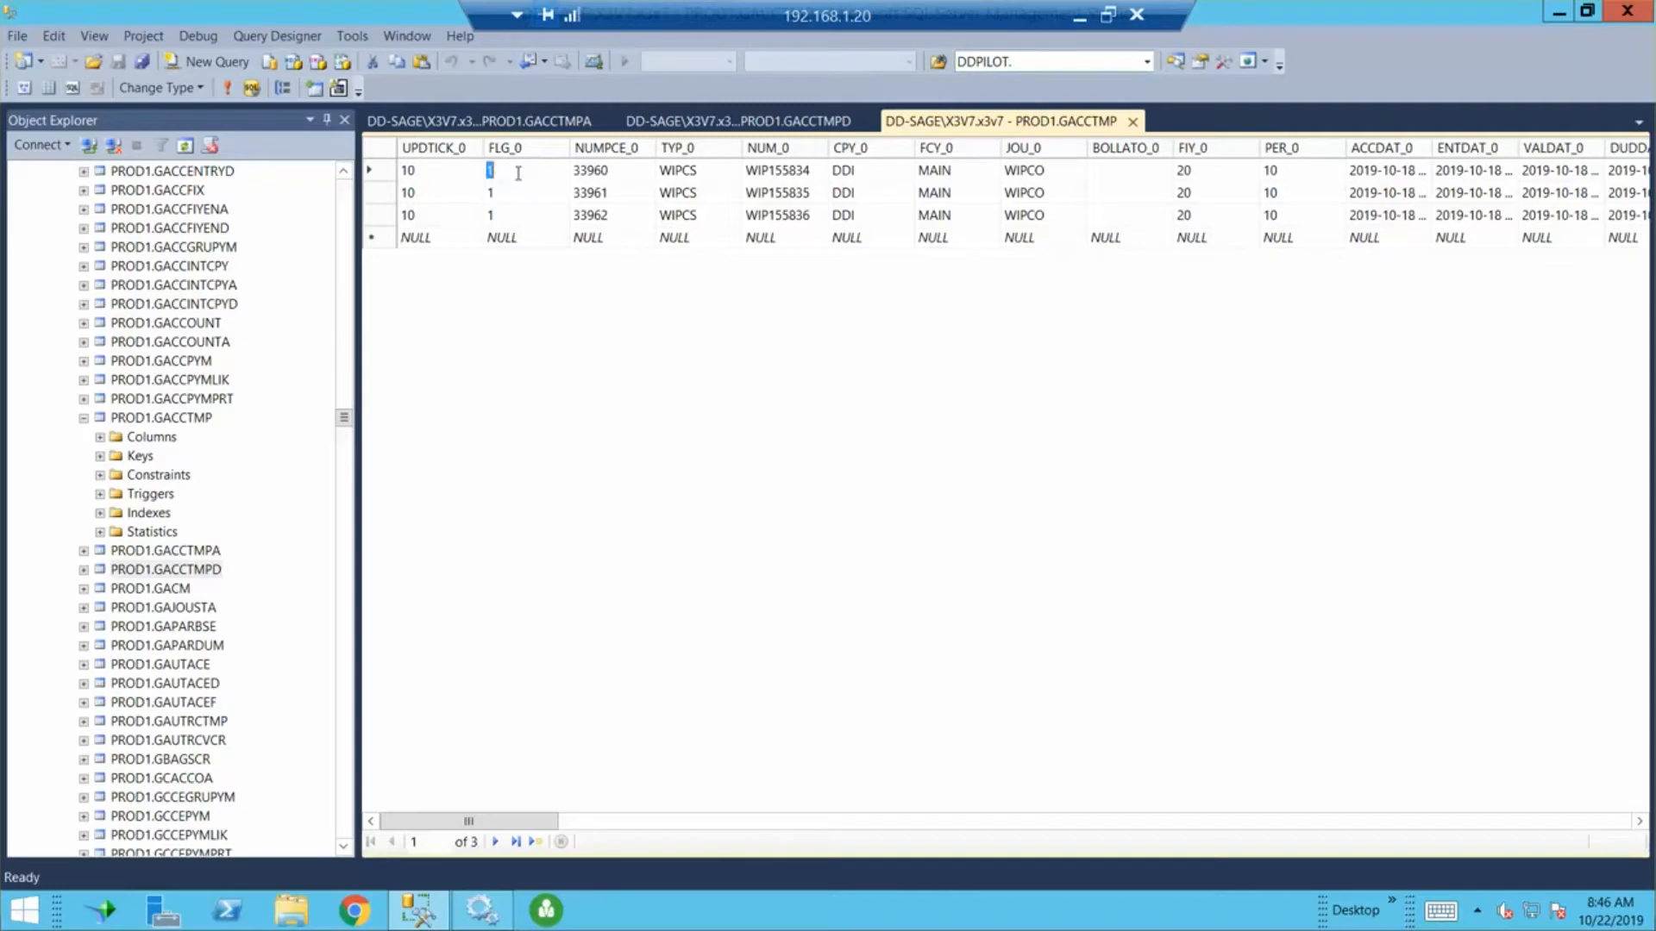
pyautogui.moveTo(503, 195)
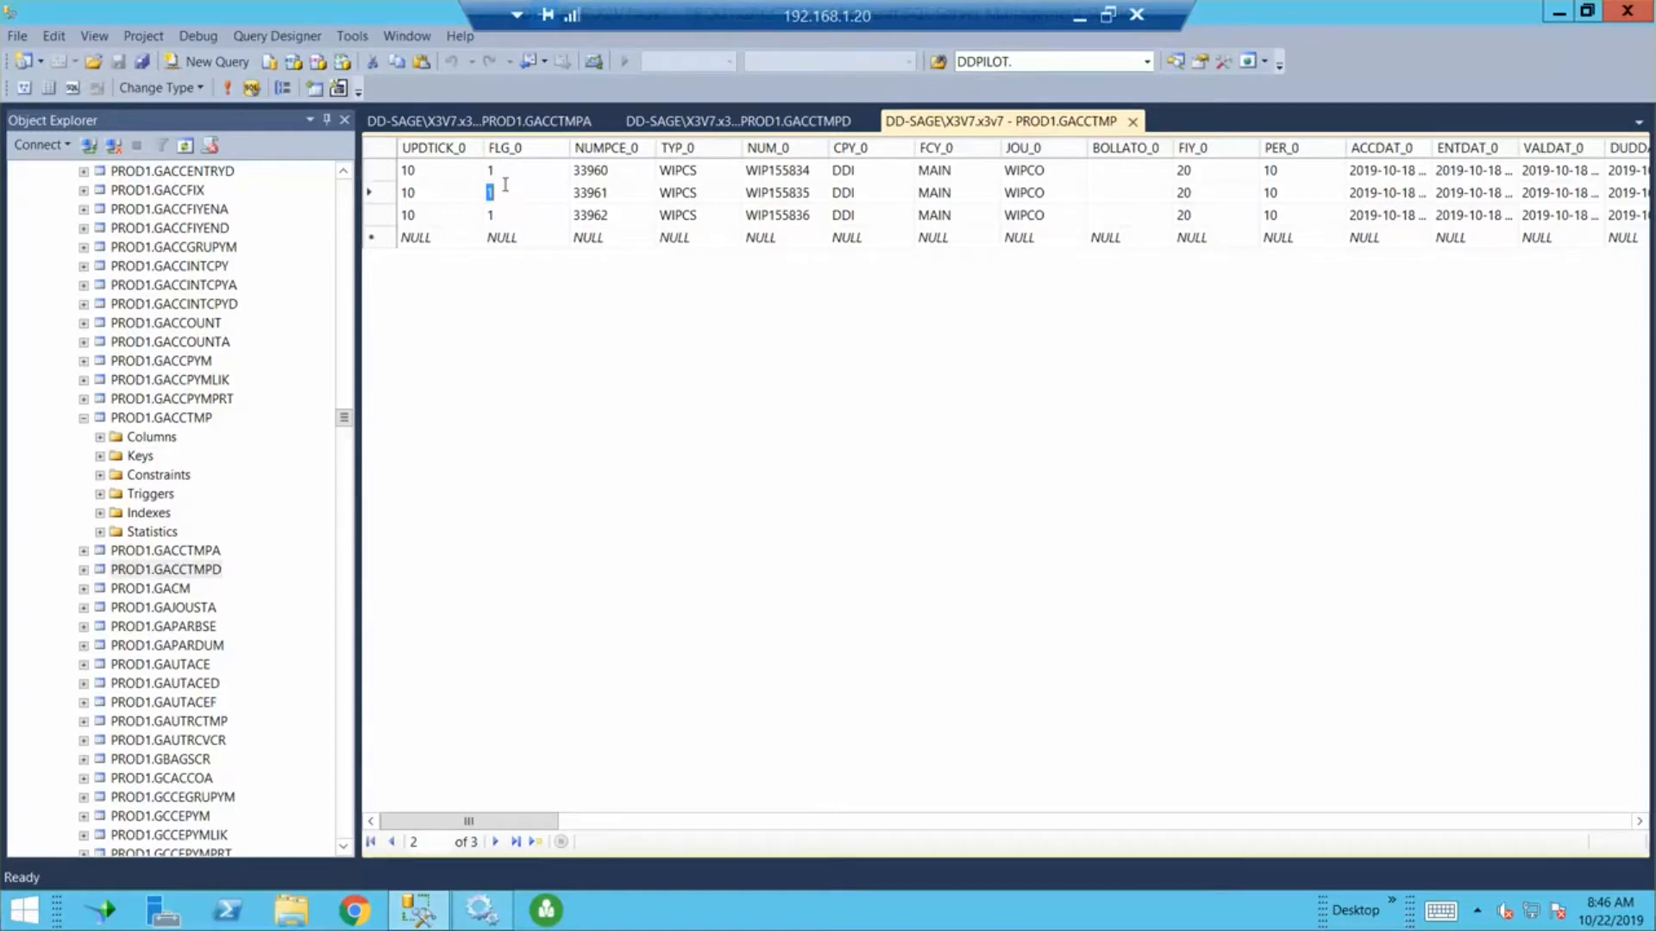
pyautogui.moveTo(882, 180)
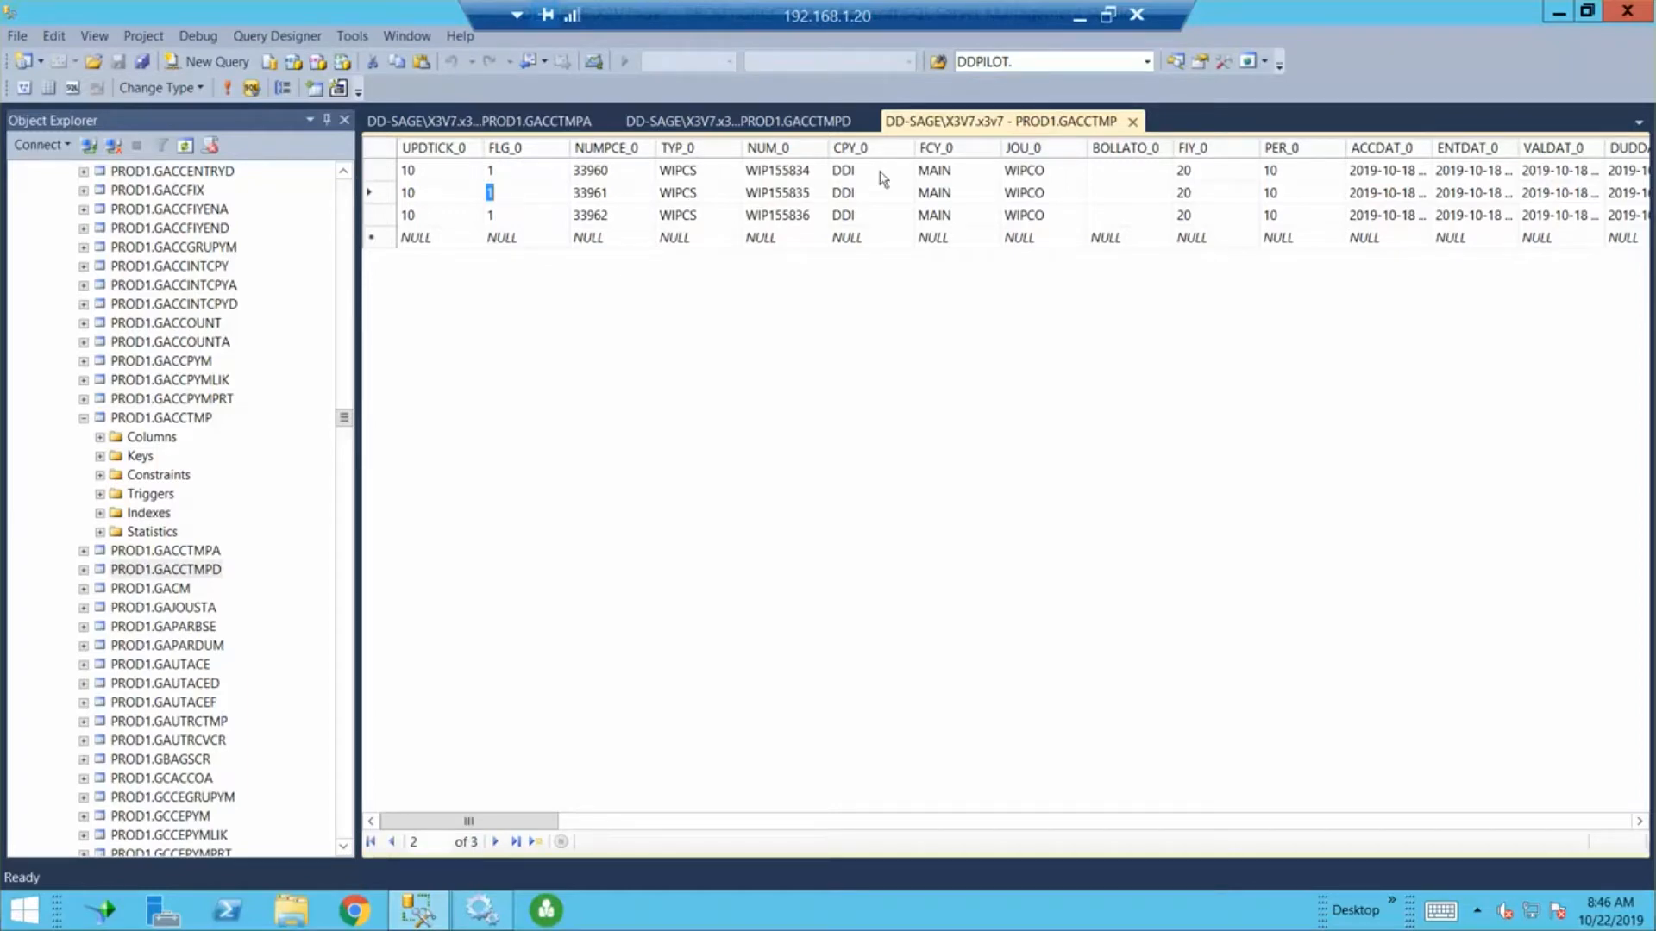
pyautogui.click(740, 121)
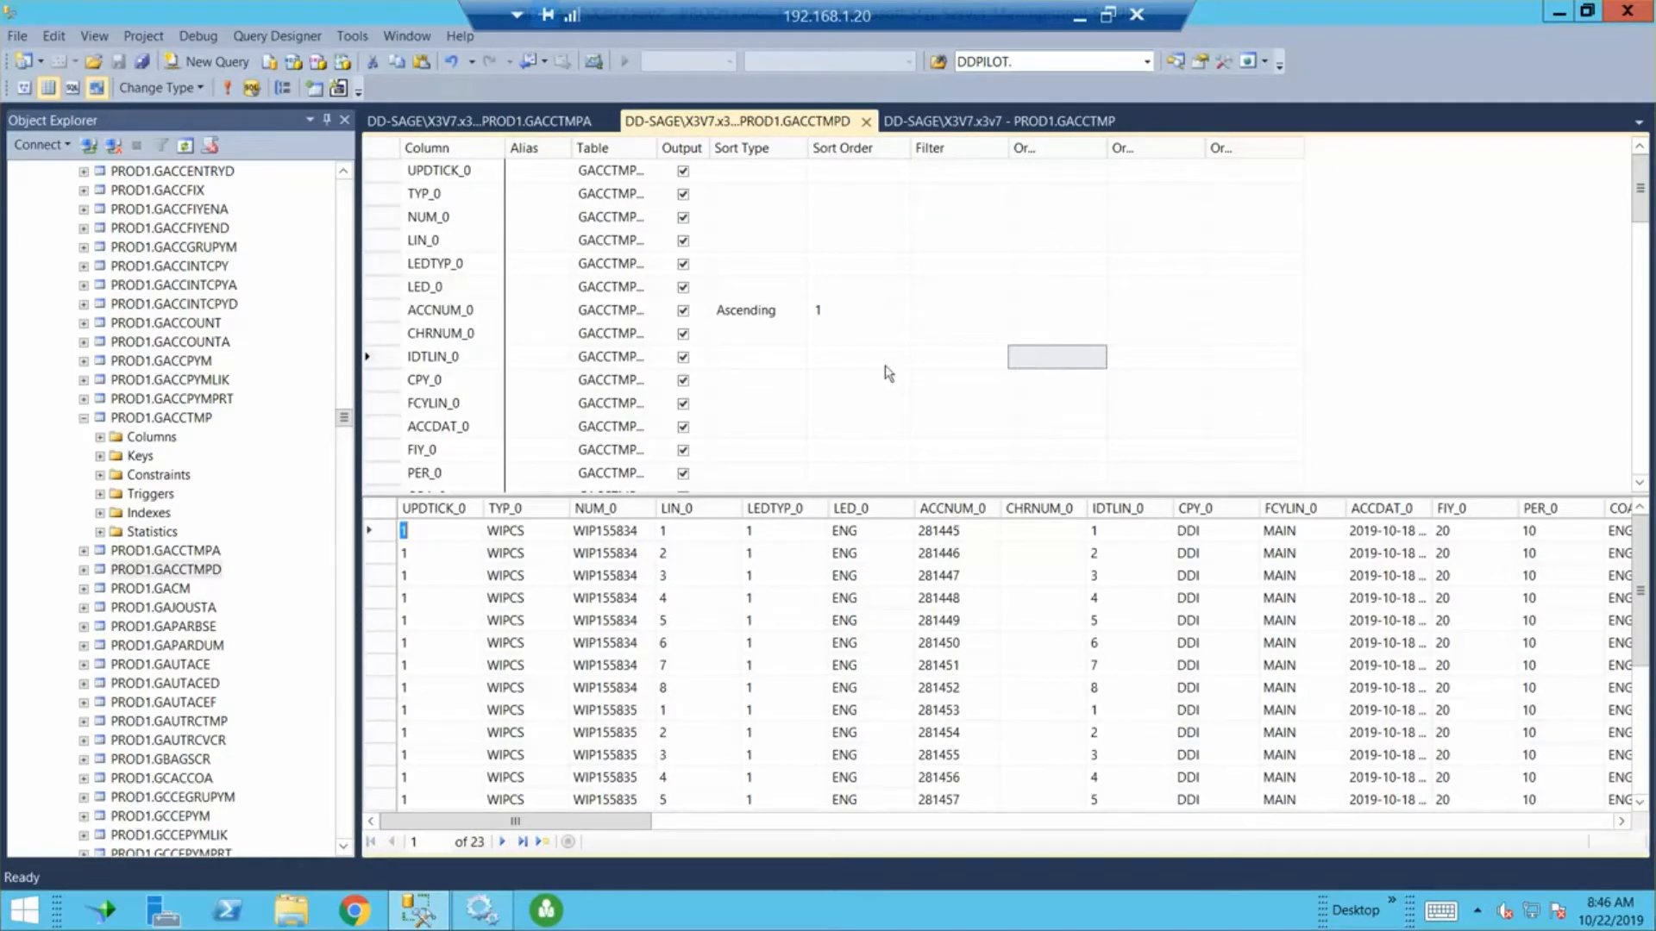
pyautogui.moveTo(969, 547)
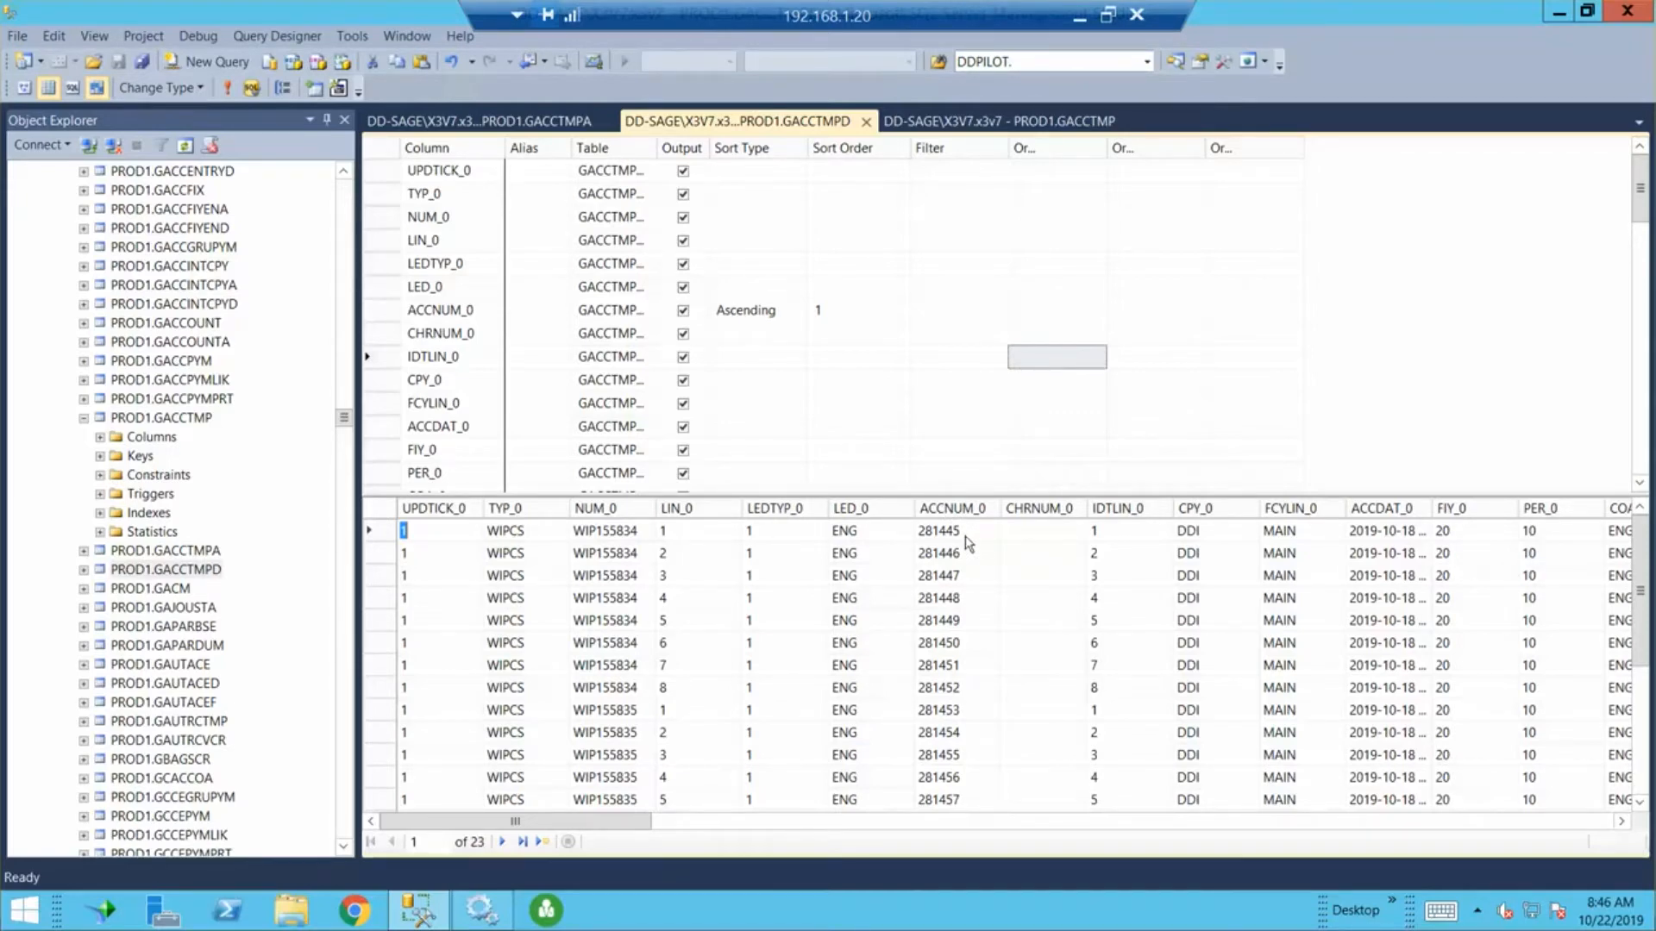
pyautogui.moveTo(973, 628)
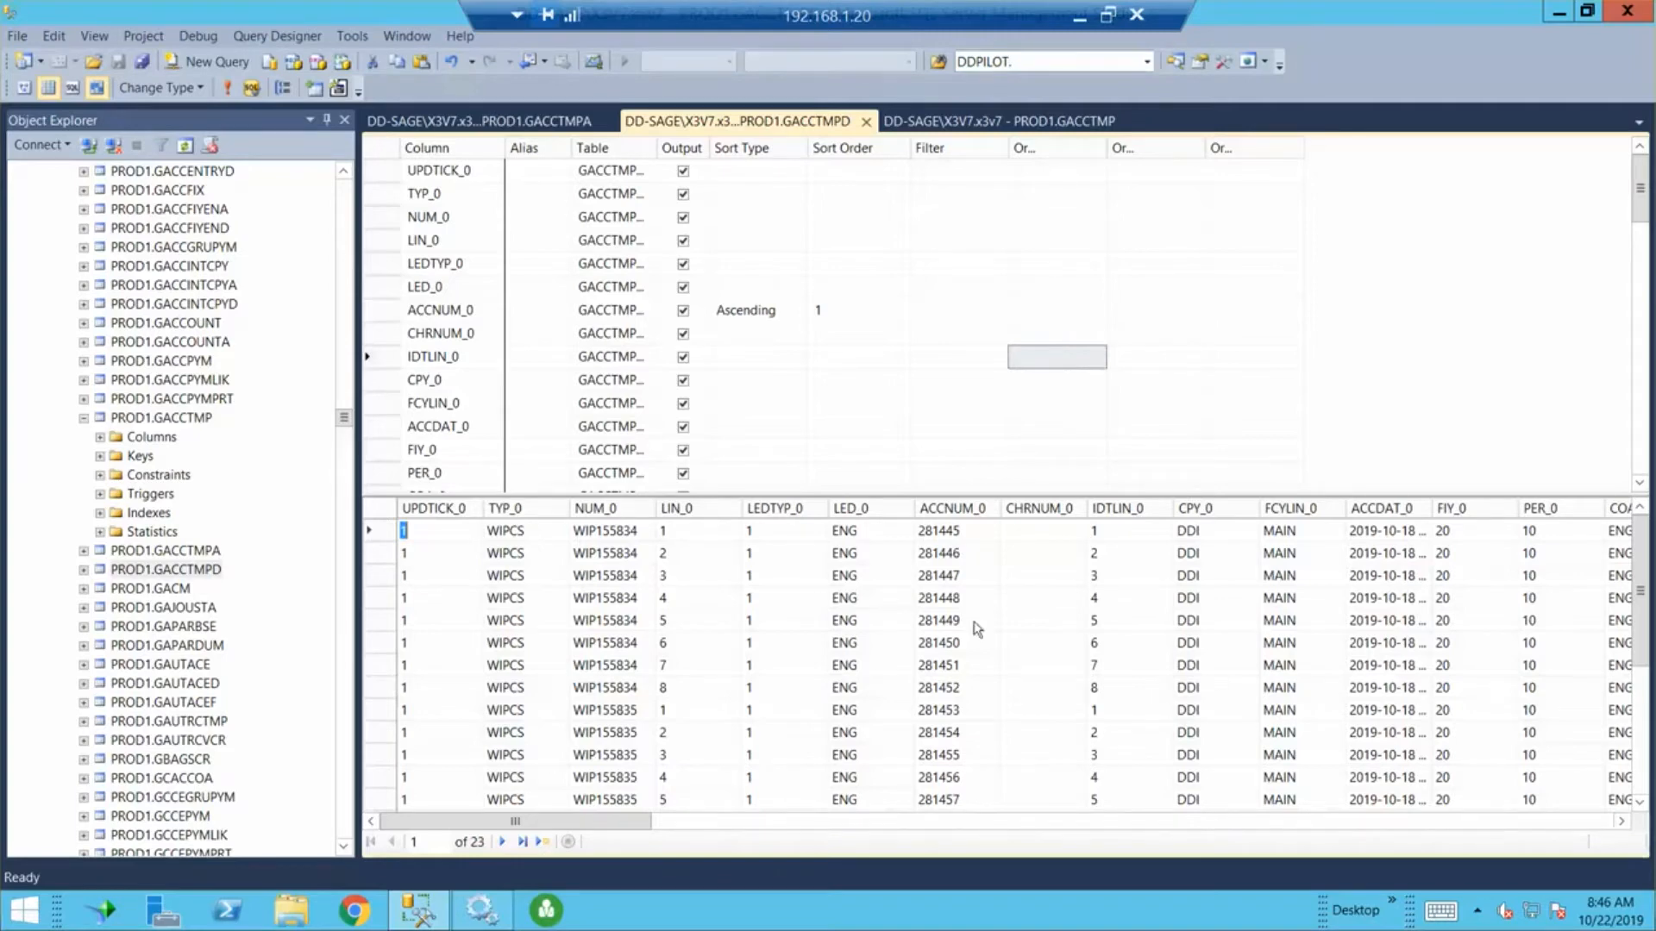
pyautogui.moveTo(924, 598)
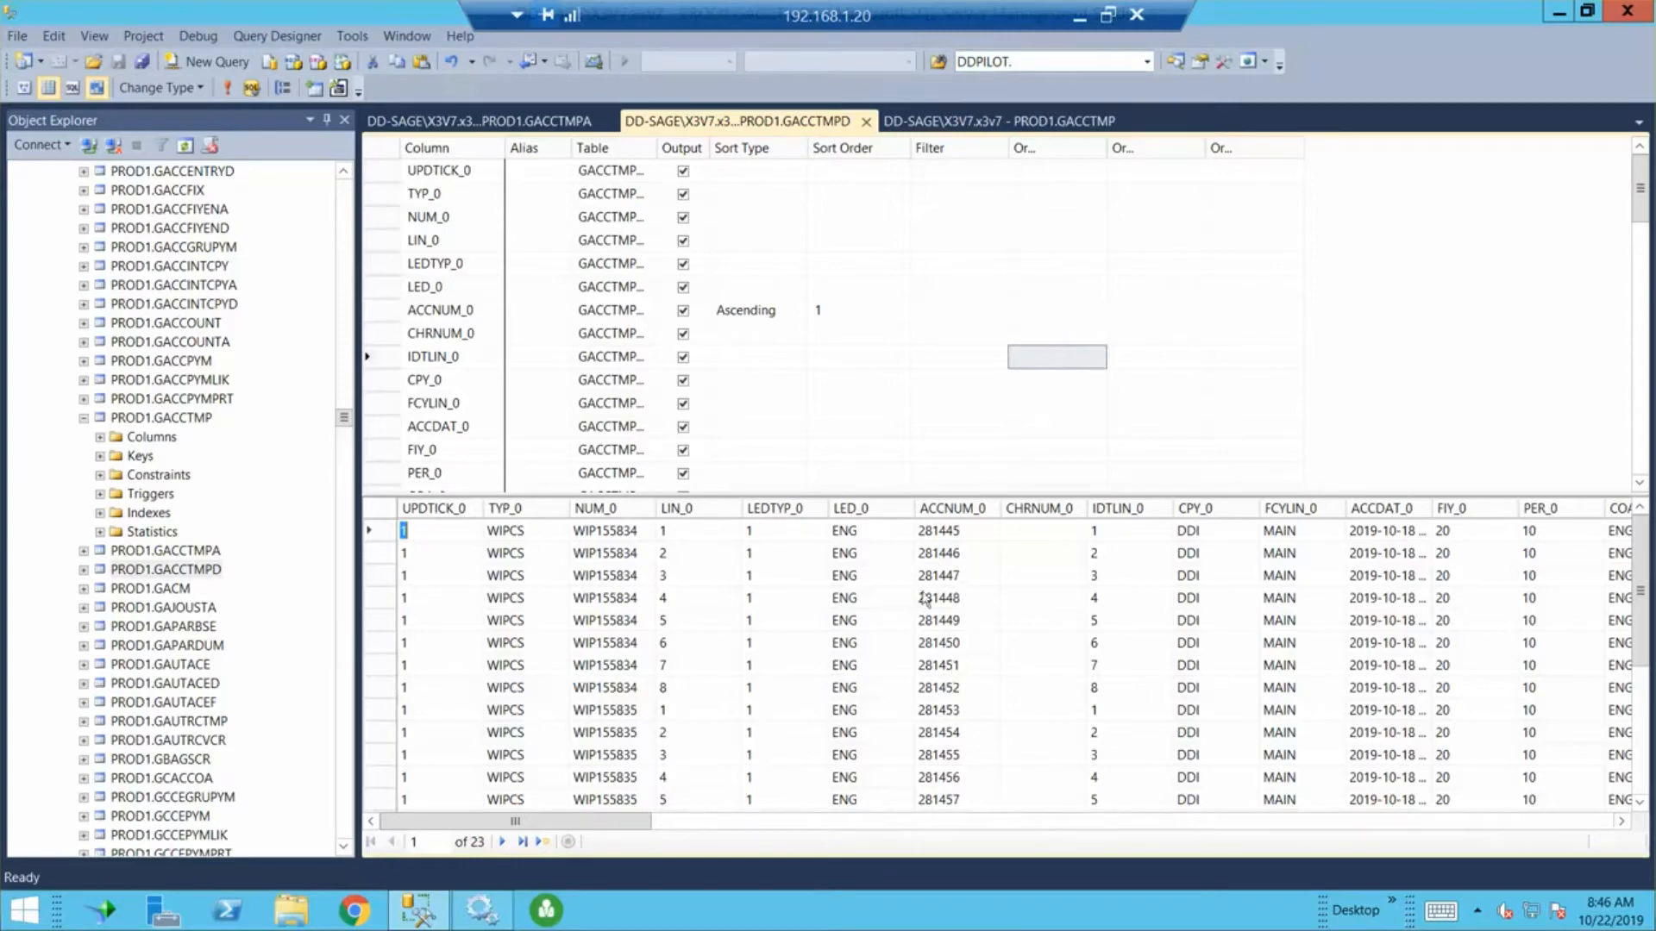
pyautogui.moveTo(956, 713)
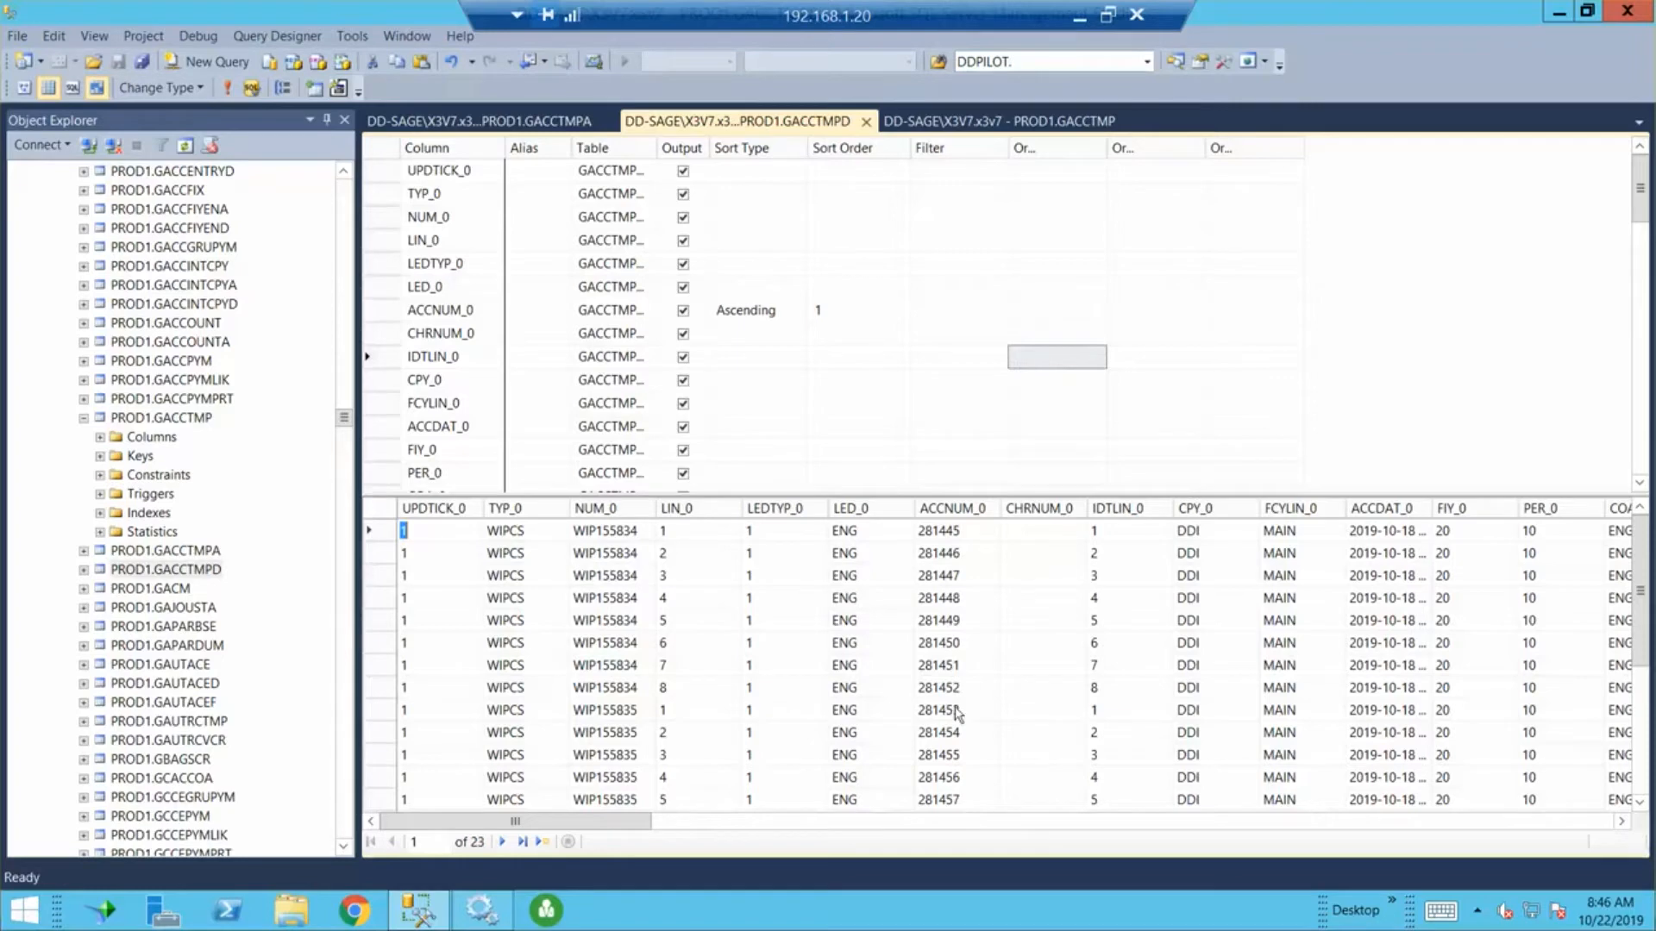
pyautogui.moveTo(956, 716)
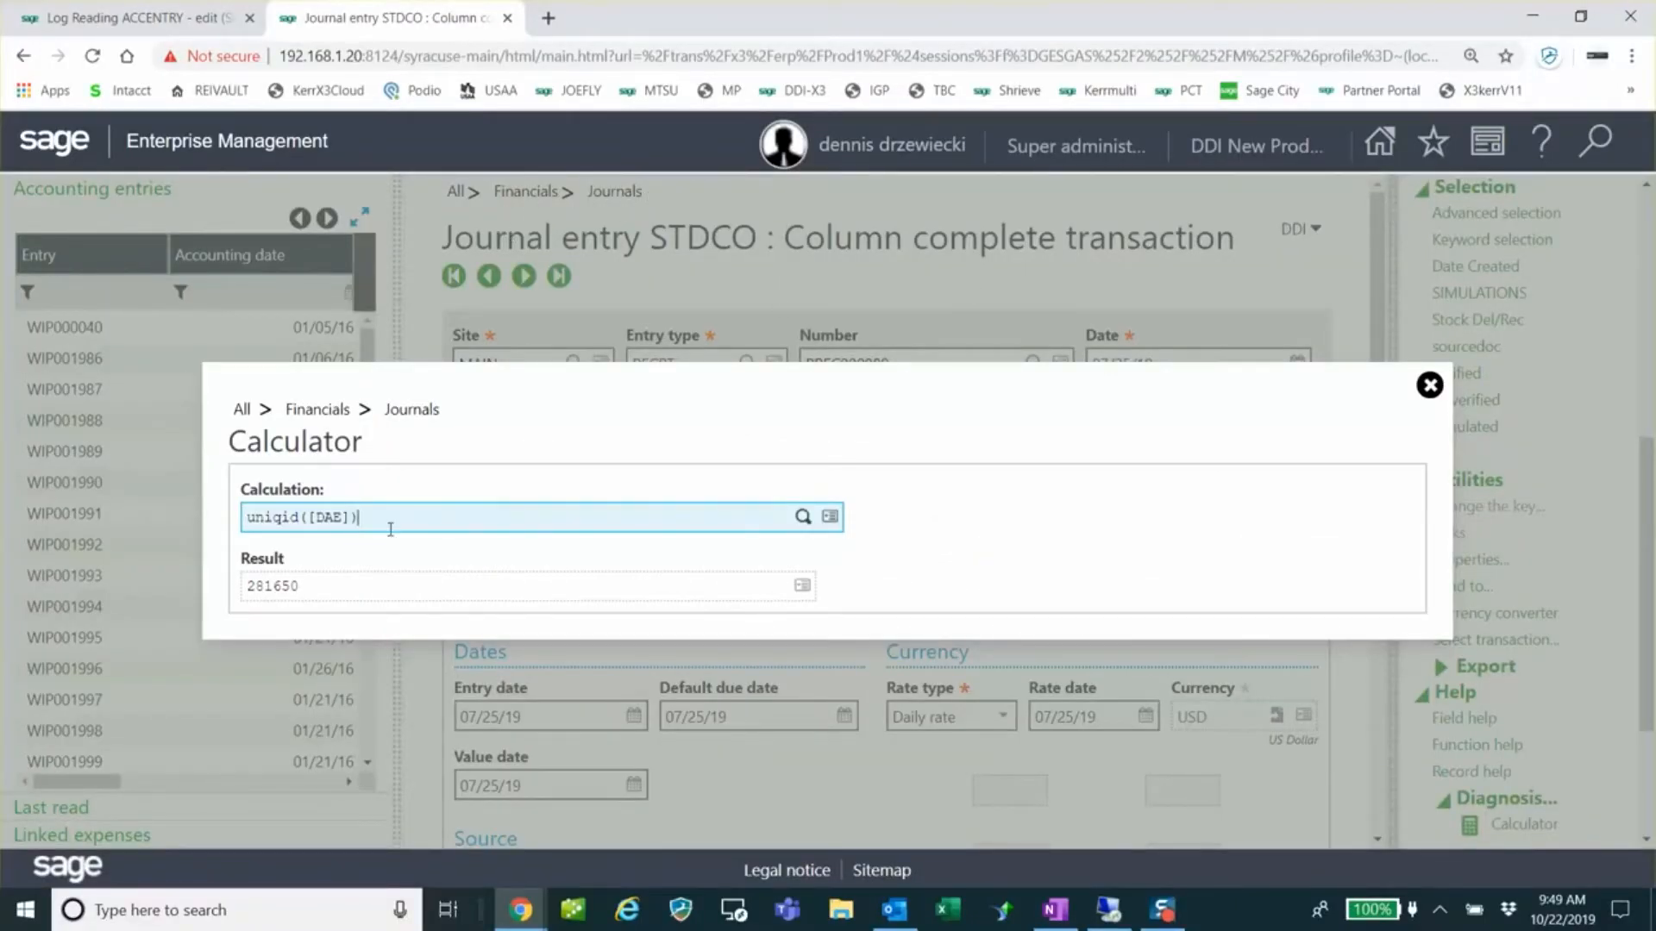
# Evaluate uniqid([DAE]) in the Diagnosis Calculator, returning 281653 as the next accounting number
pyautogui.tripleClick(518, 518)
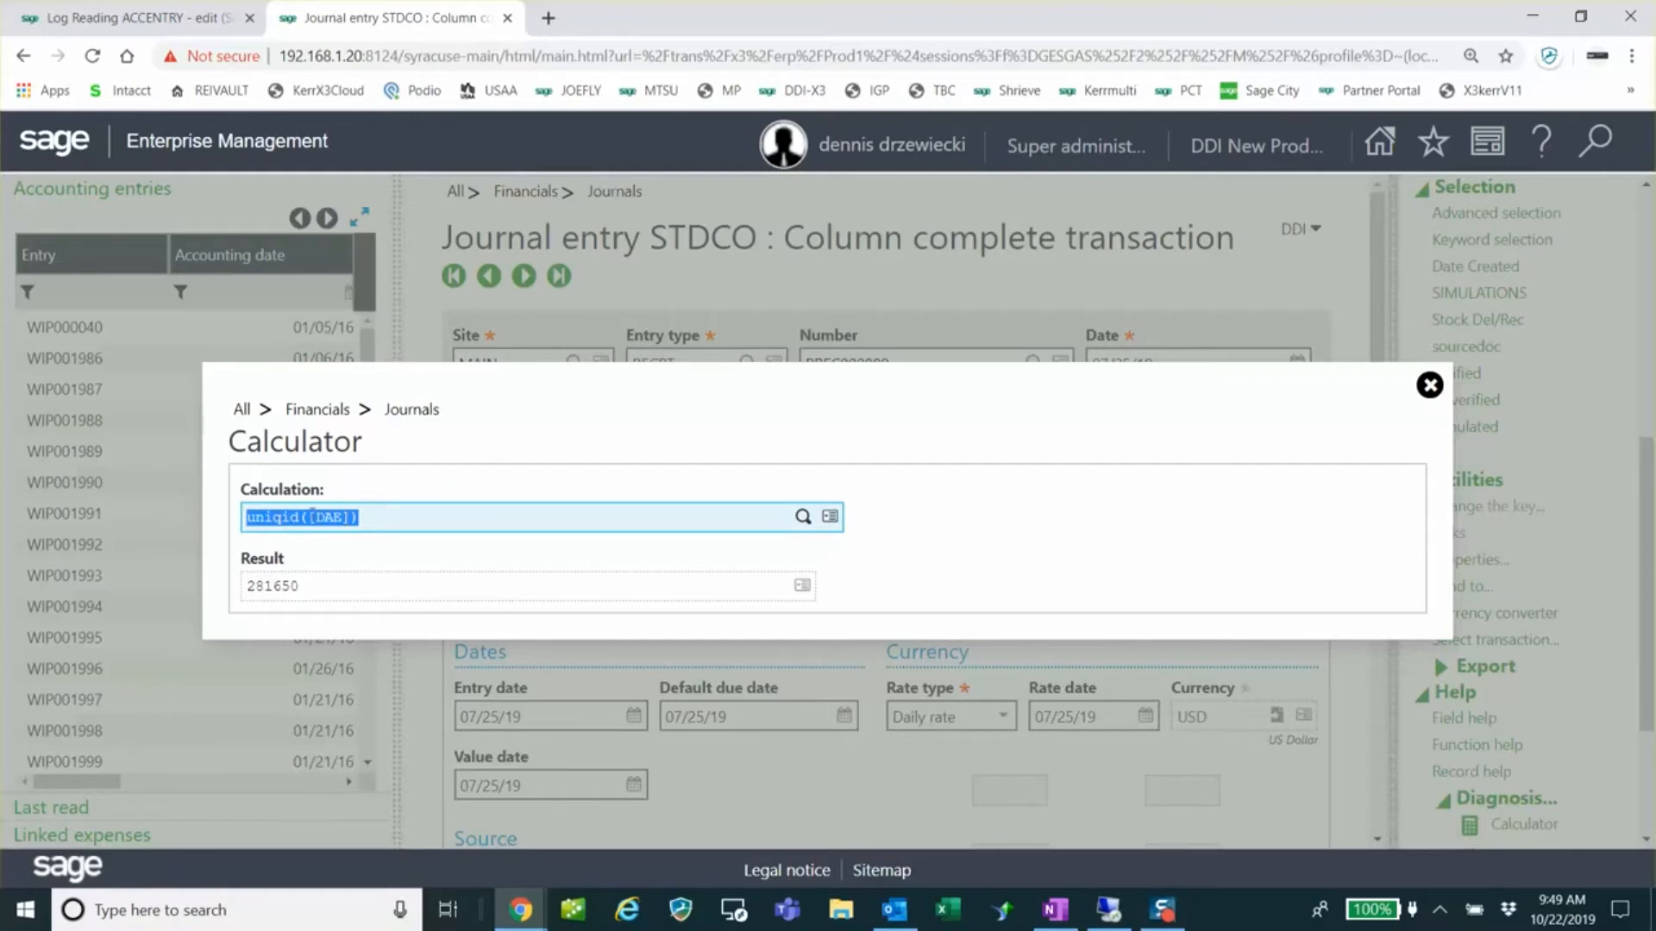
pyautogui.click(369, 518)
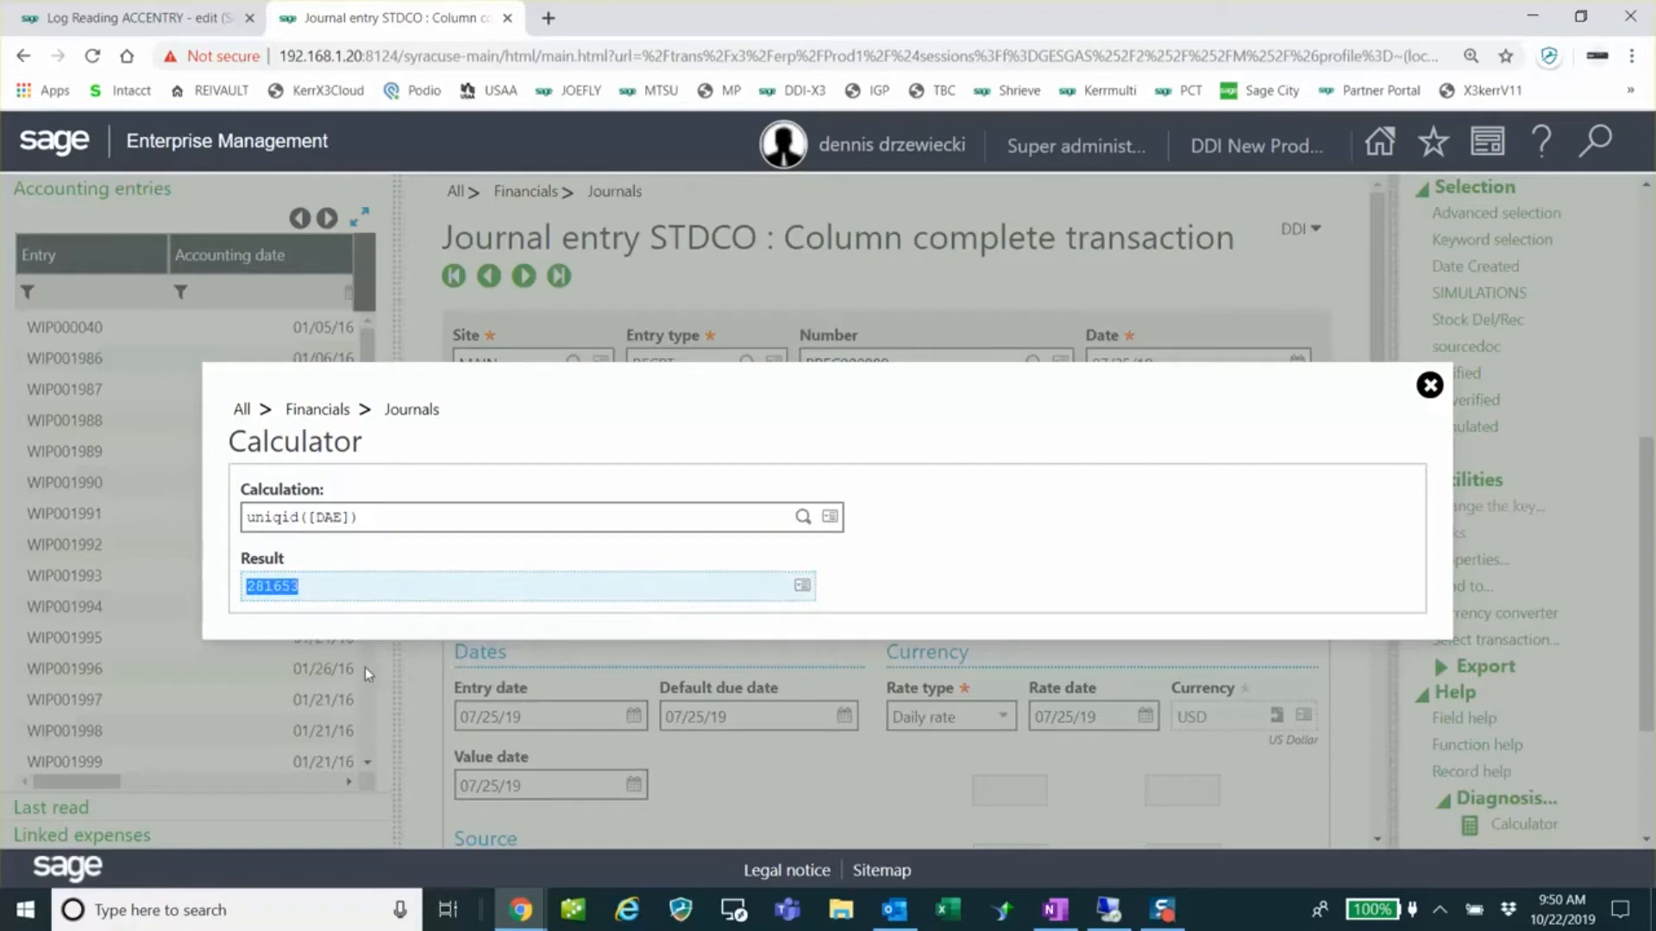
pyautogui.moveTo(388, 631)
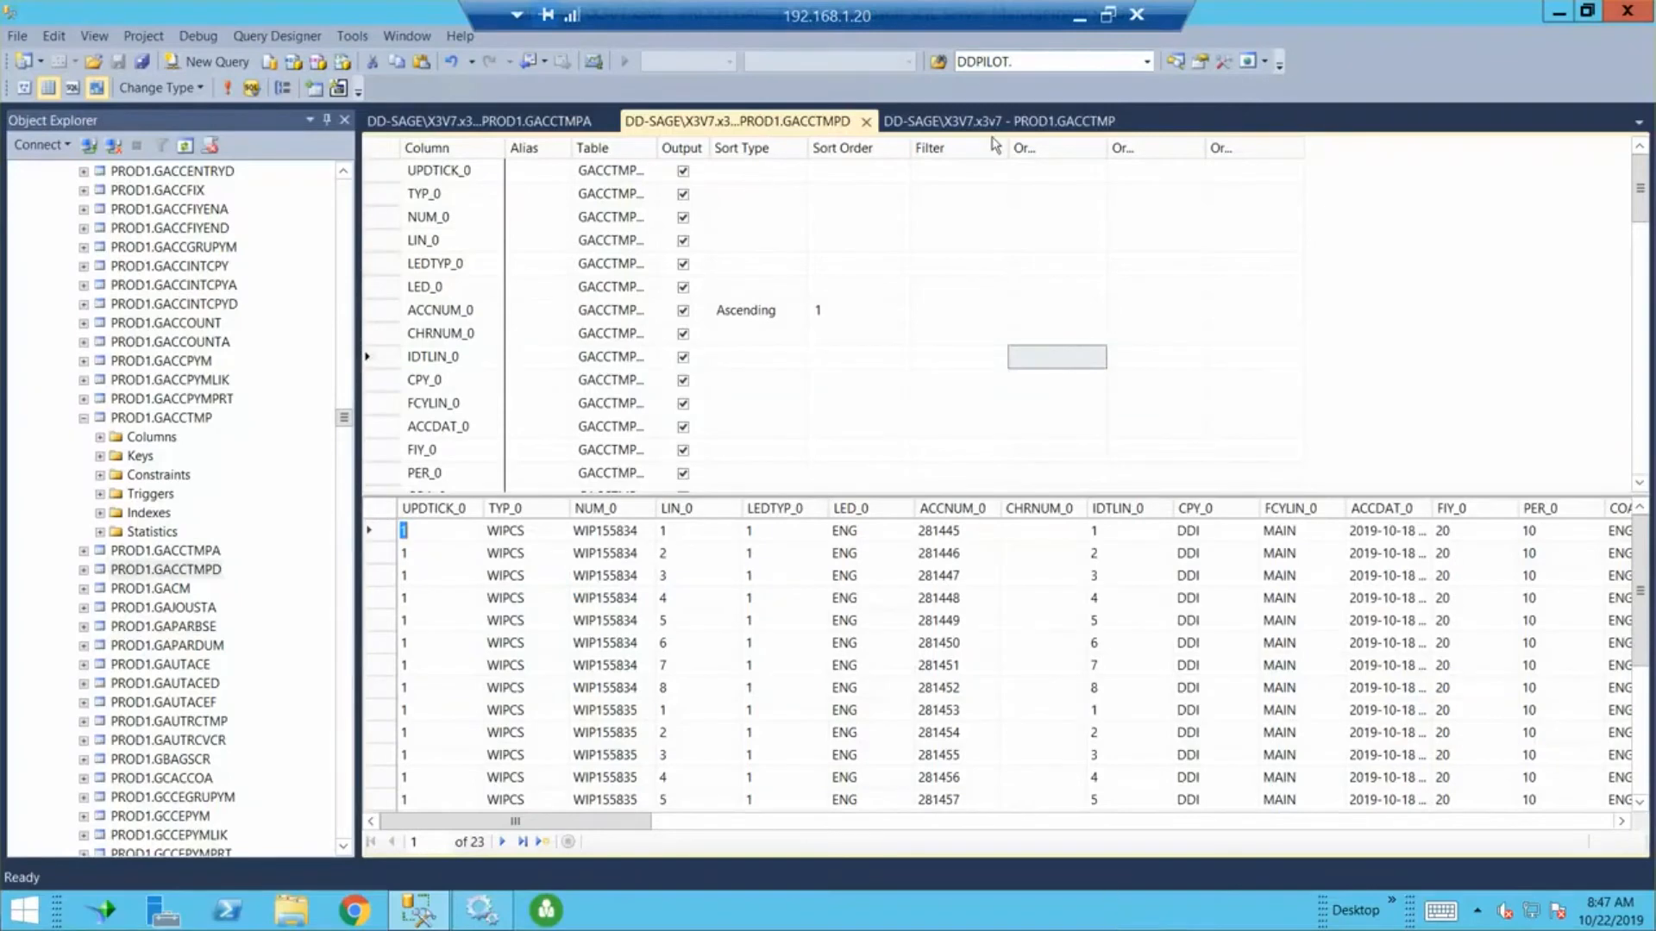
# Overwrite ACCNUM_0 on WIP155834 lines 1–8 in GACCTMPD with 281653 through 281660
pyautogui.click(999, 120)
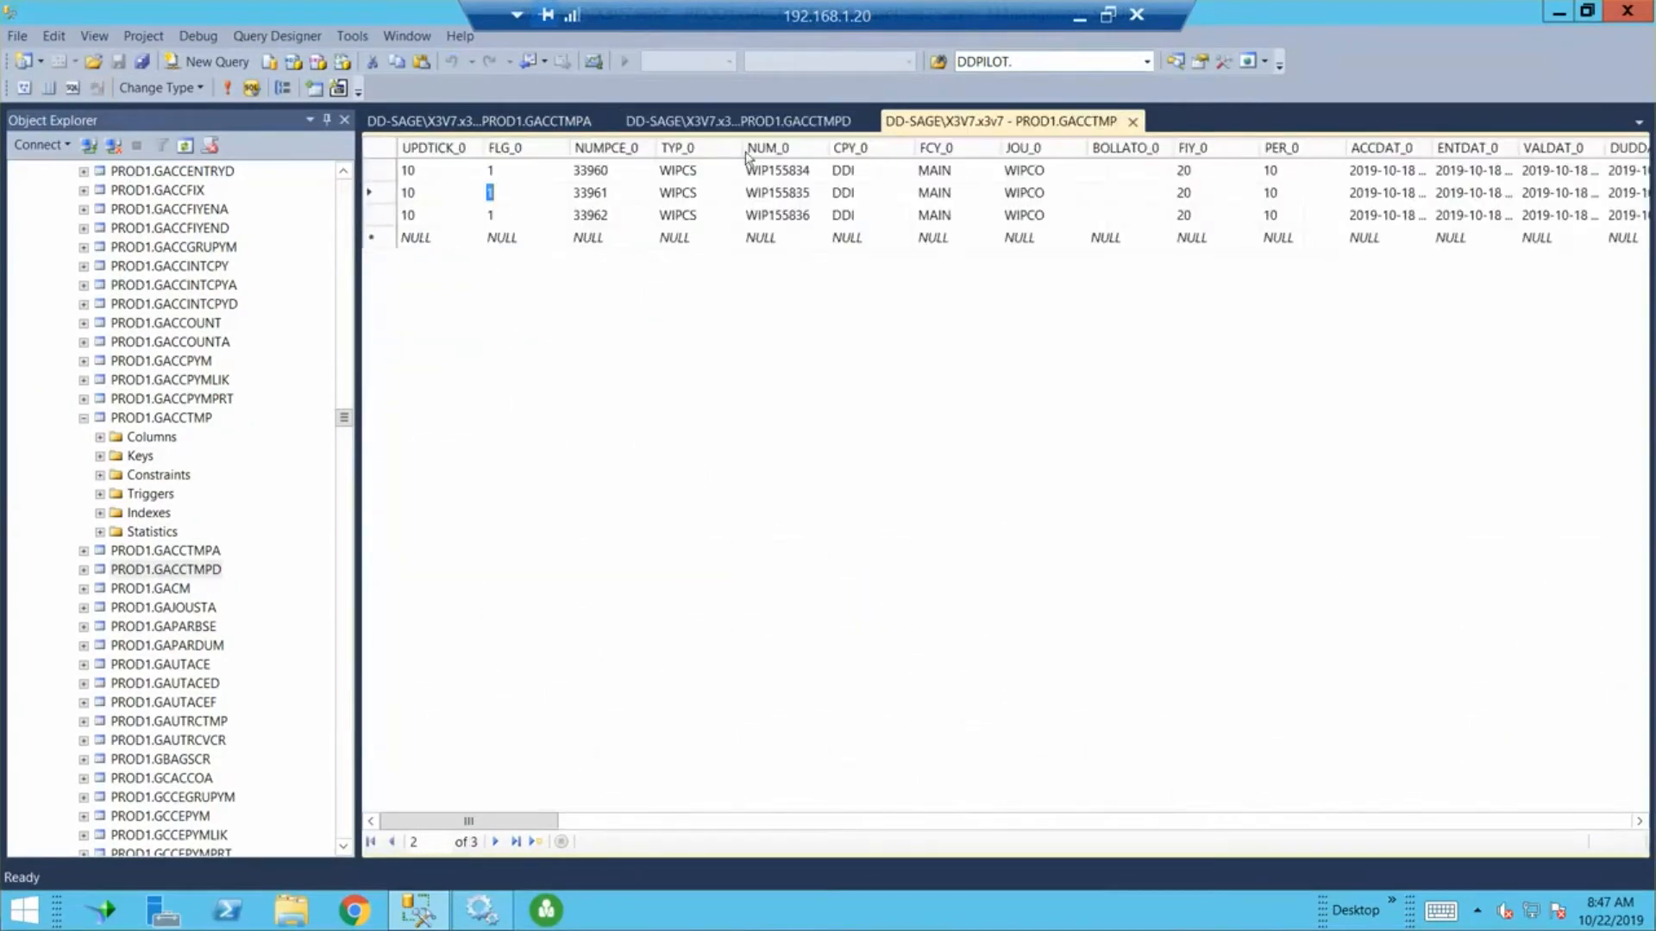
pyautogui.moveTo(807, 175)
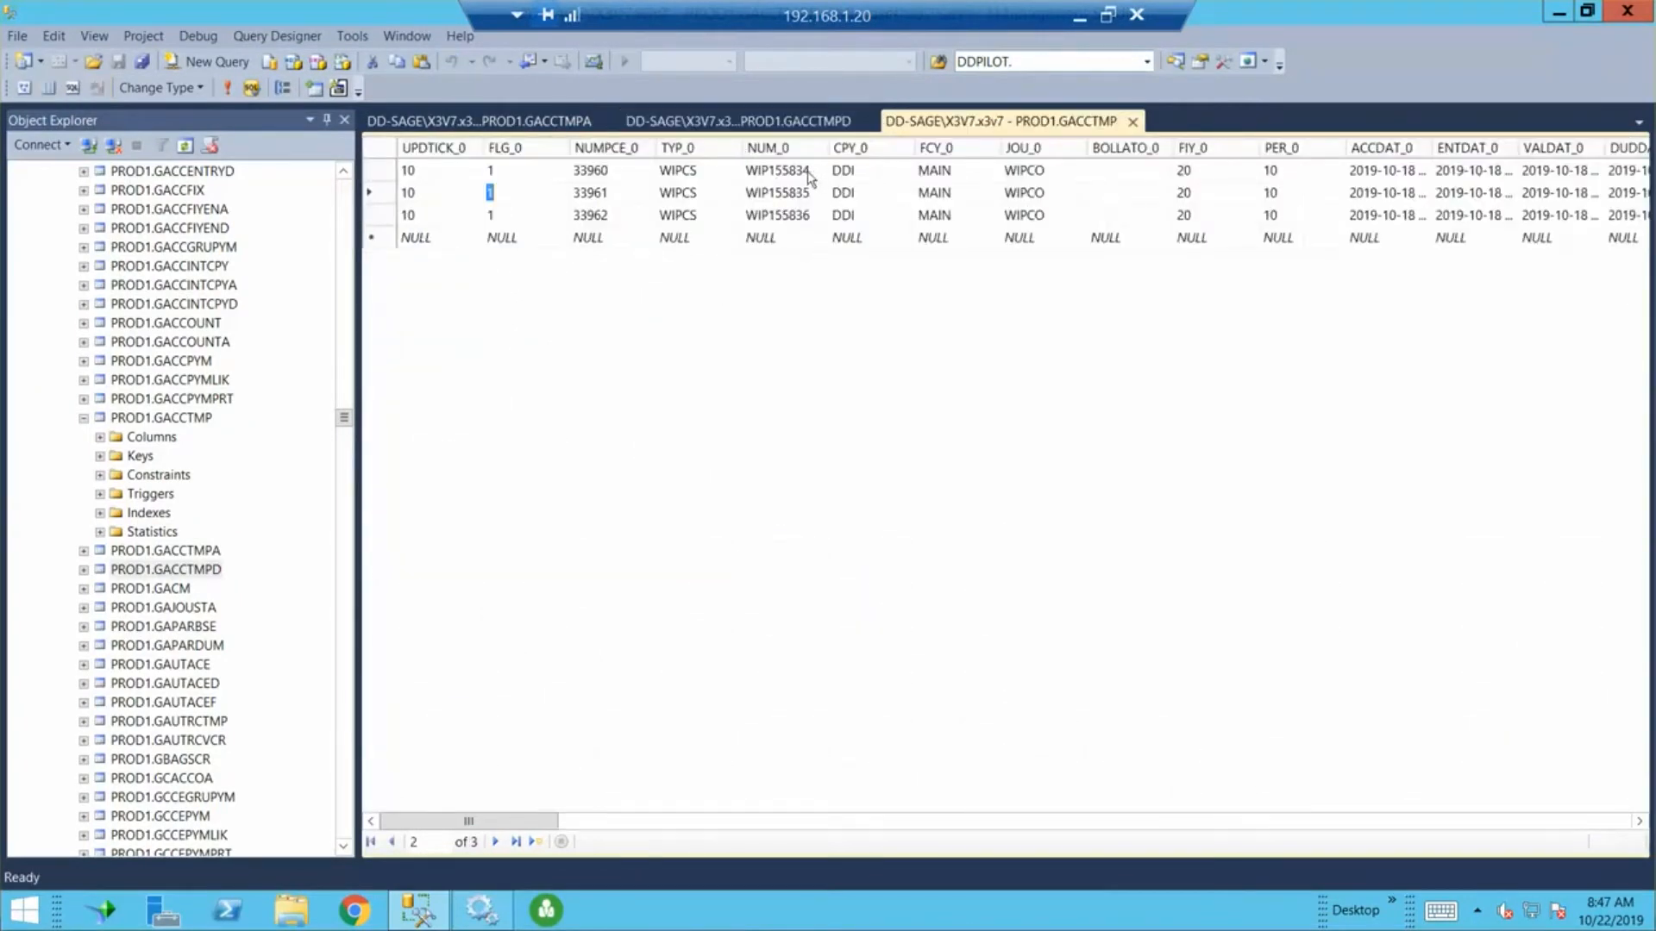
pyautogui.click(740, 121)
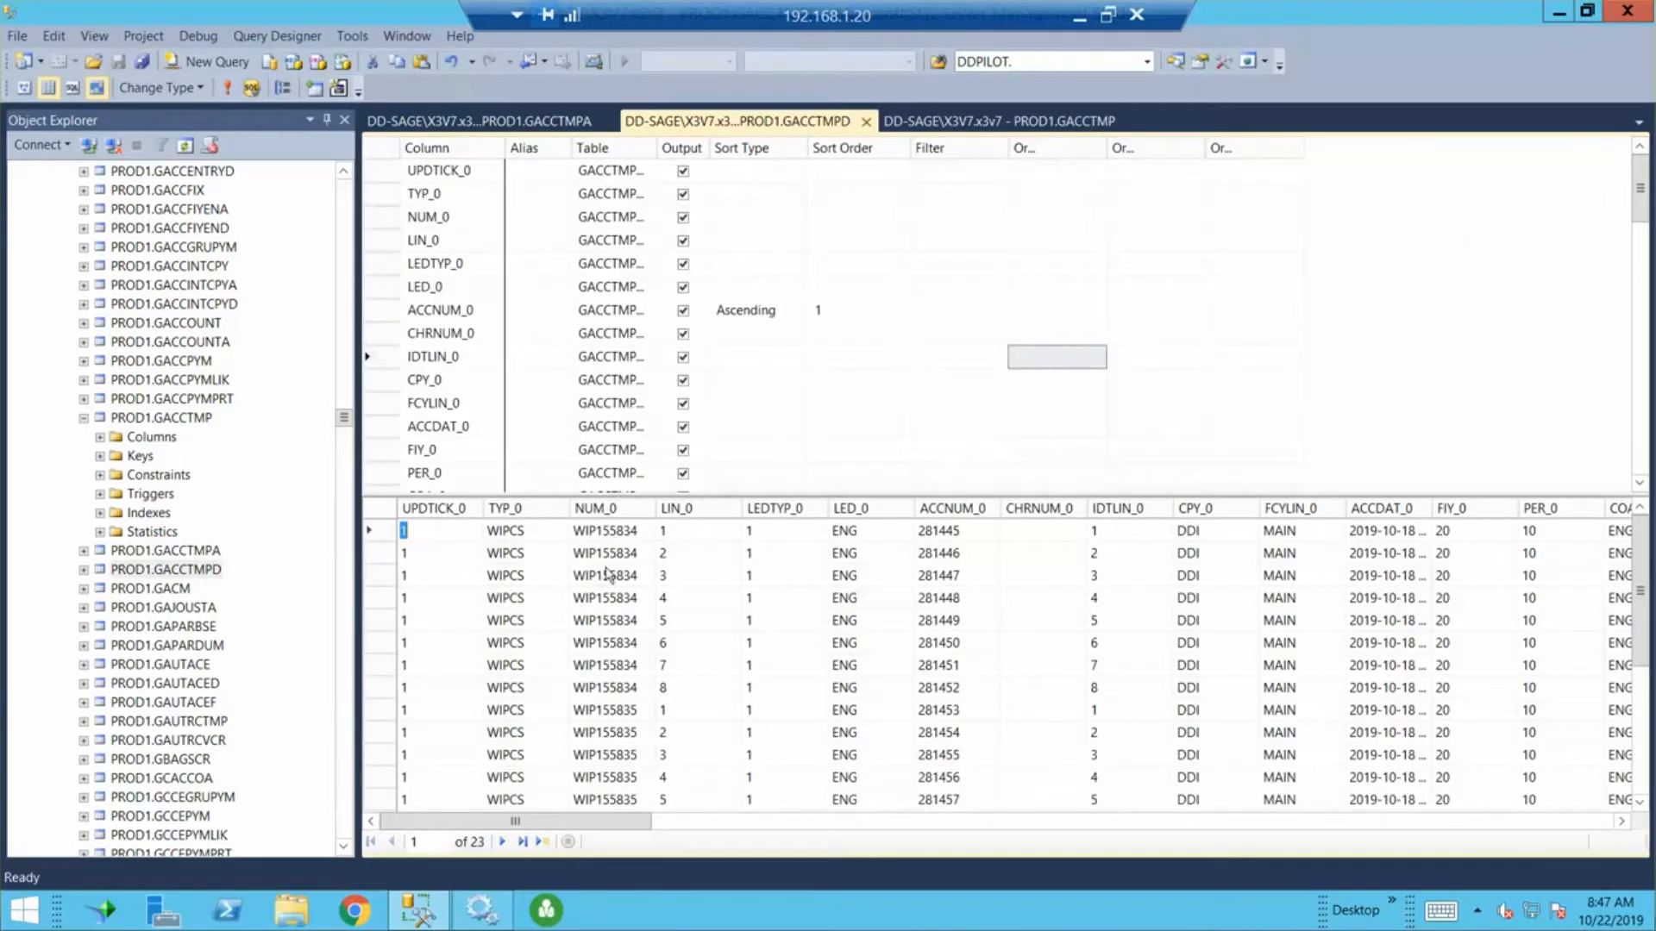
pyautogui.moveTo(686, 697)
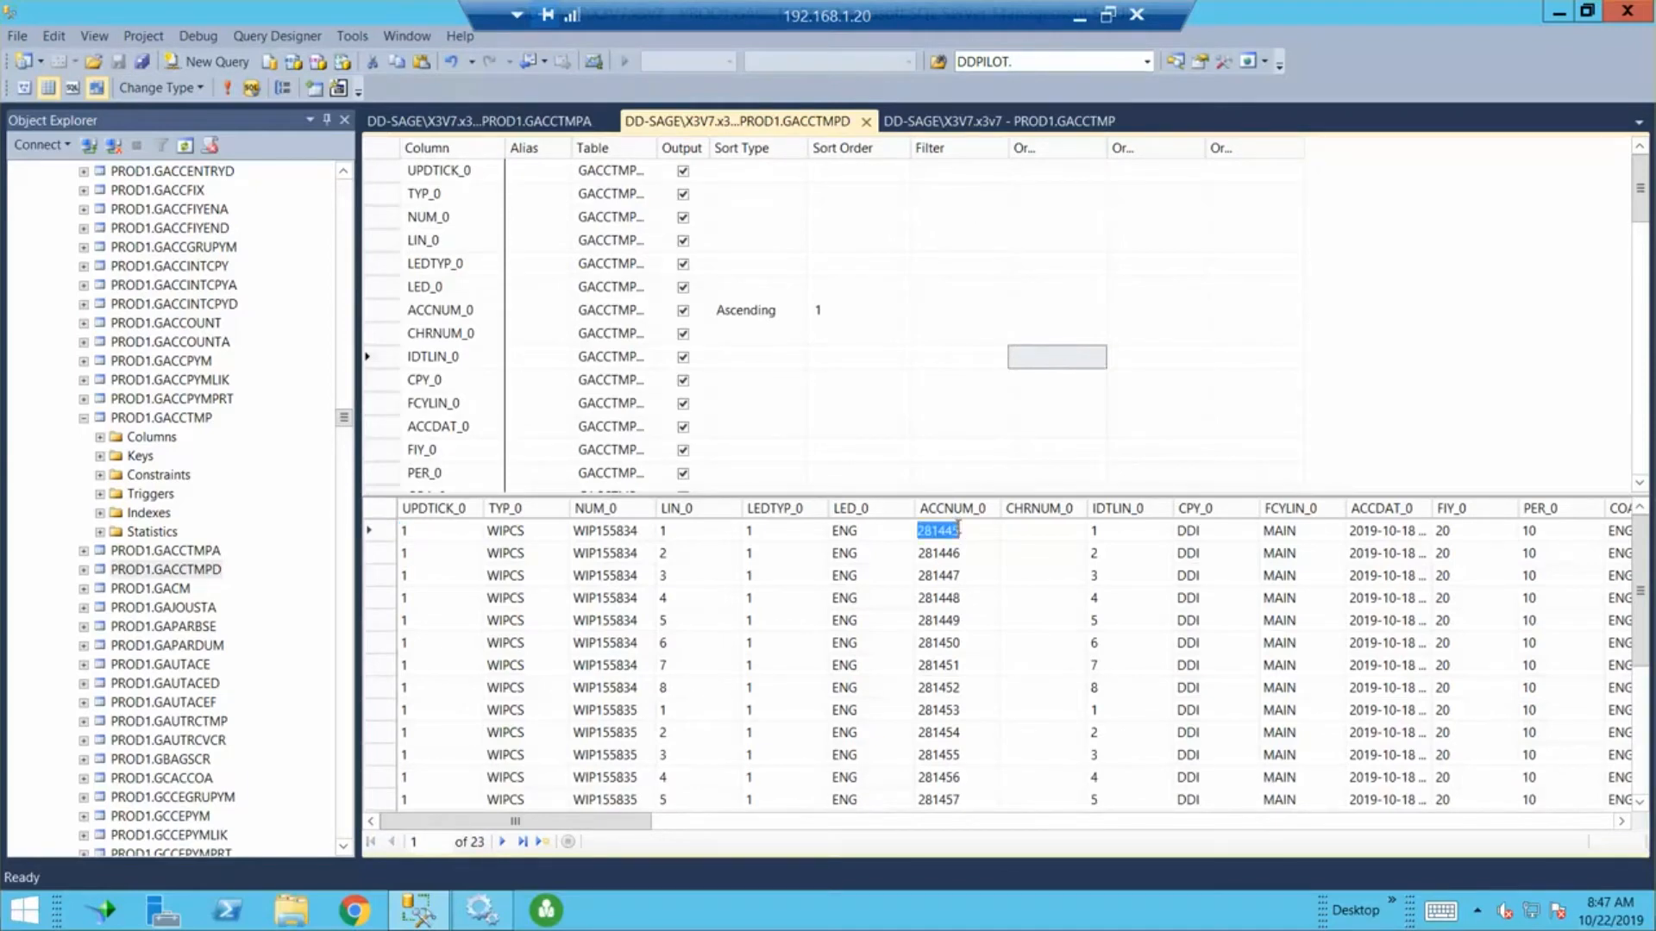
pyautogui.write('281653')
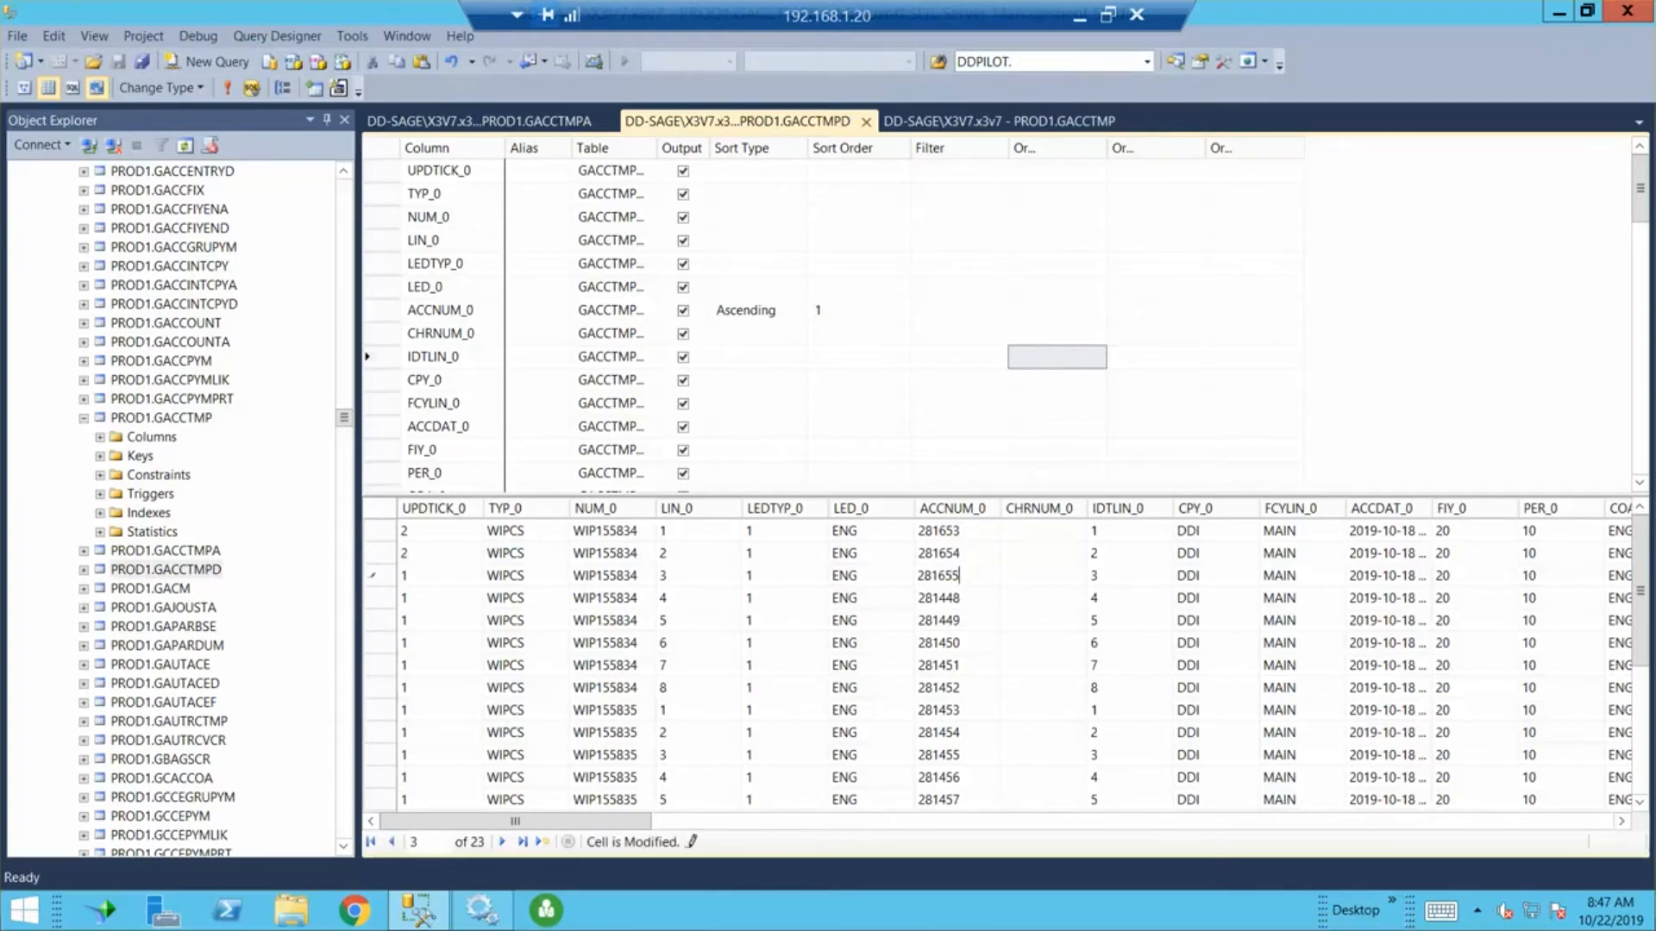
pyautogui.click(938, 599)
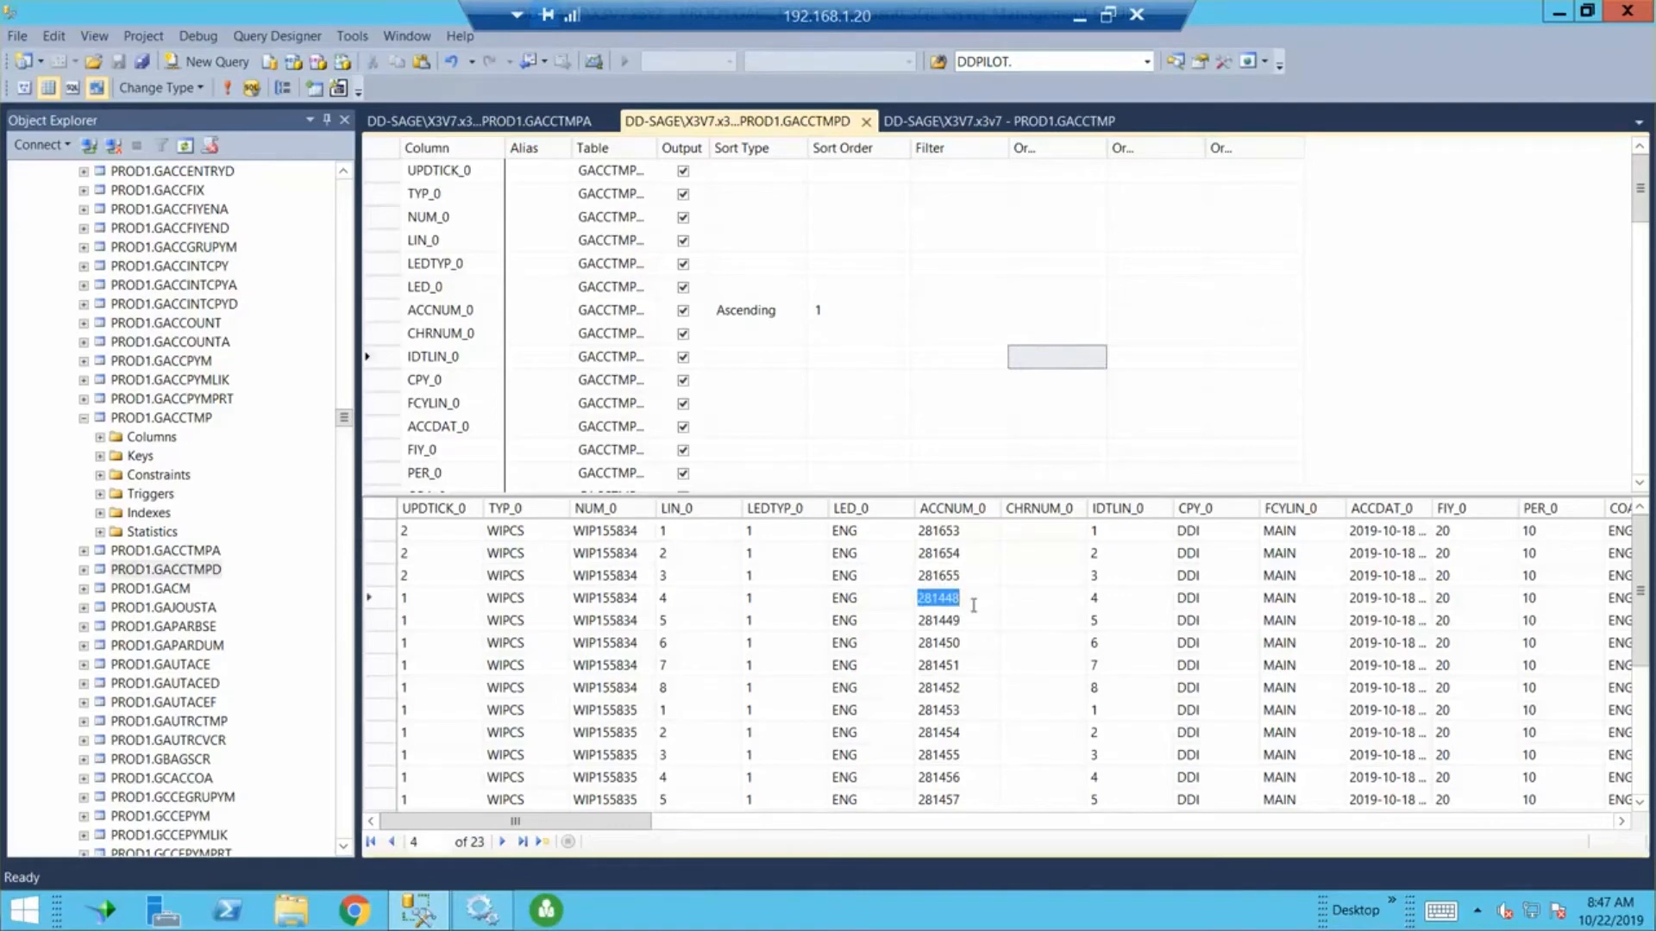
pyautogui.write('281656')
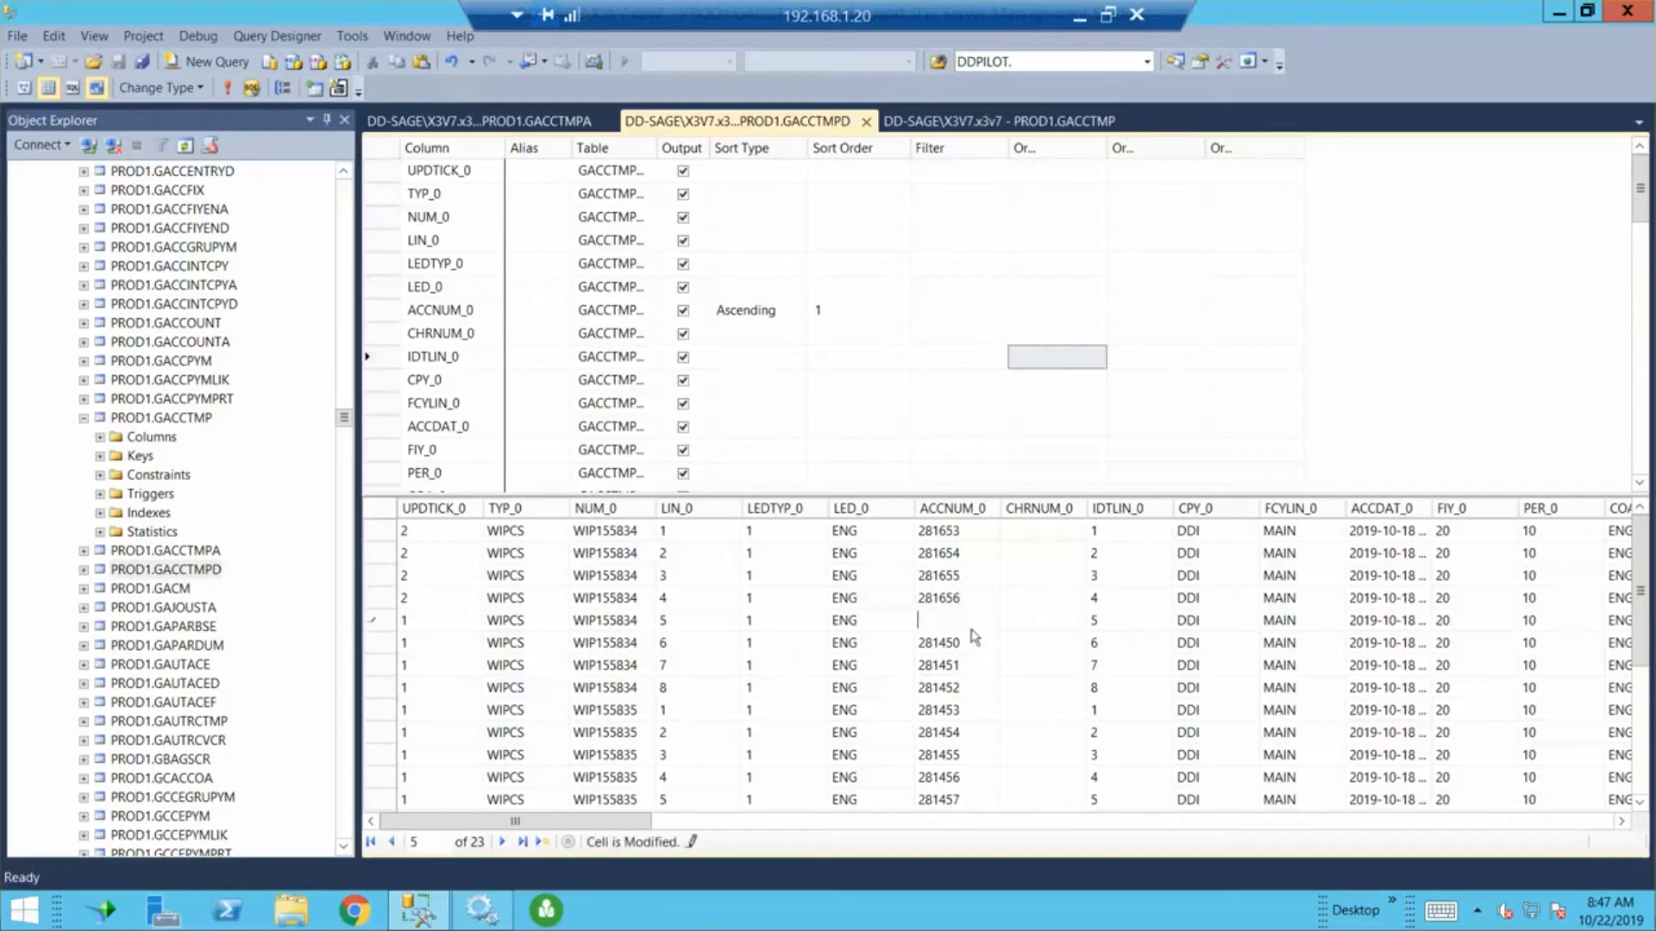
pyautogui.write('281657')
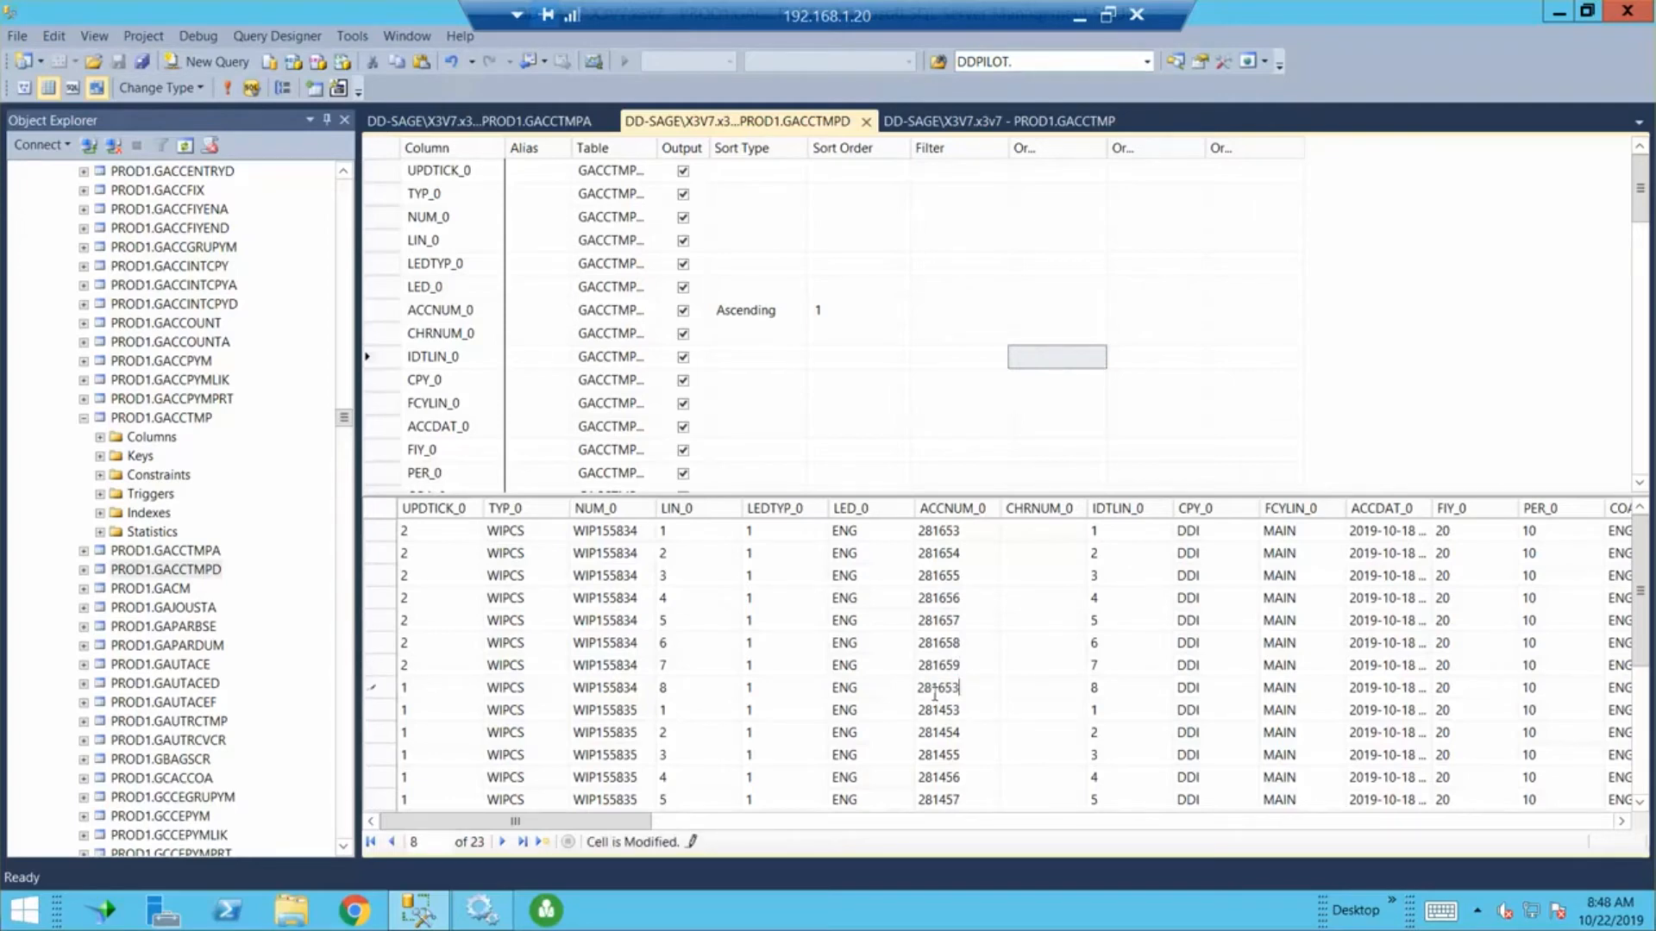
pyautogui.write('281660')
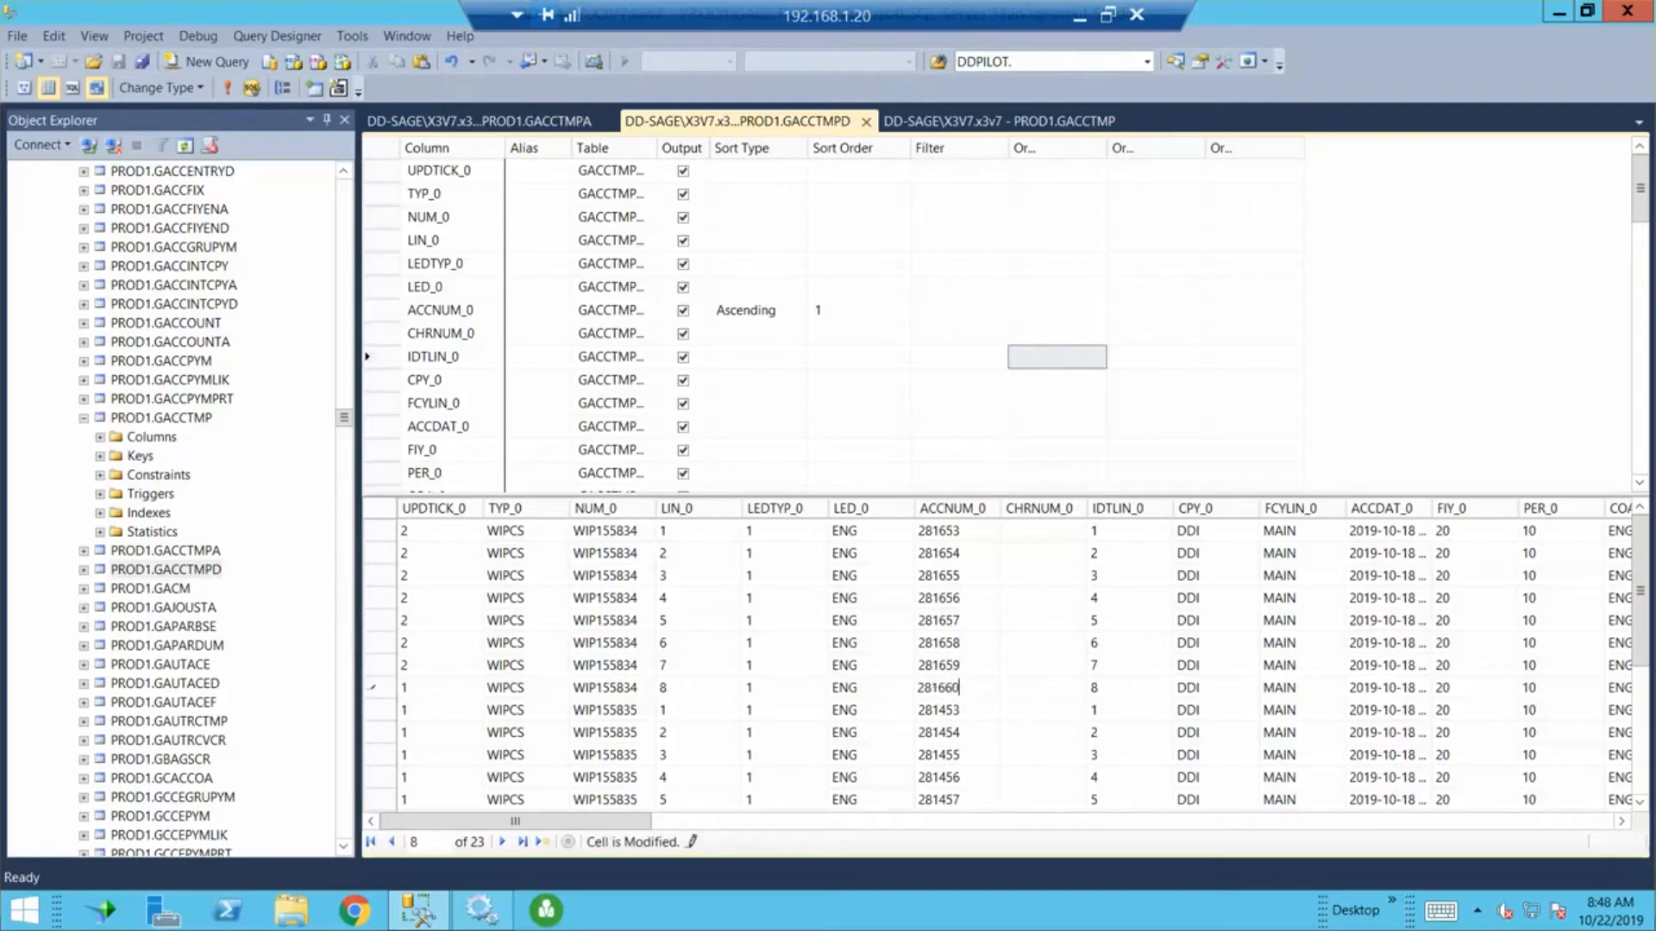
pyautogui.moveTo(797, 411)
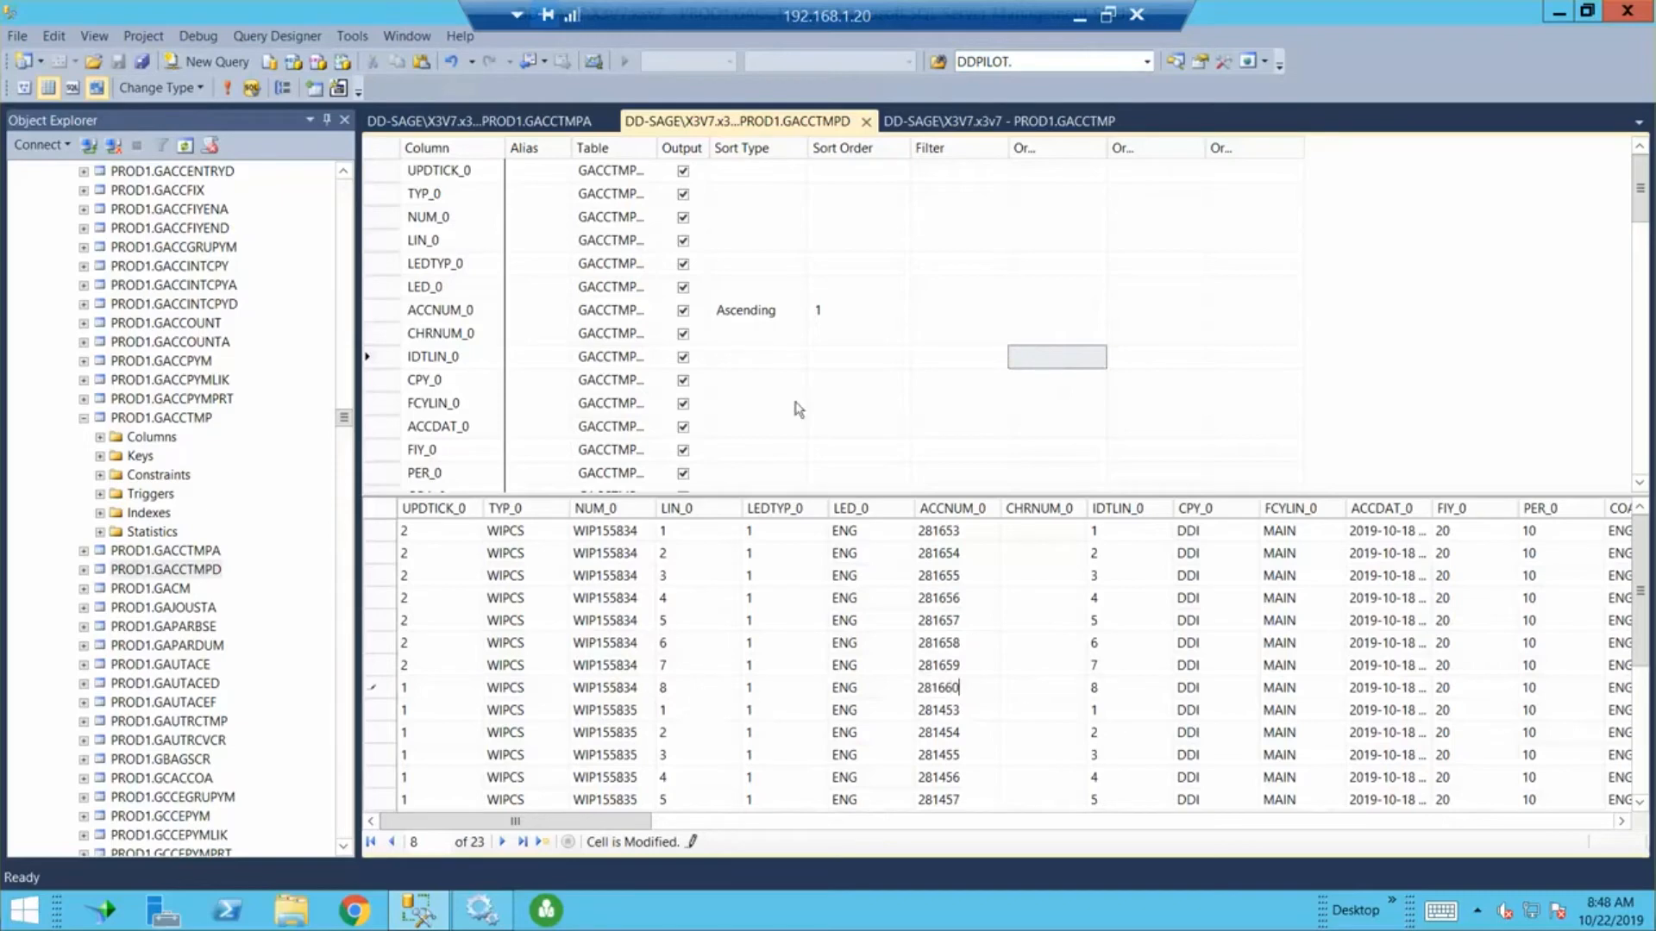
# Change ACCNUM_0 281451 to 281659 on the two WIP155834 rows in GACCTMPA, cross-checking GACCTMPD
pyautogui.click(487, 121)
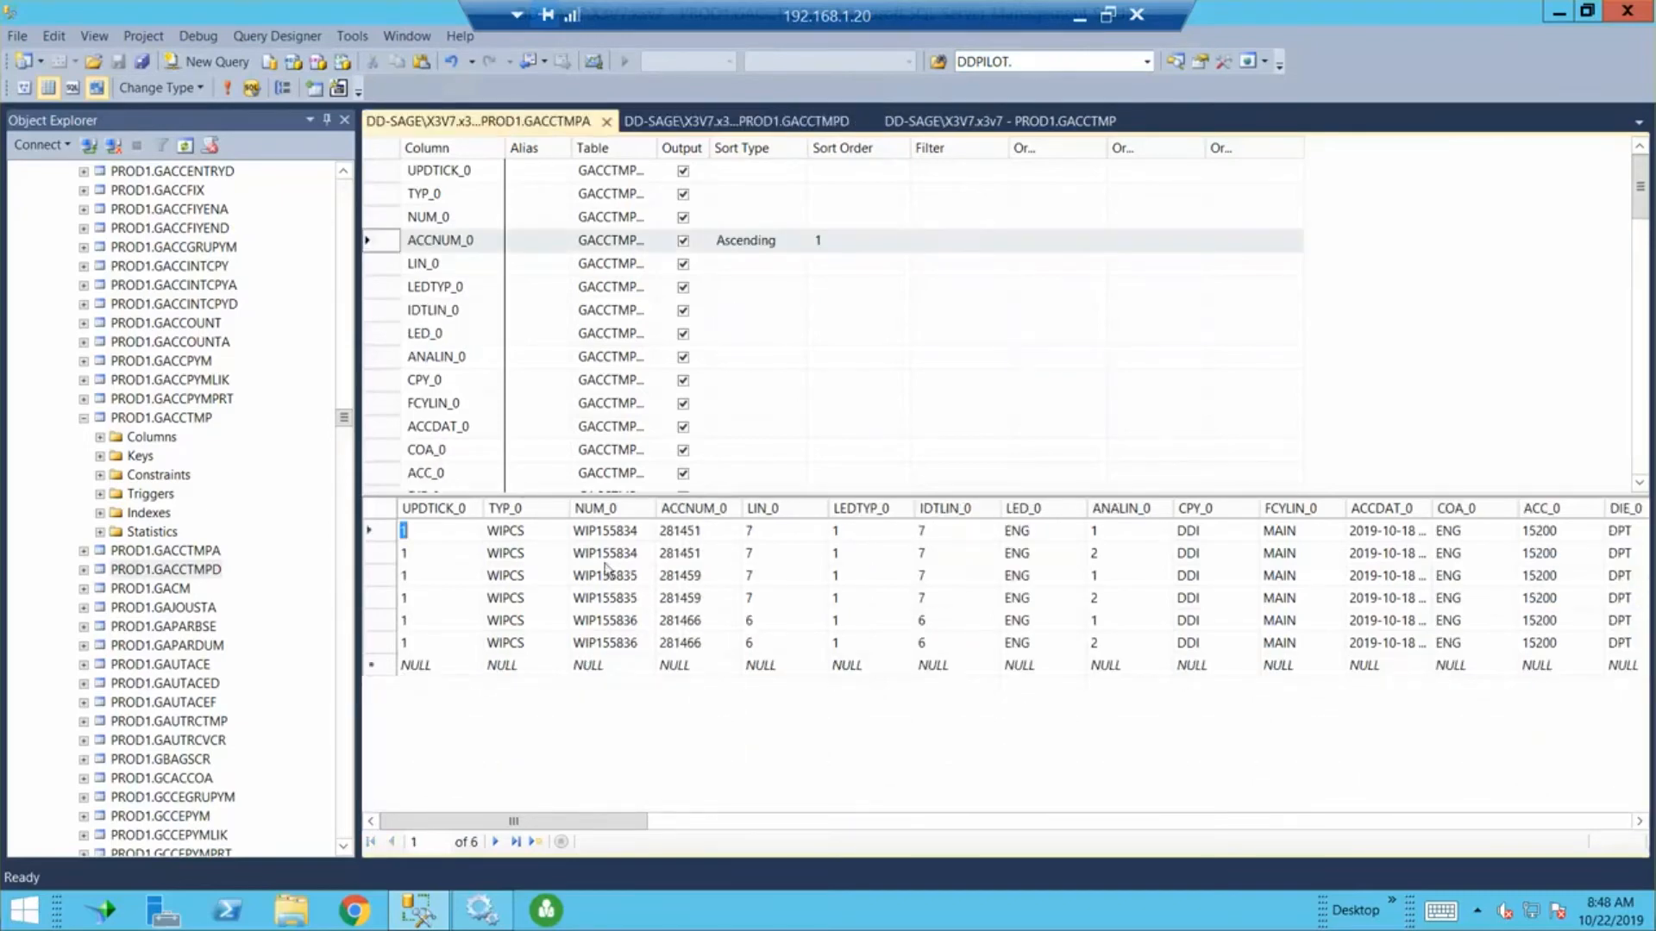
pyautogui.moveTo(765, 538)
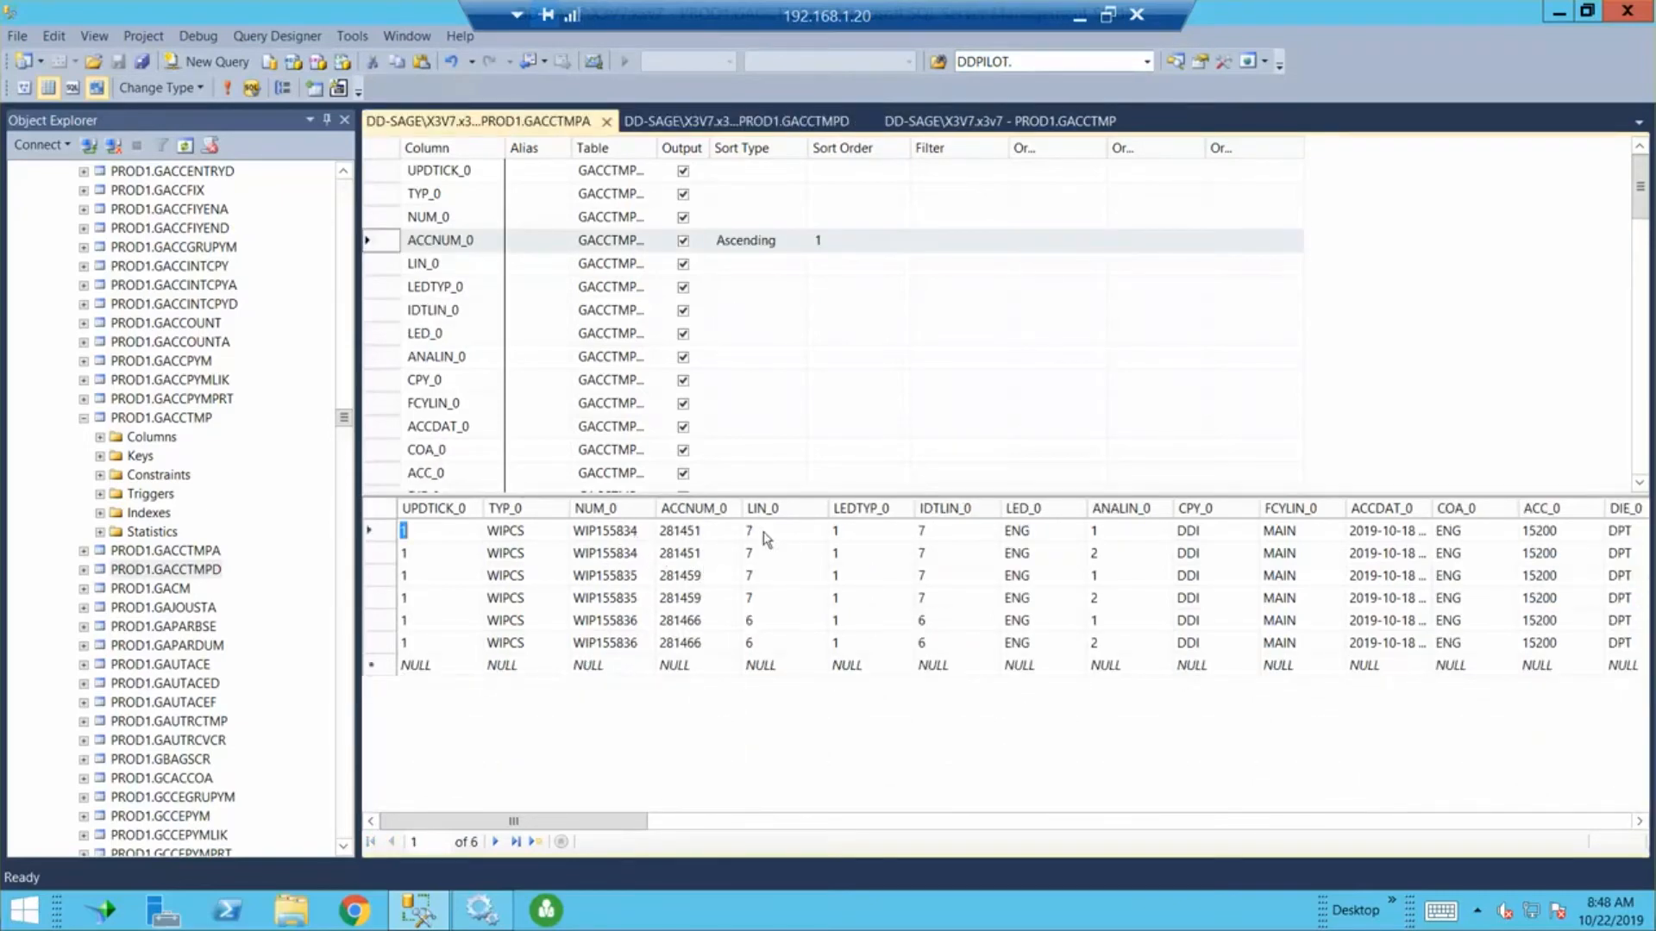
pyautogui.moveTo(767, 557)
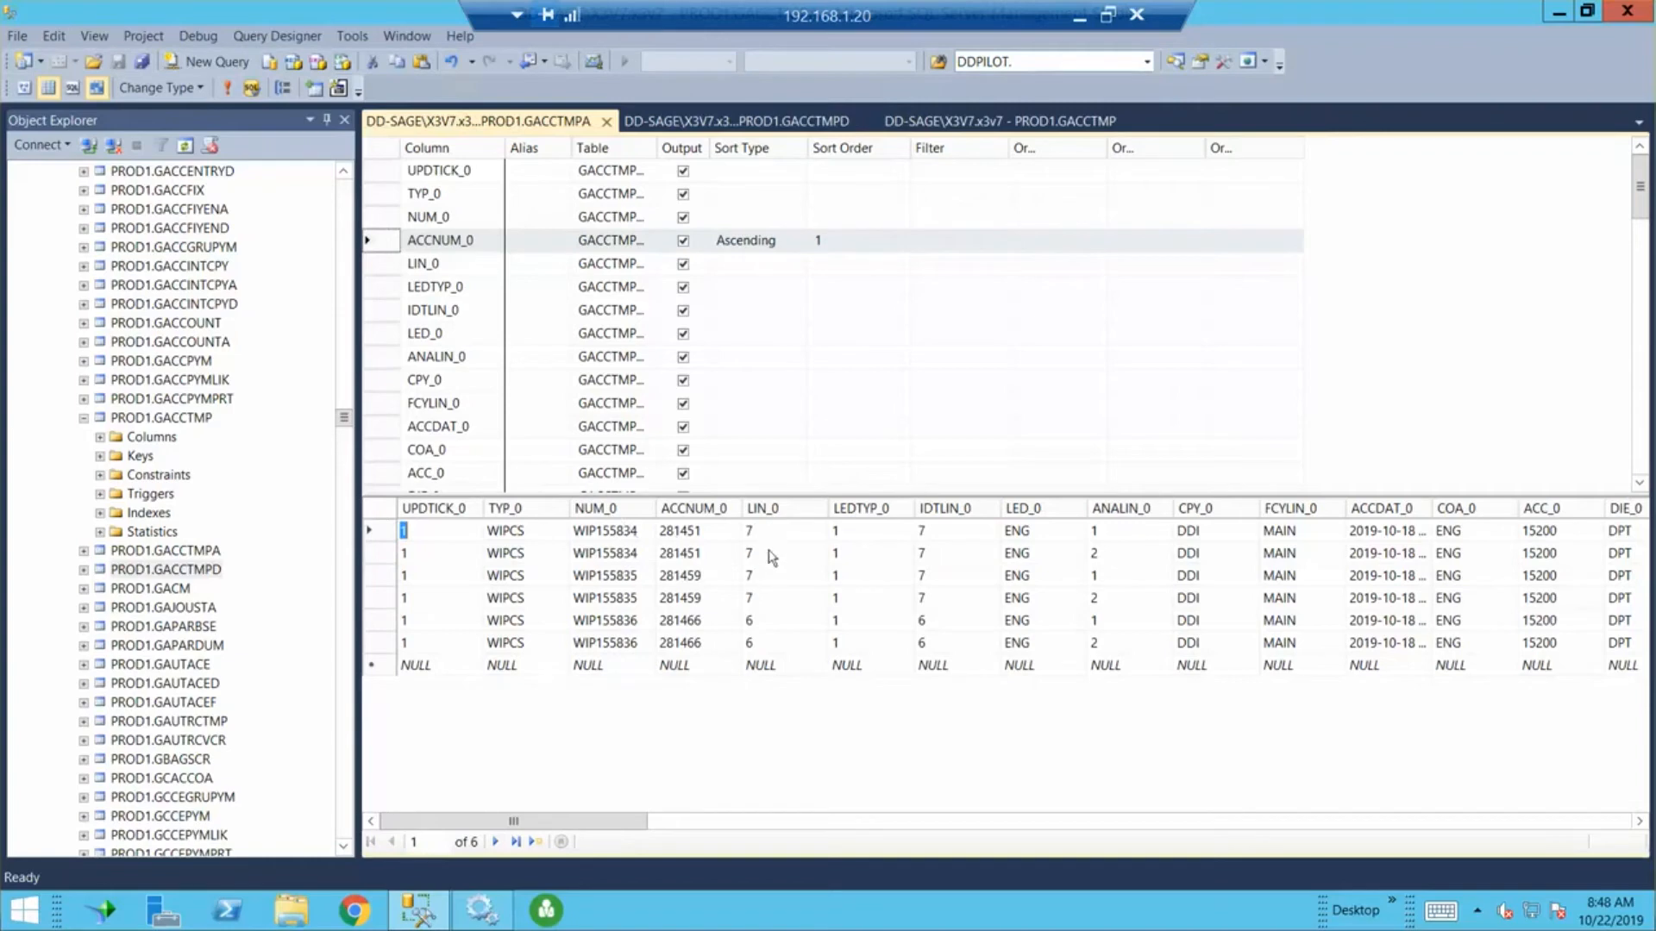
pyautogui.moveTo(706, 559)
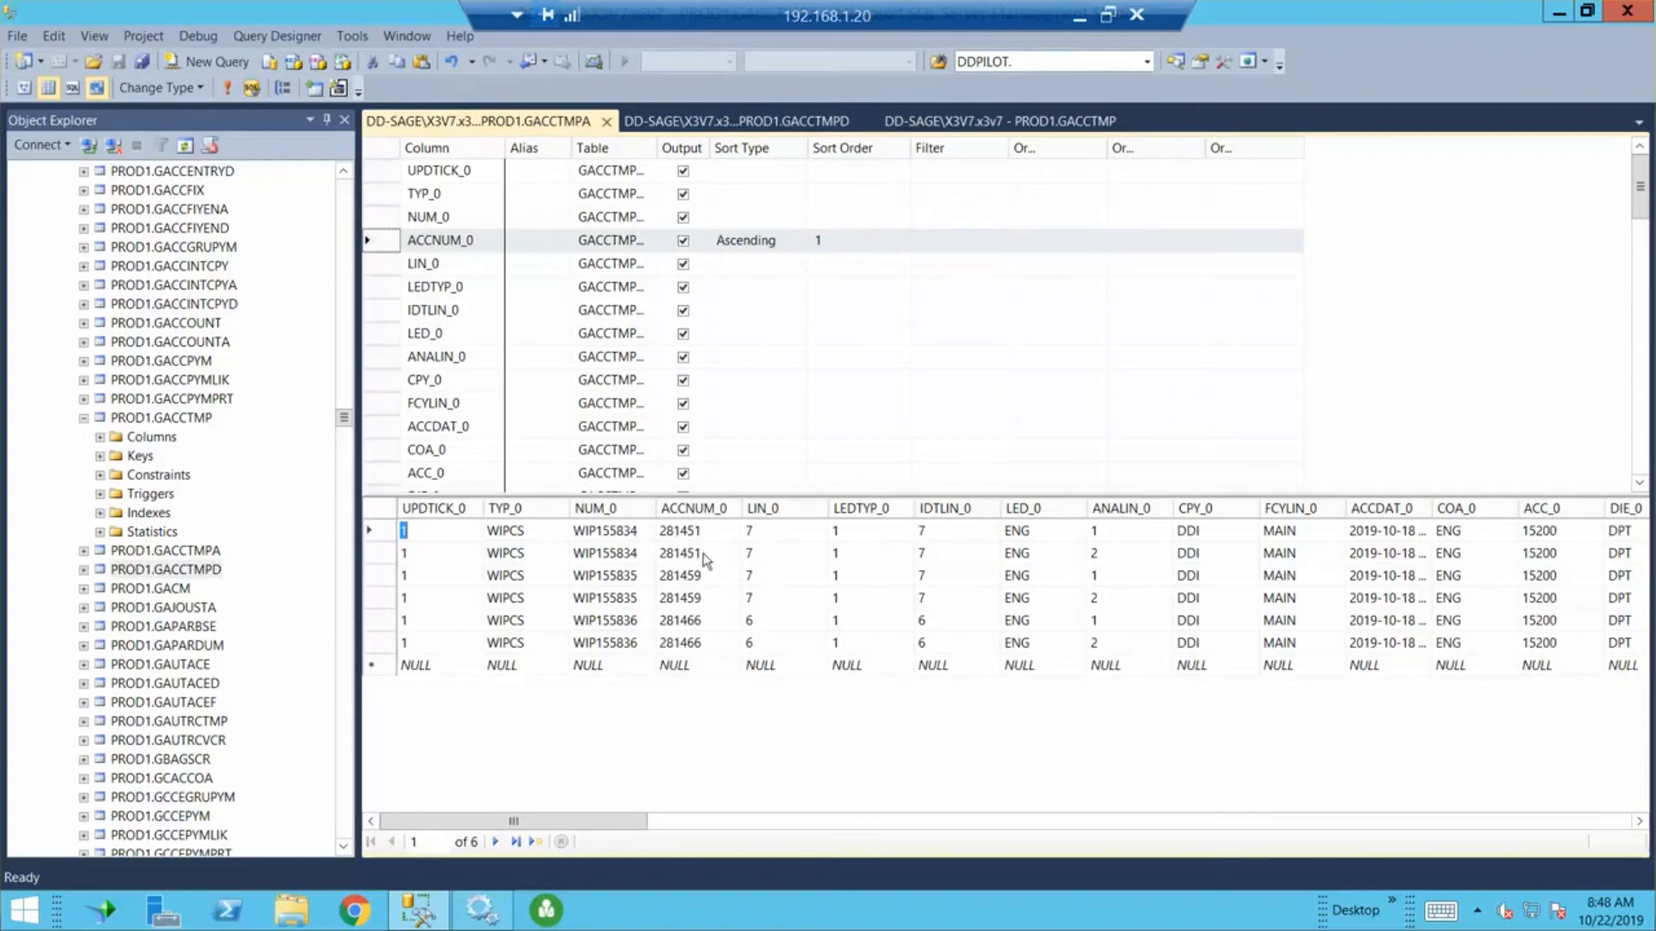
pyautogui.moveTo(660, 229)
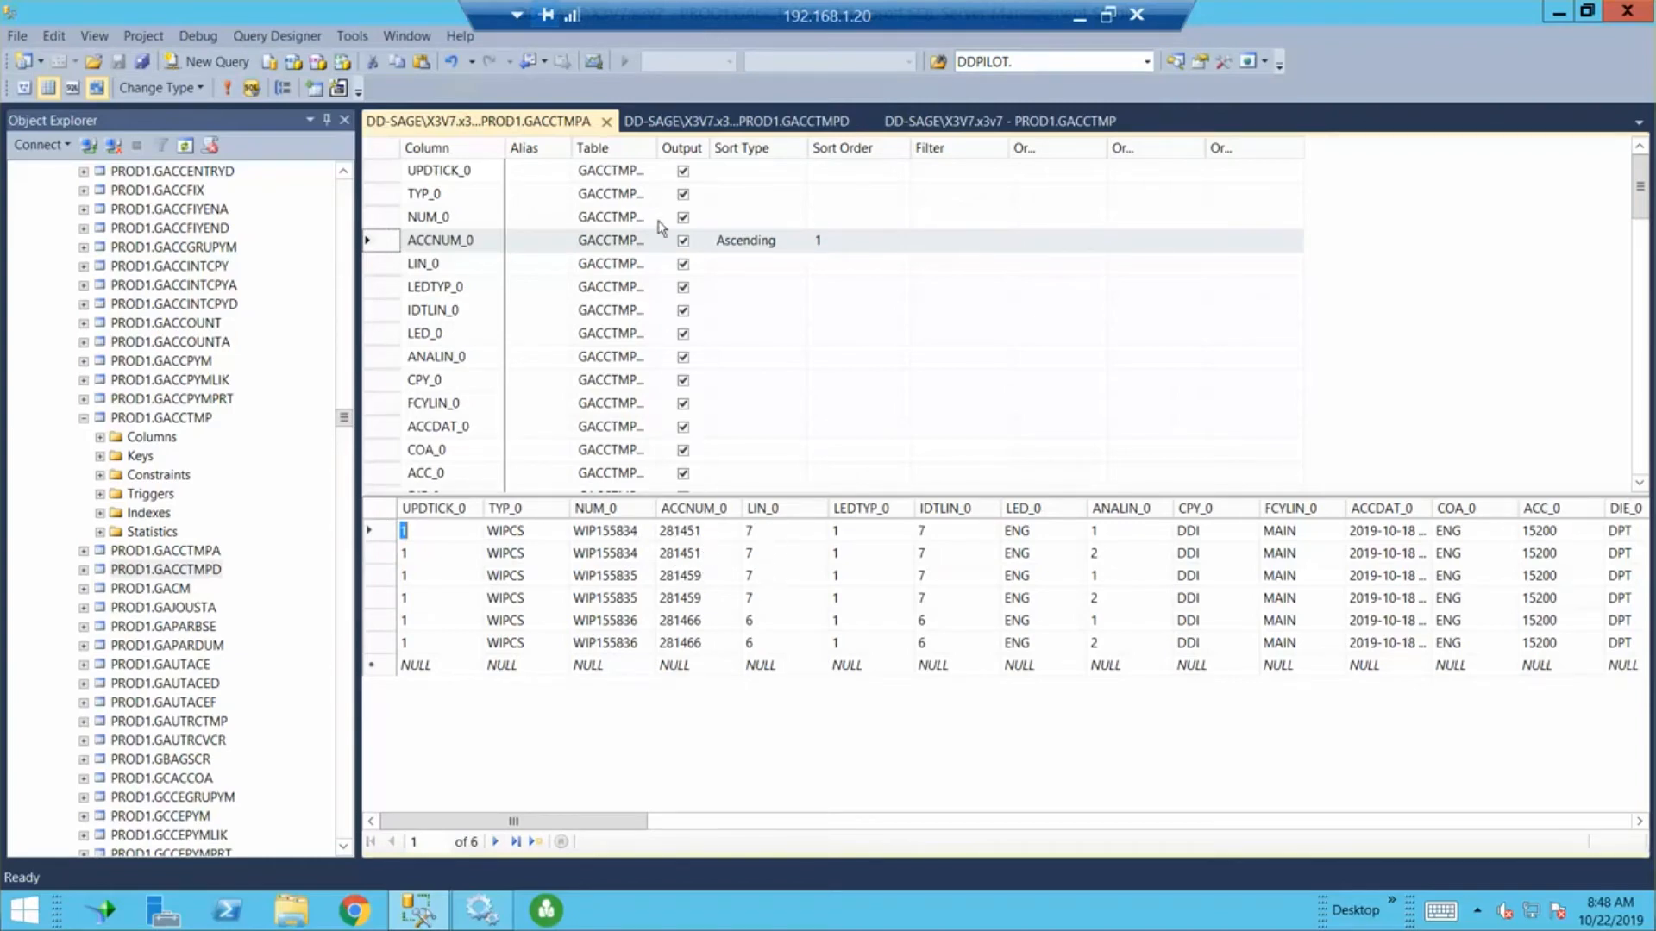
pyautogui.click(740, 121)
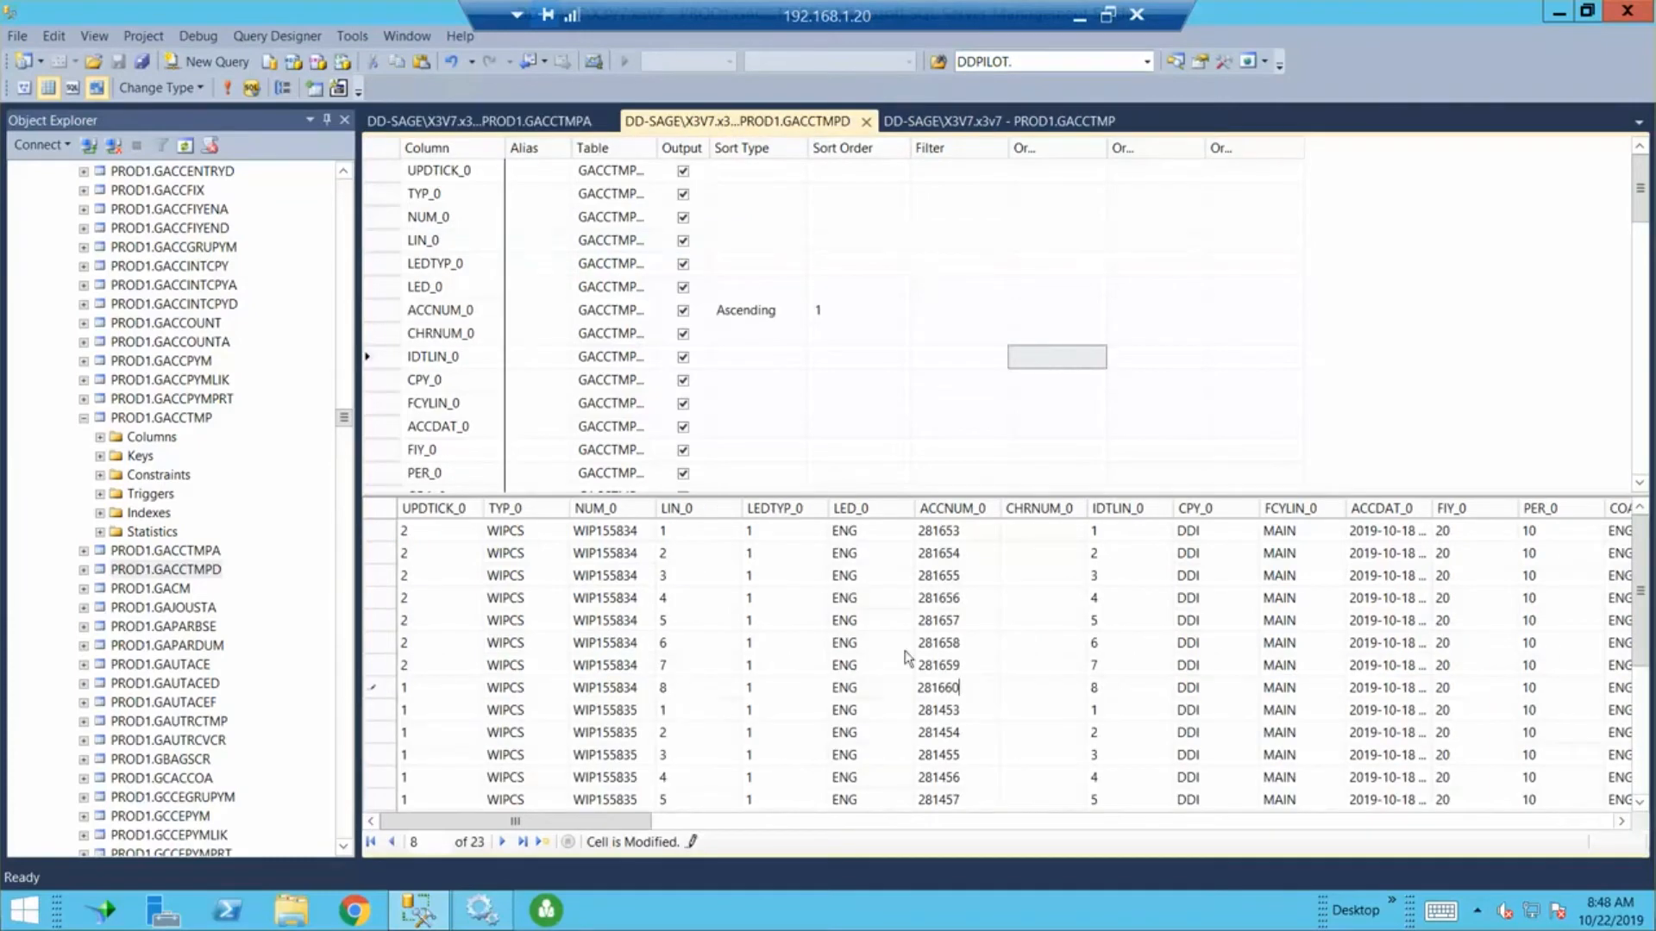
pyautogui.rightClick(936, 664)
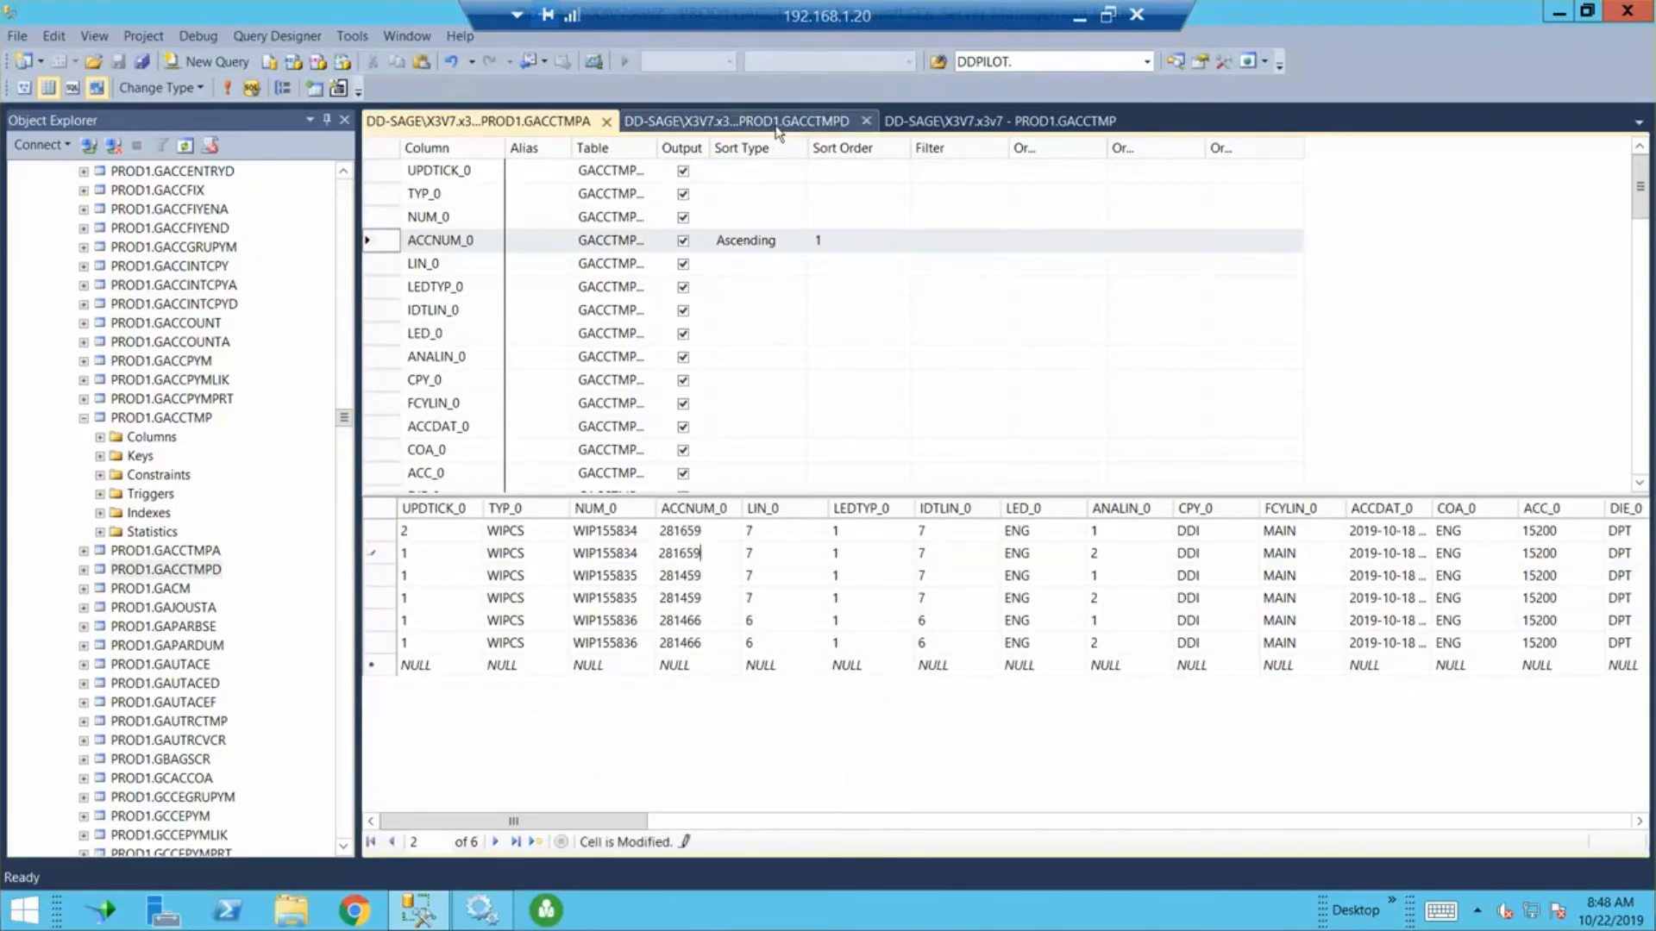
pyautogui.click(995, 121)
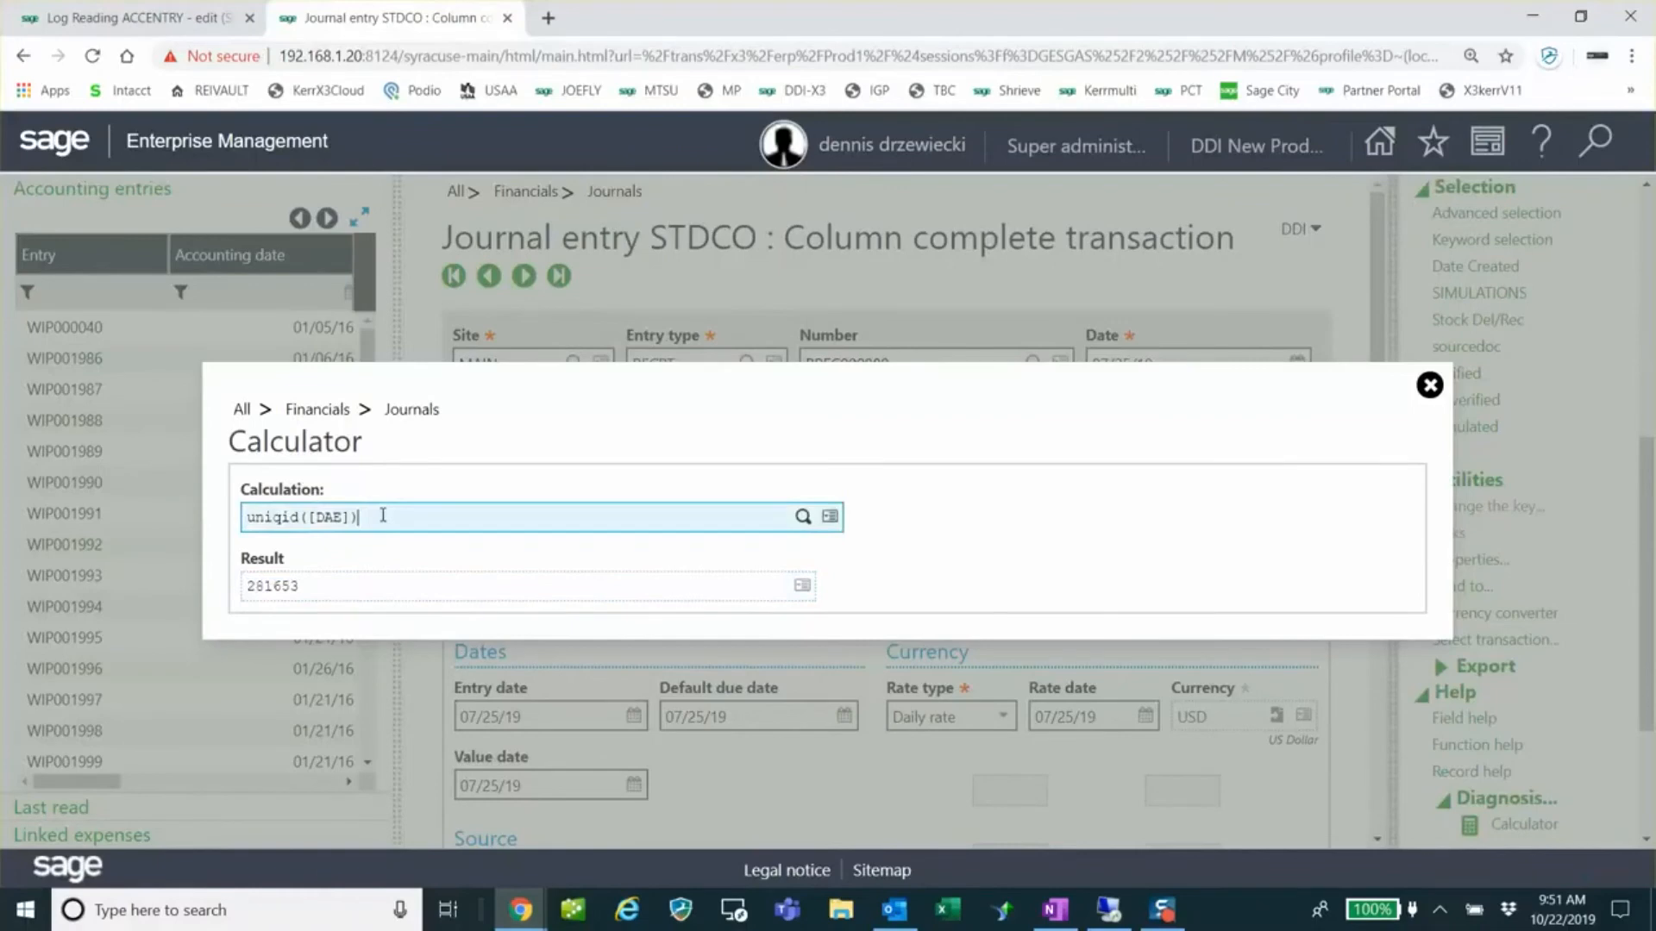
# Re-evaluate uniqid([DAE]) until the result reaches 281660, matching the highest GACCTMPD ACCNUM
pyautogui.click(802, 516)
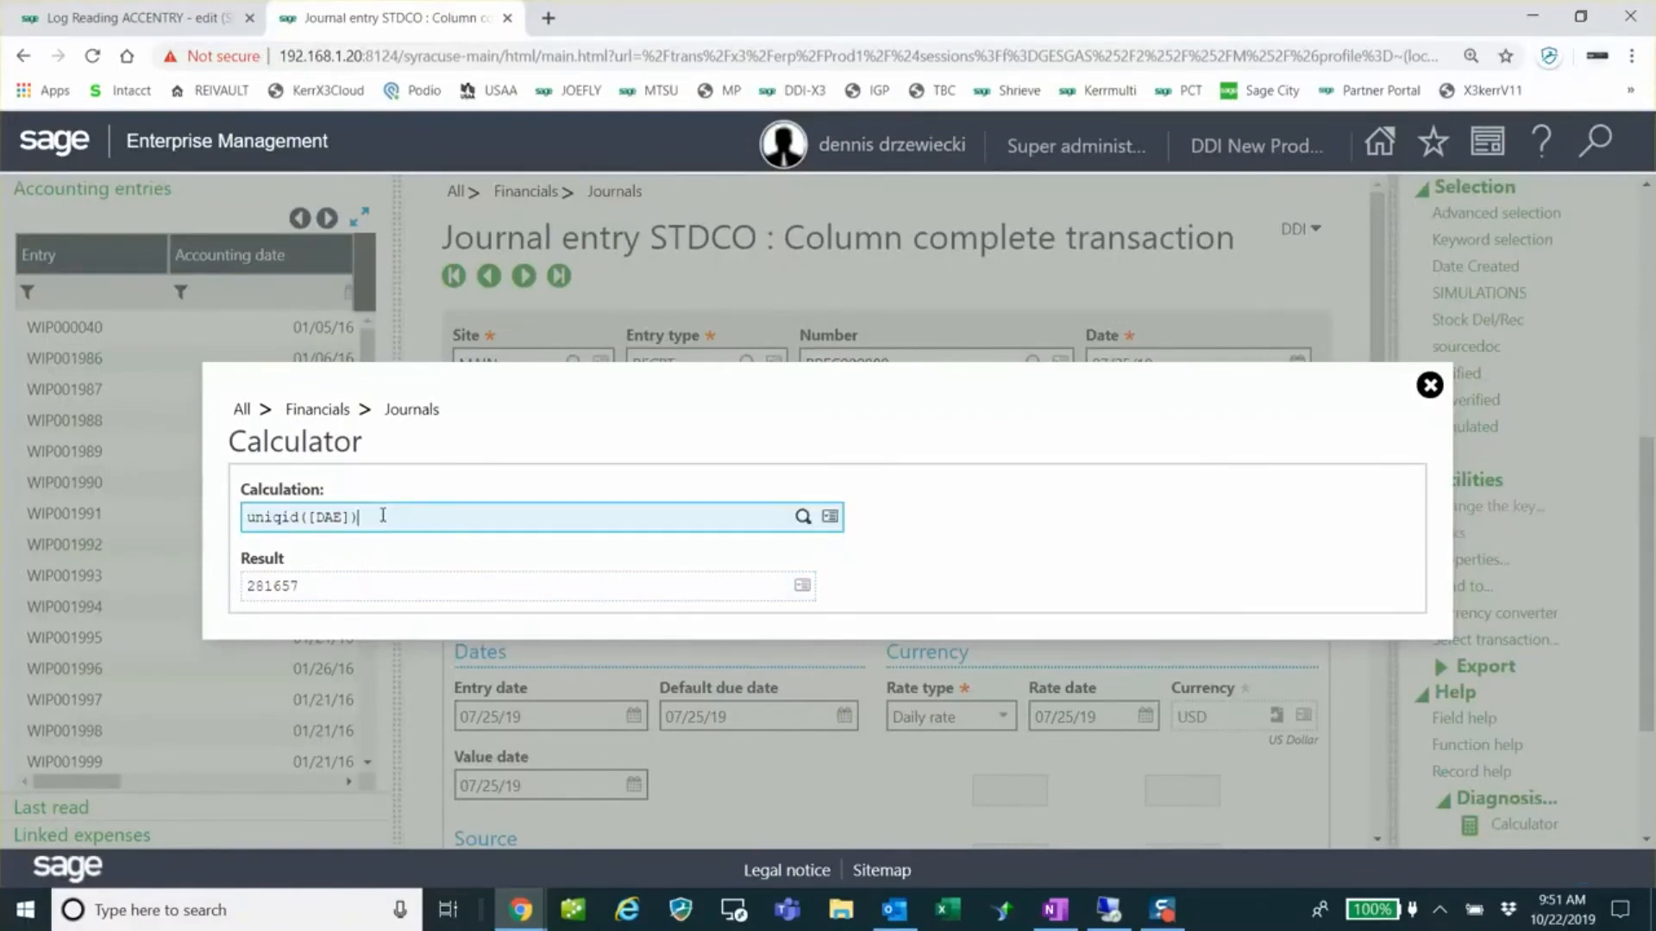
pyautogui.click(802, 516)
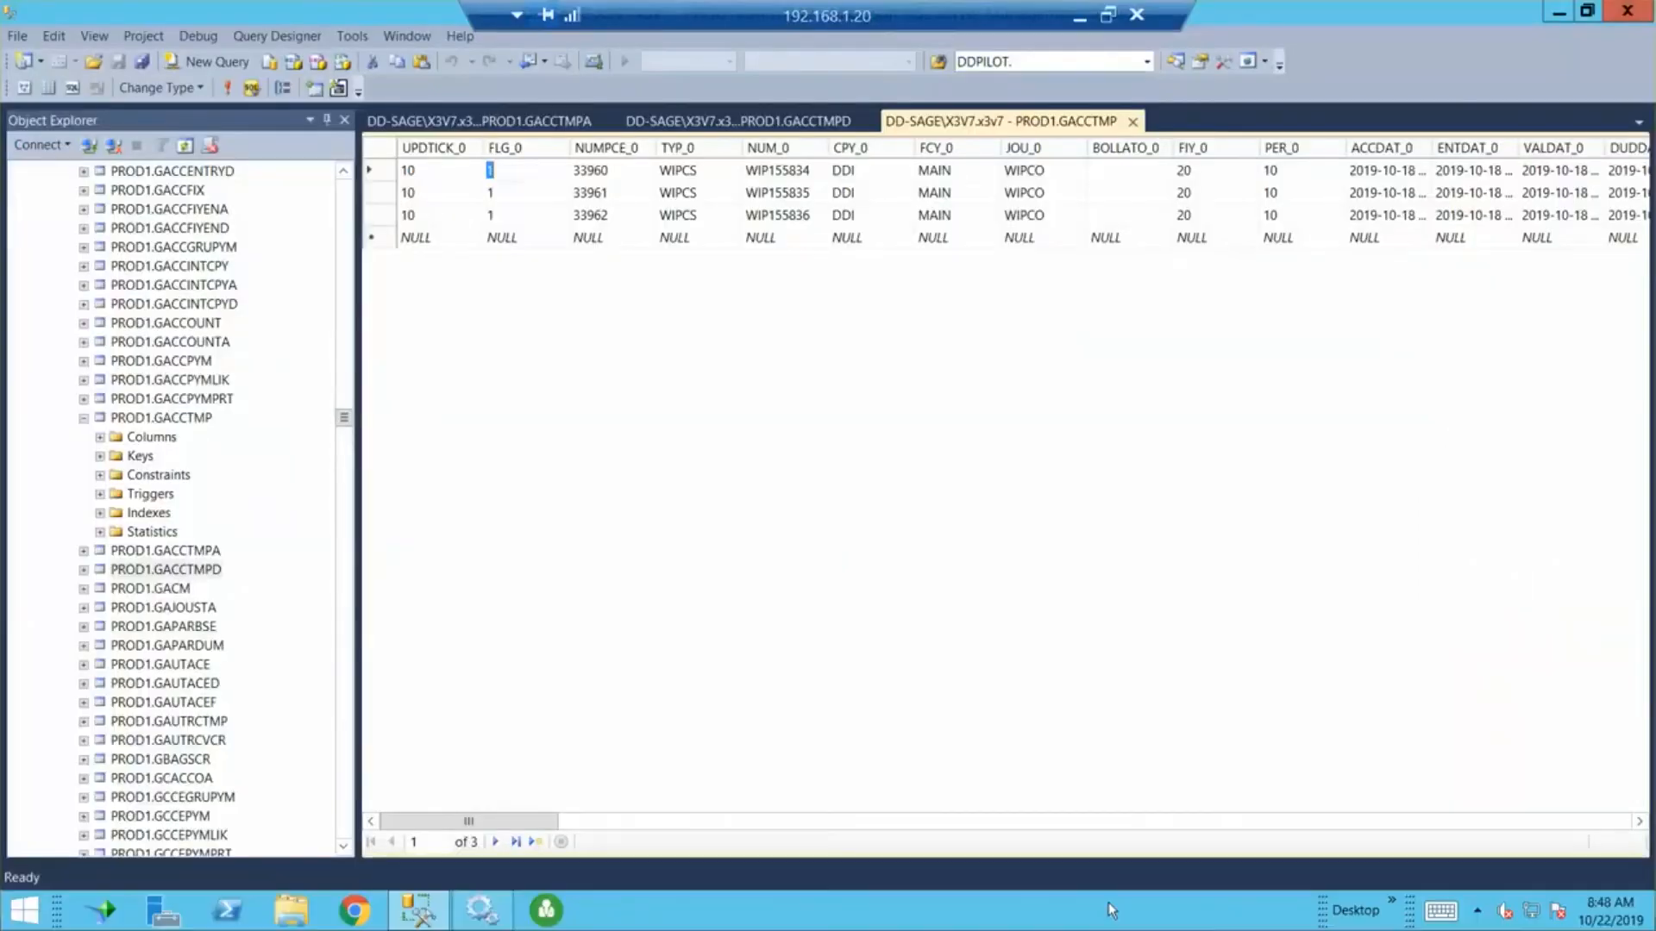
pyautogui.click(734, 120)
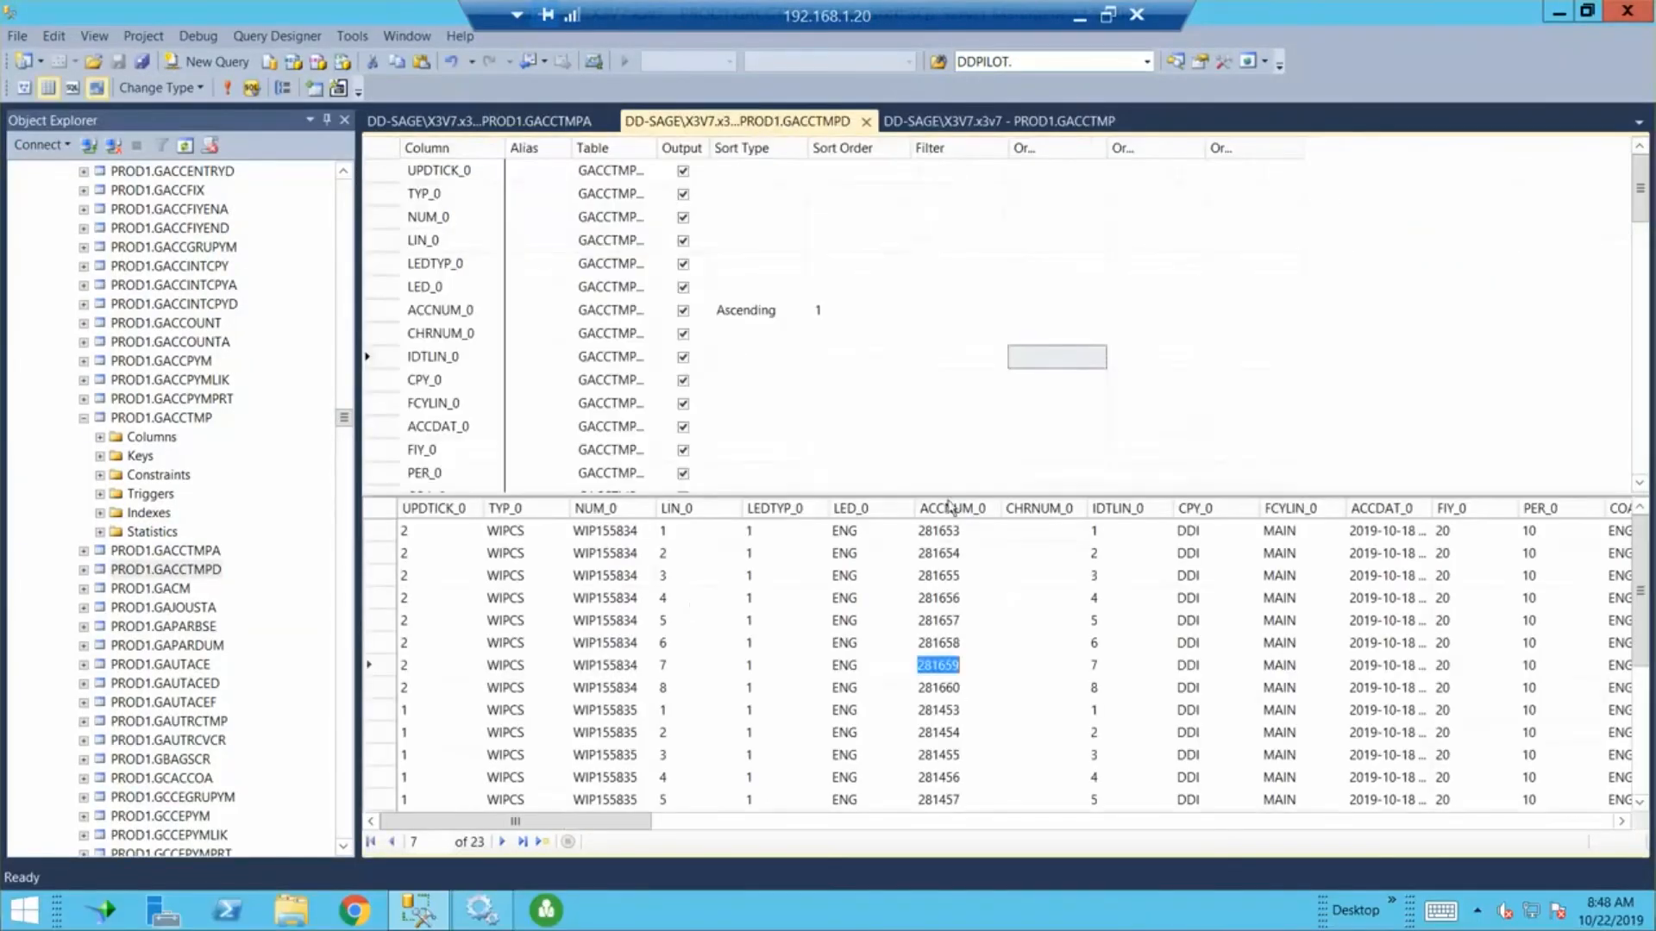
pyautogui.moveTo(964, 695)
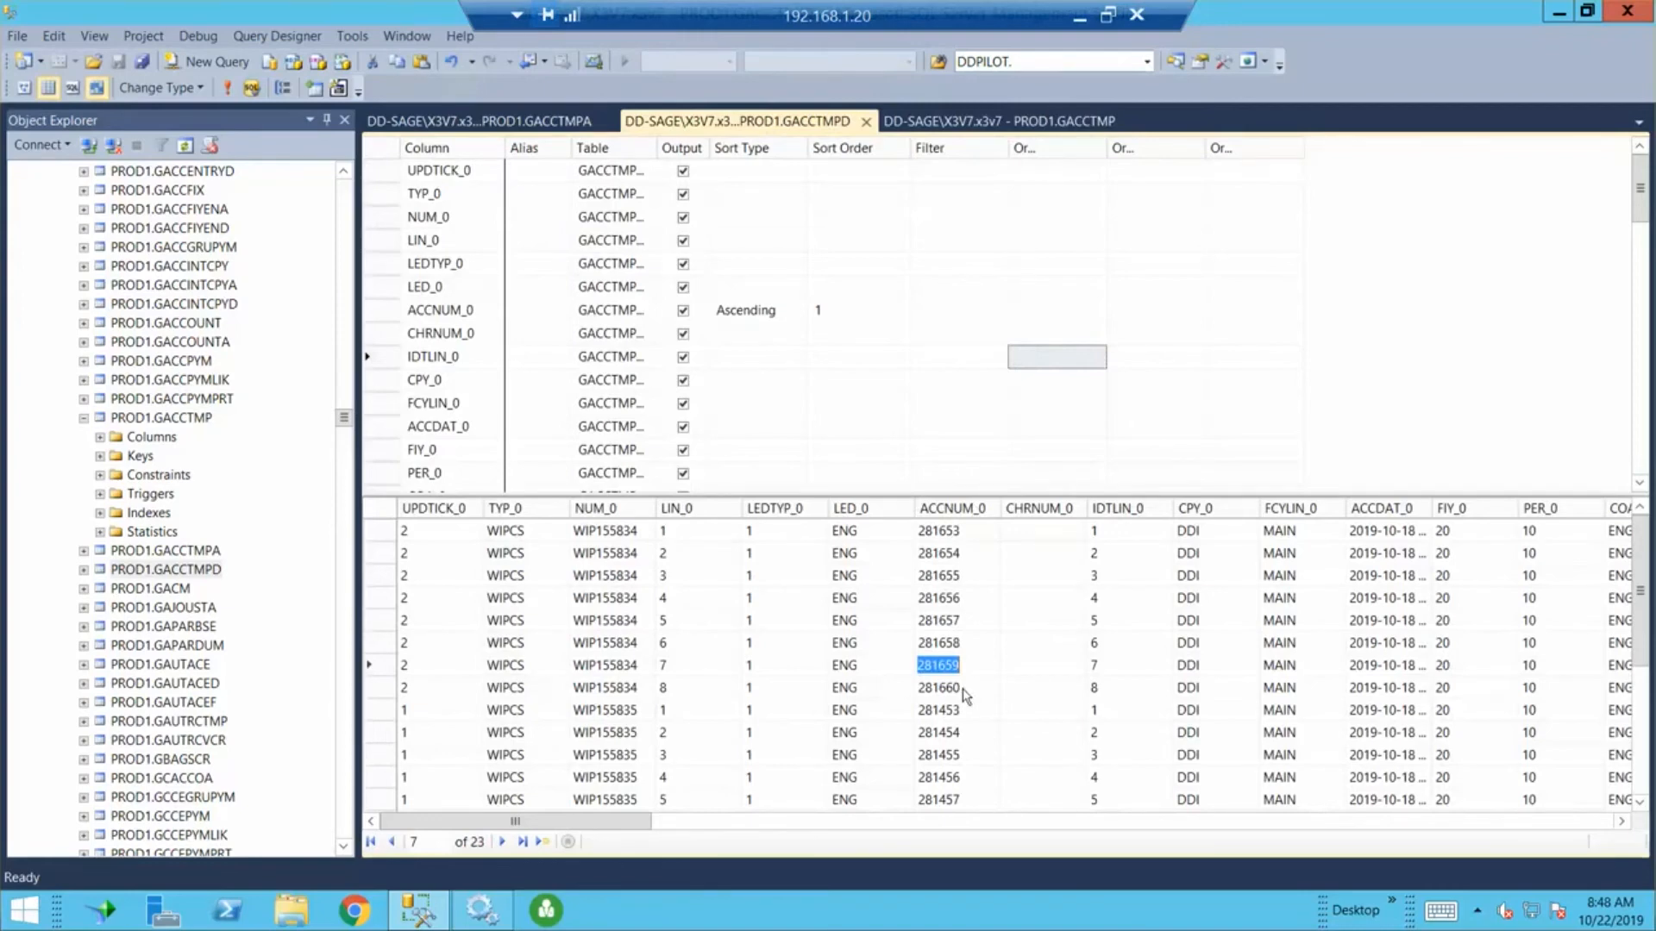
pyautogui.moveTo(1078, 21)
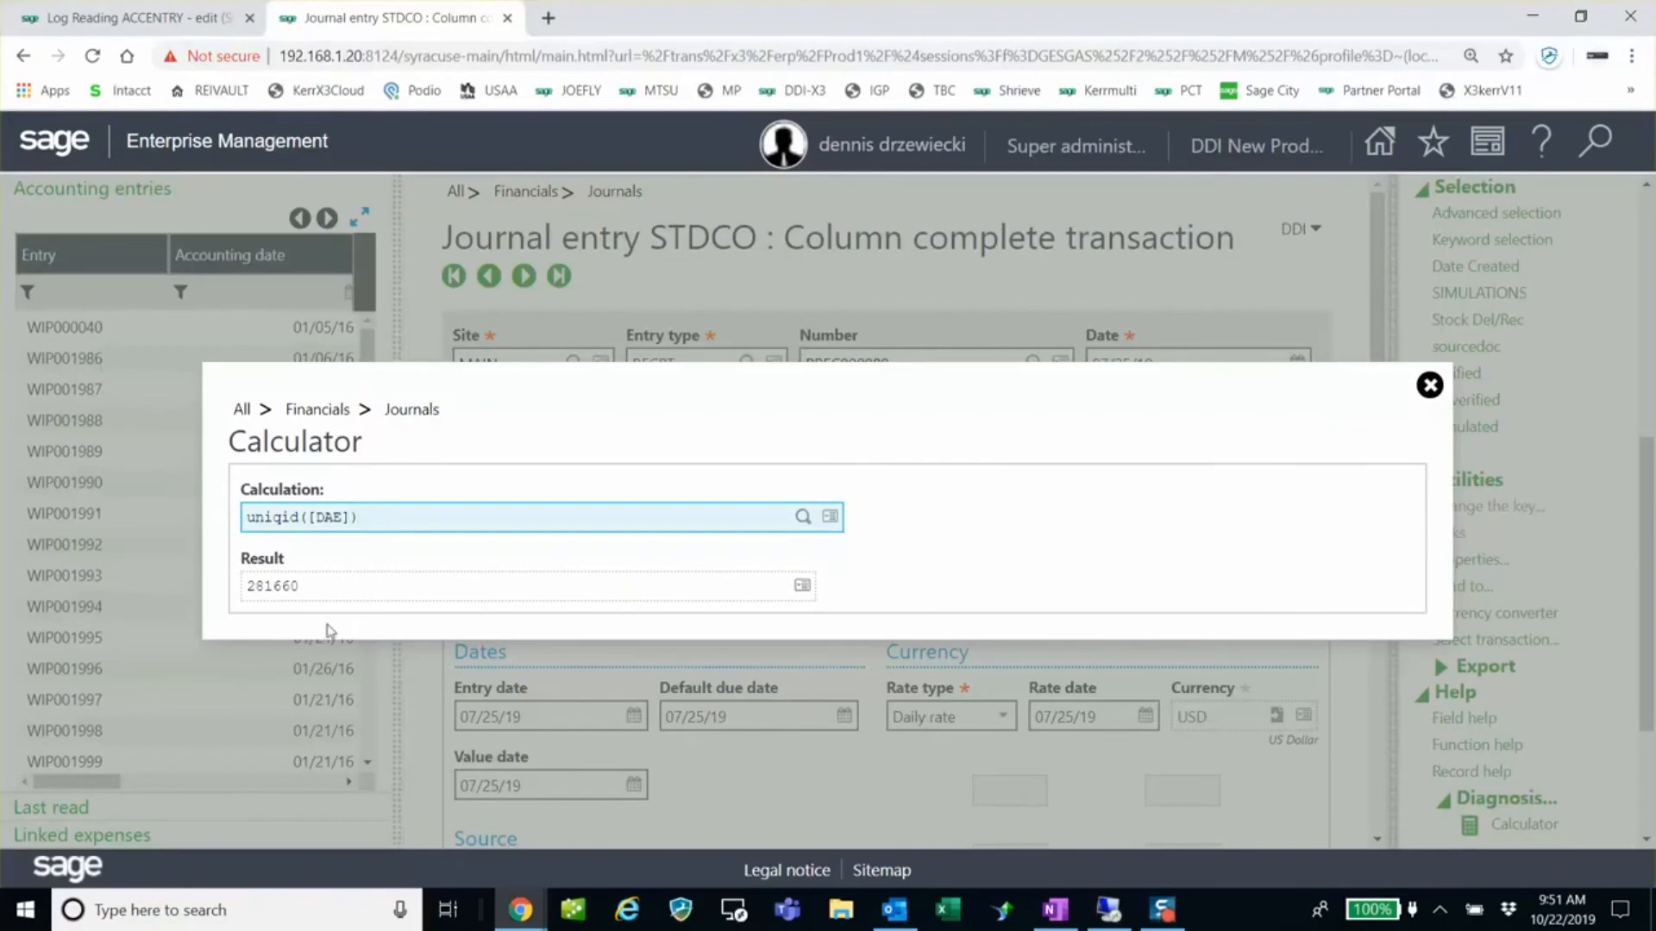
pyautogui.moveTo(121, 17)
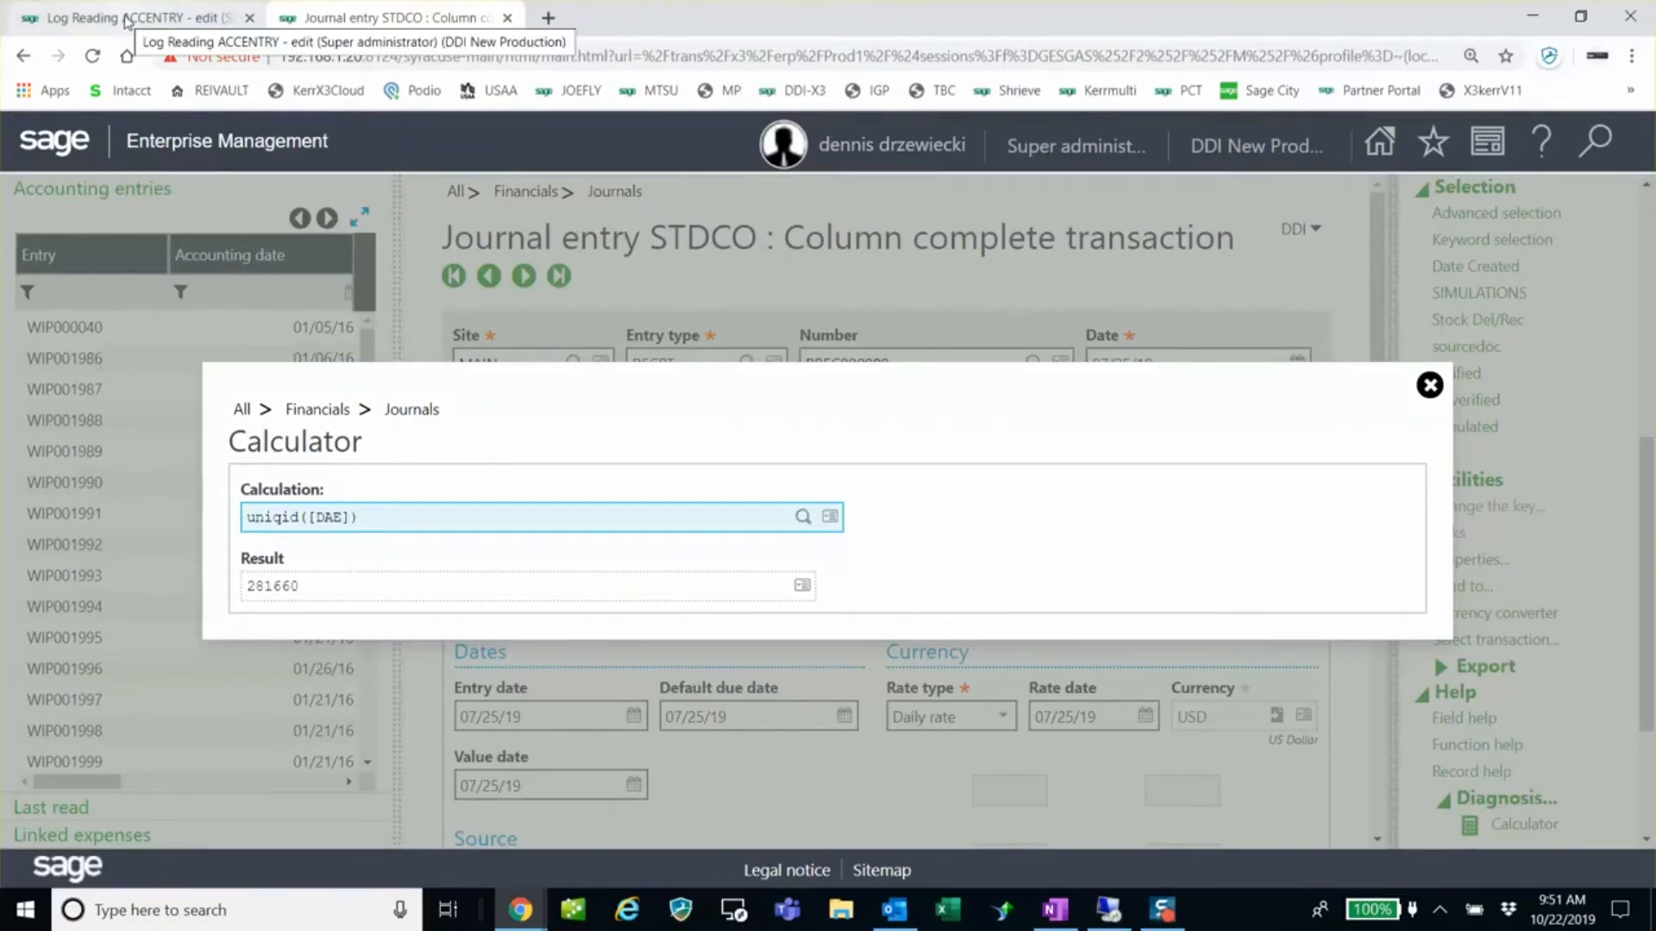
pyautogui.click(1430, 385)
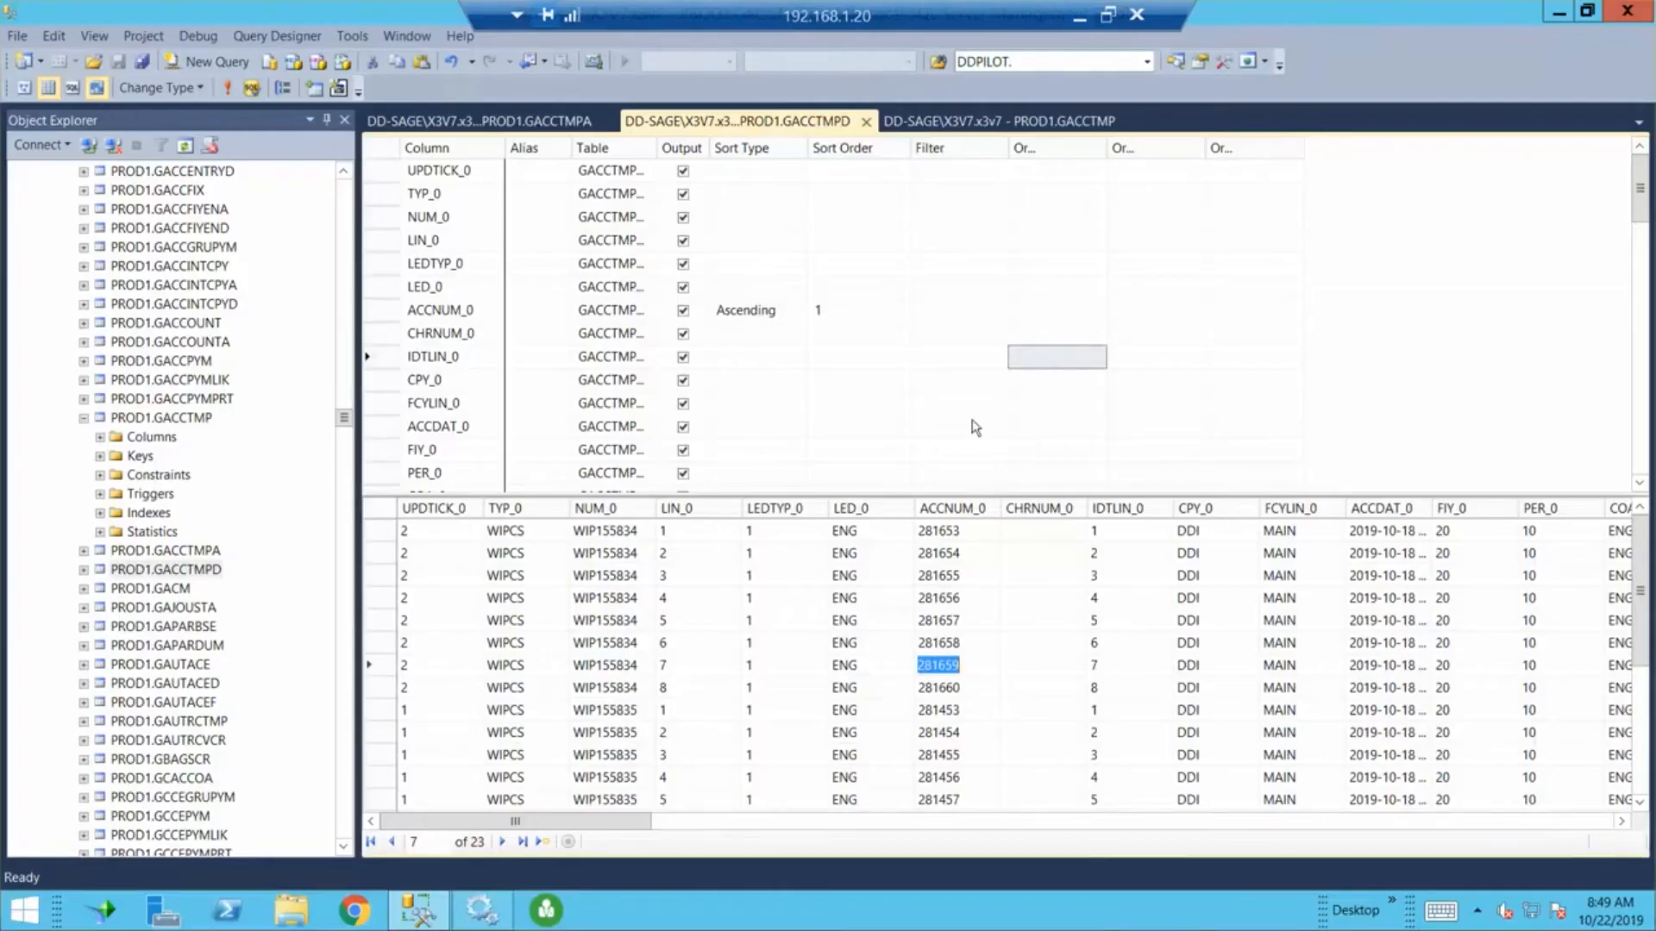
# Set FLG_0 of the WIP155834 GACCTMP header to 0 and re-run the query so it disappears
pyautogui.click(997, 121)
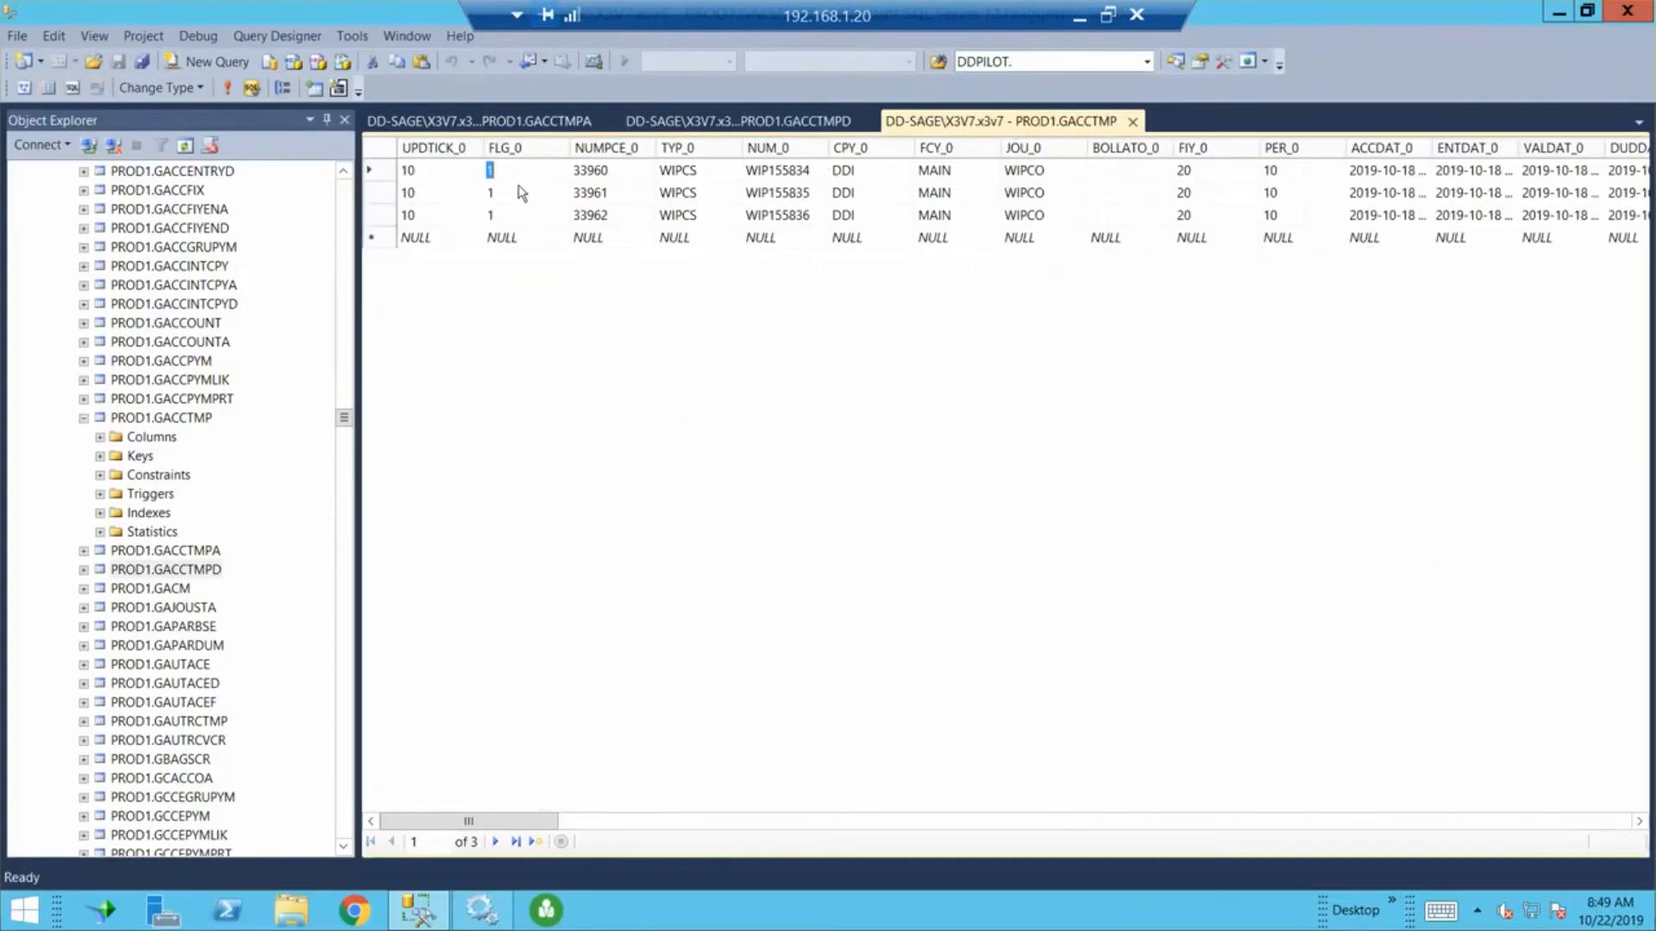
pyautogui.write('0')
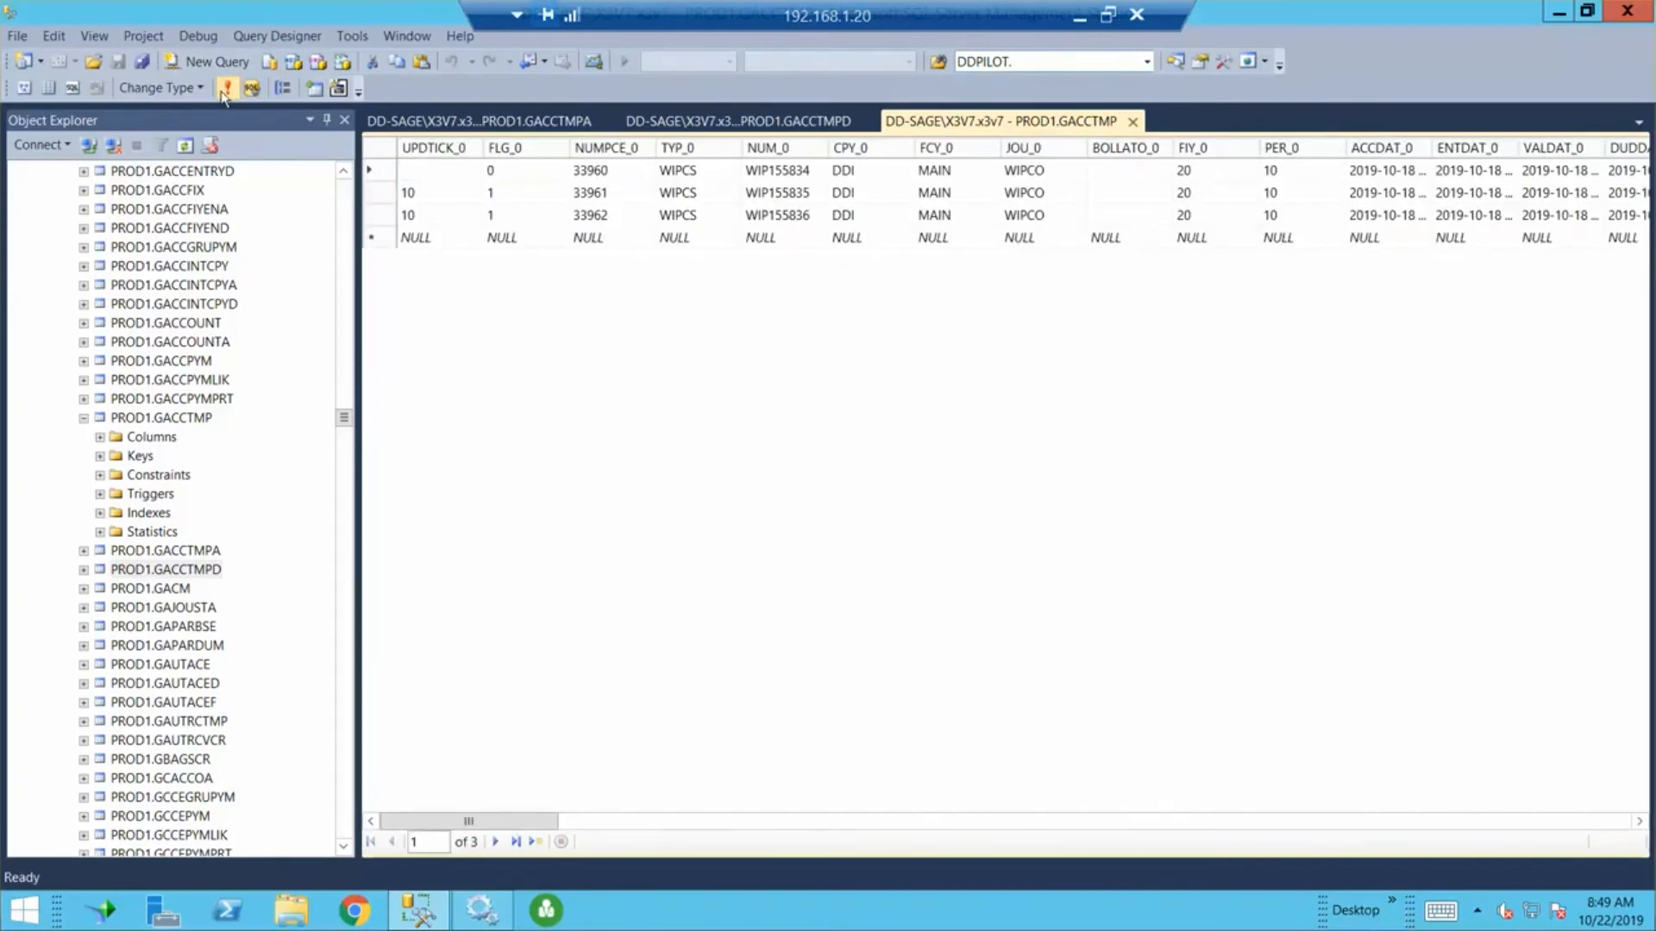
pyautogui.click(224, 88)
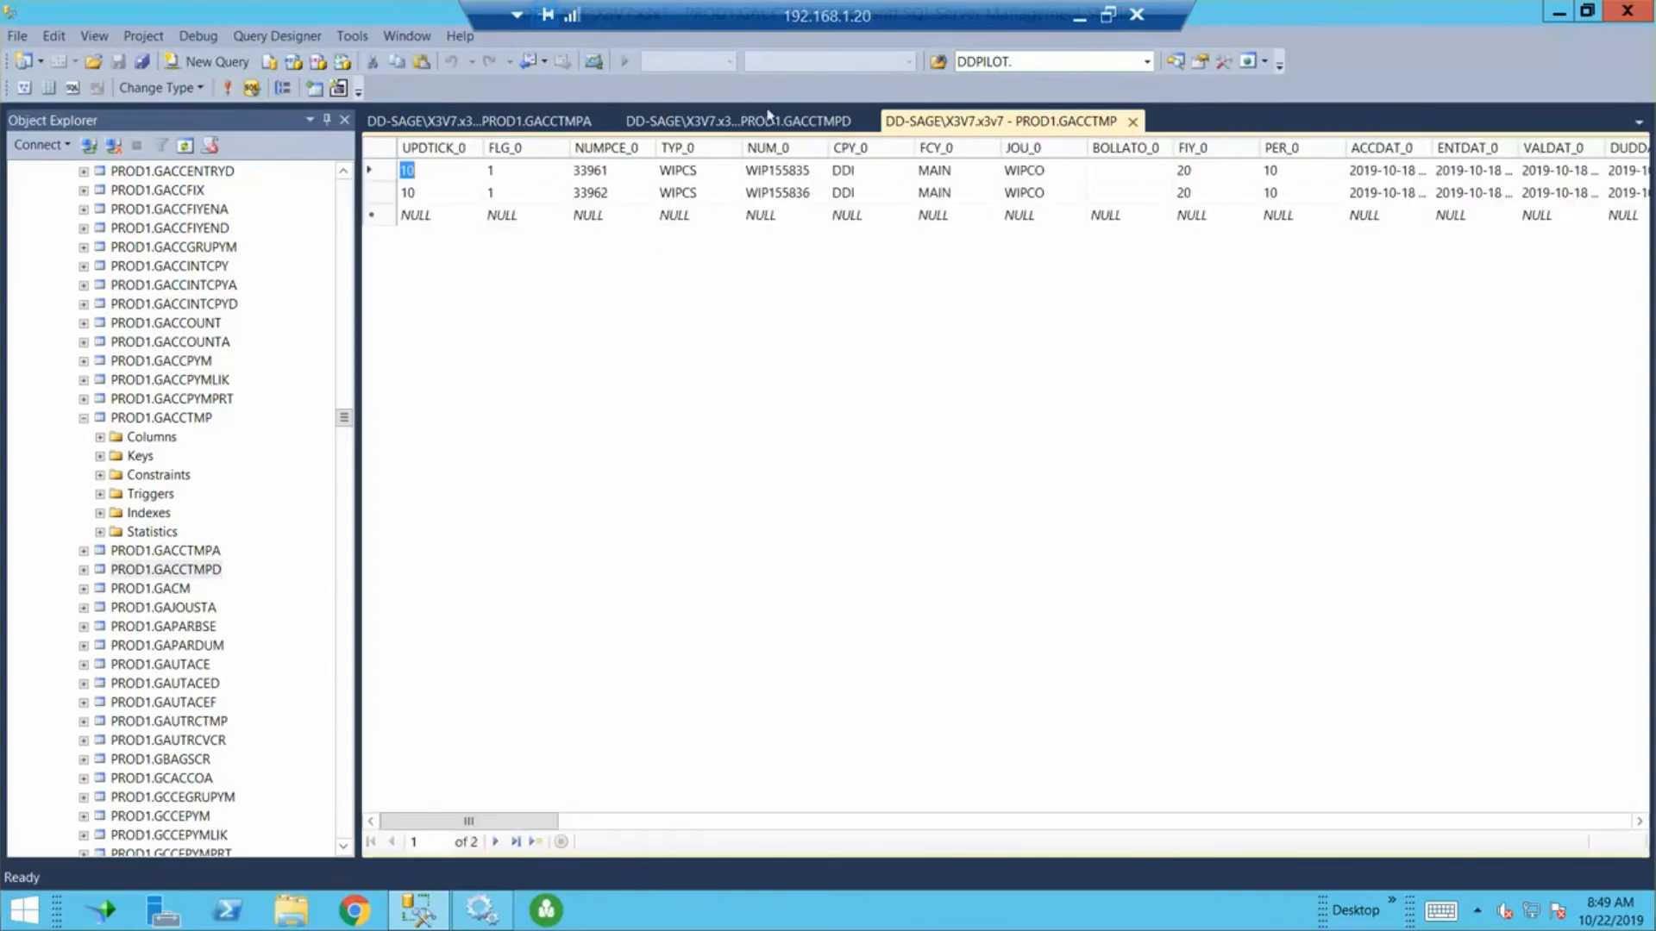
# Re-run the GACCTMPD and GACCTMPA queries, leaving 15 and 4 rows with no WIP155834 lines
pyautogui.click(741, 121)
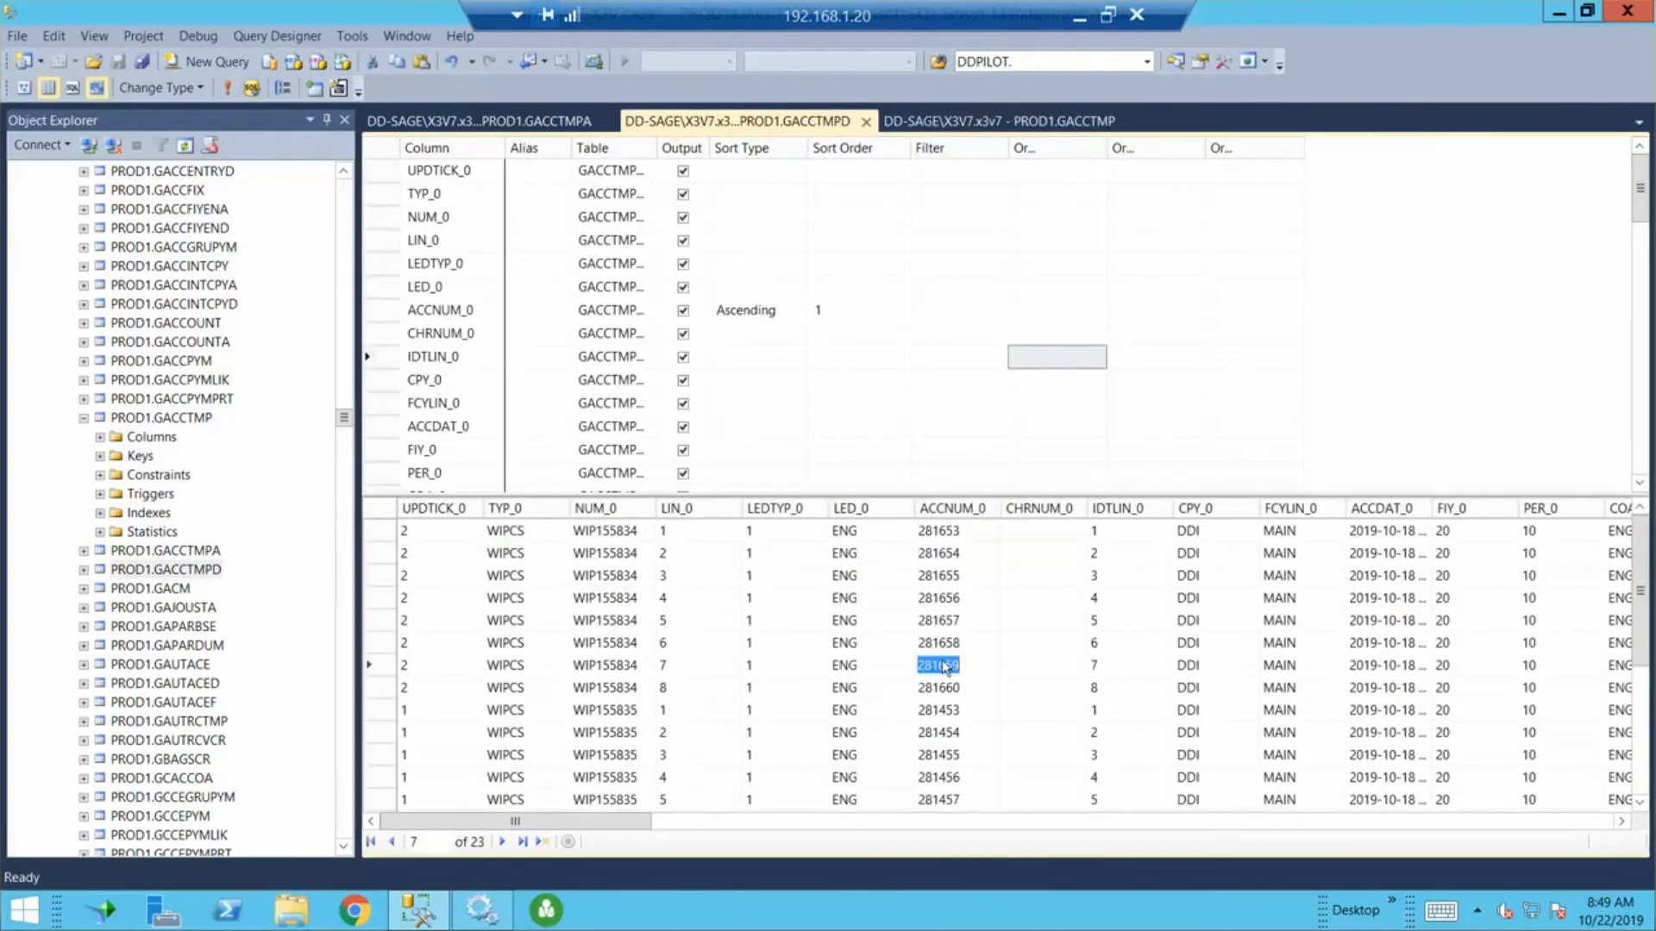
pyautogui.click(226, 88)
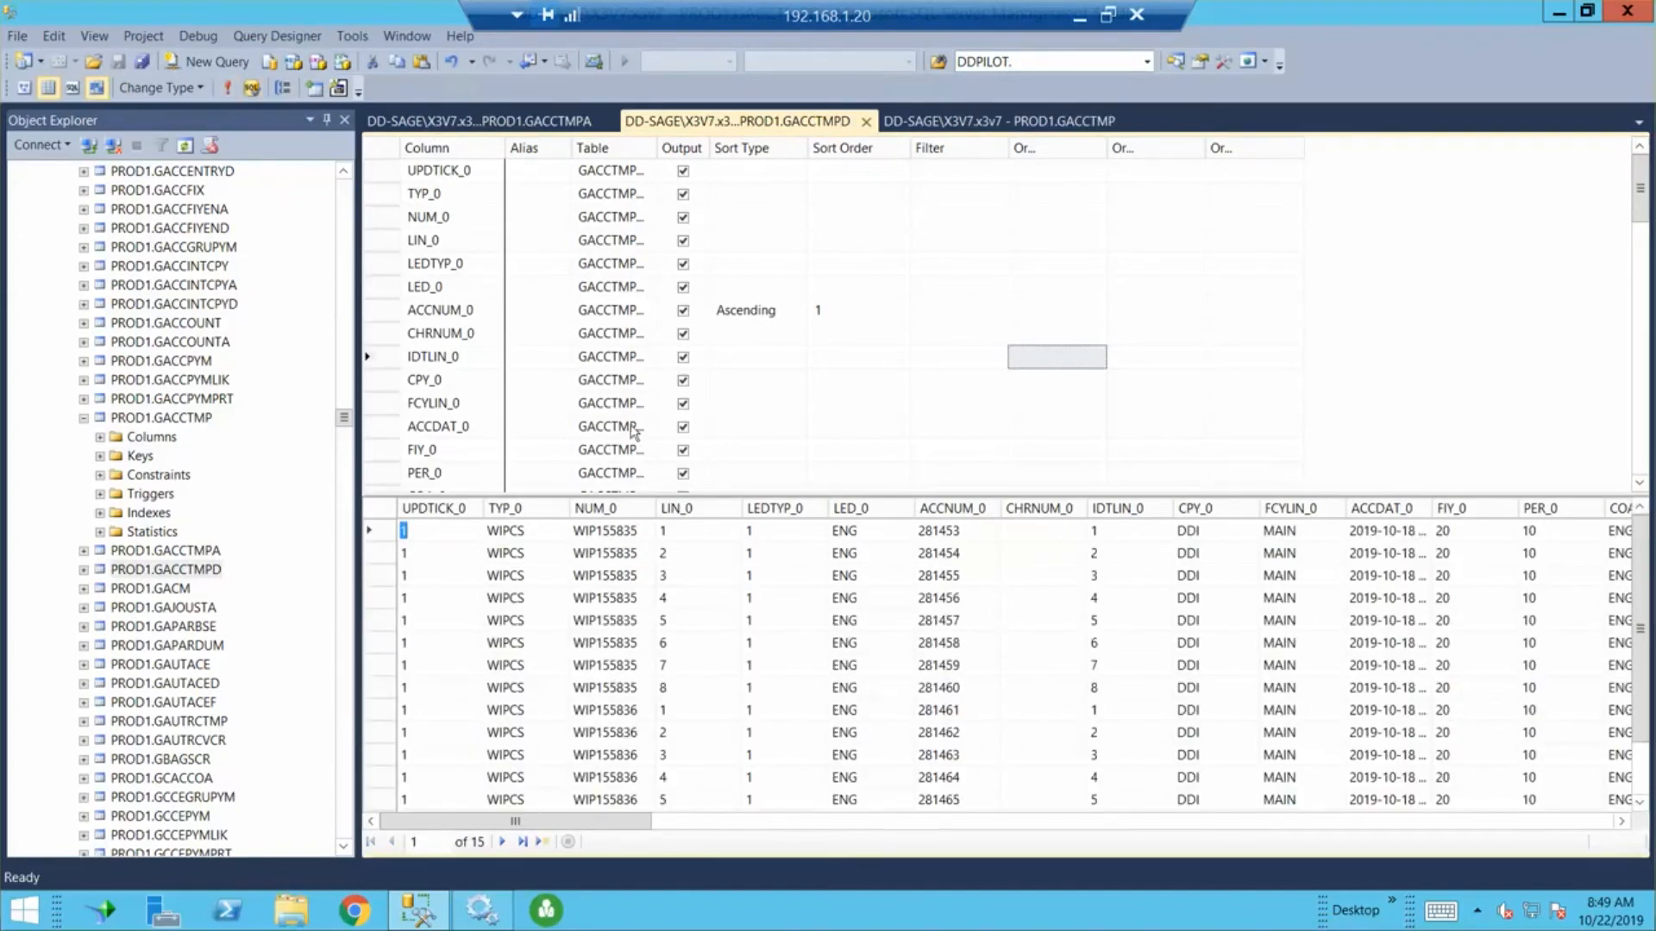
pyautogui.click(228, 88)
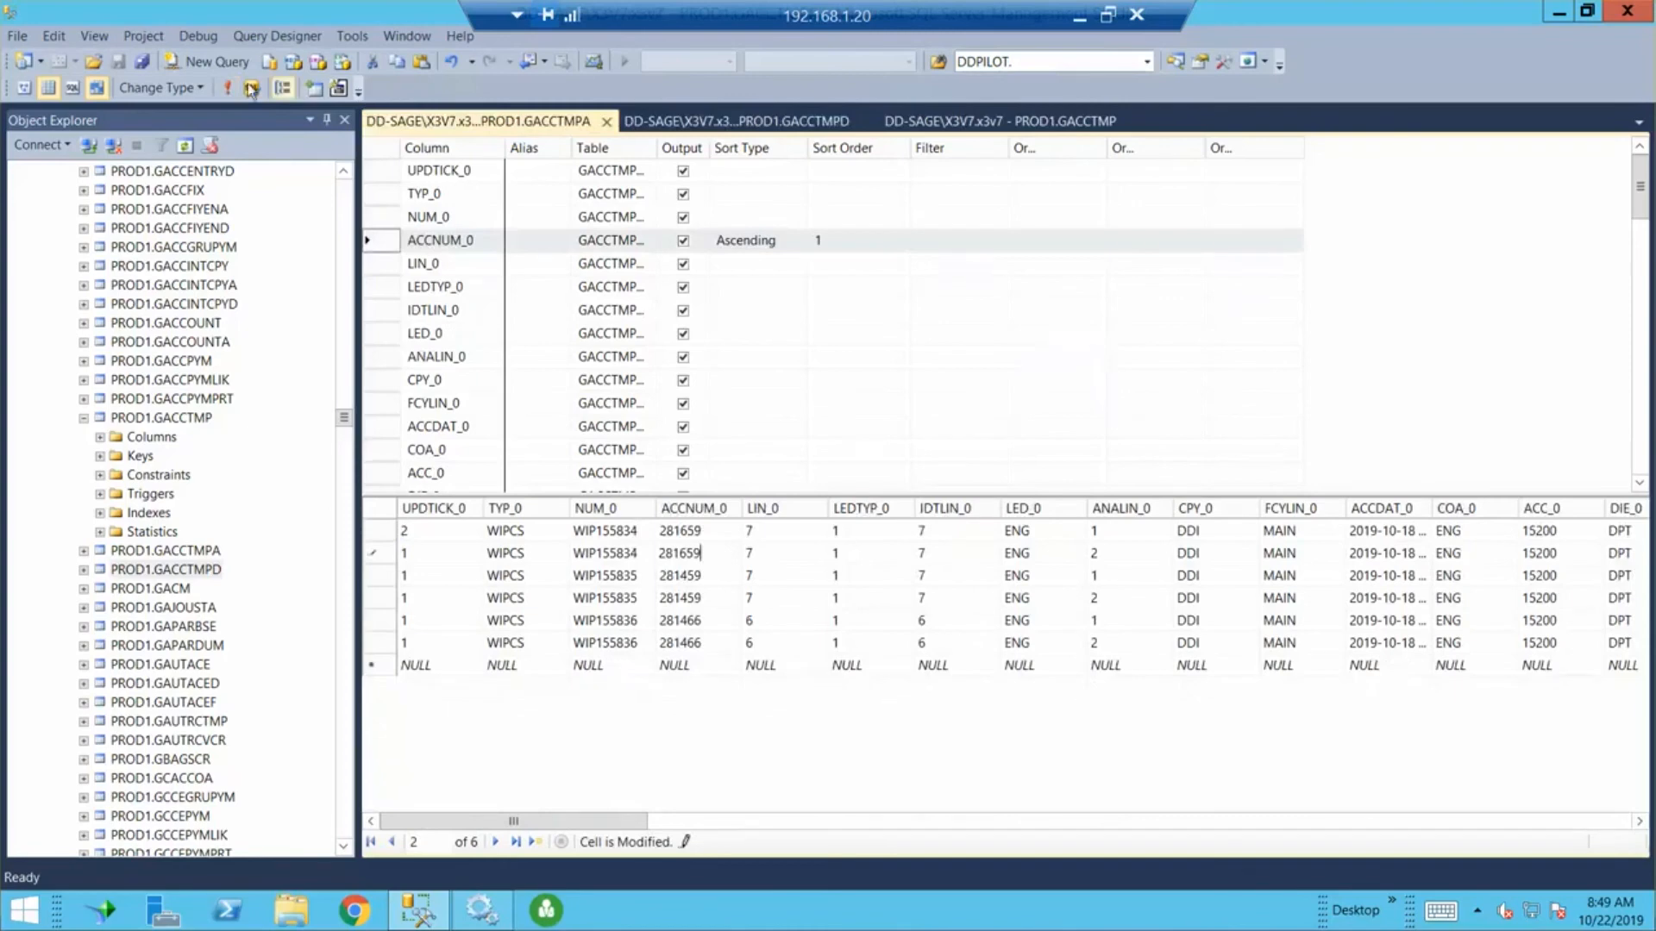
pyautogui.click(279, 88)
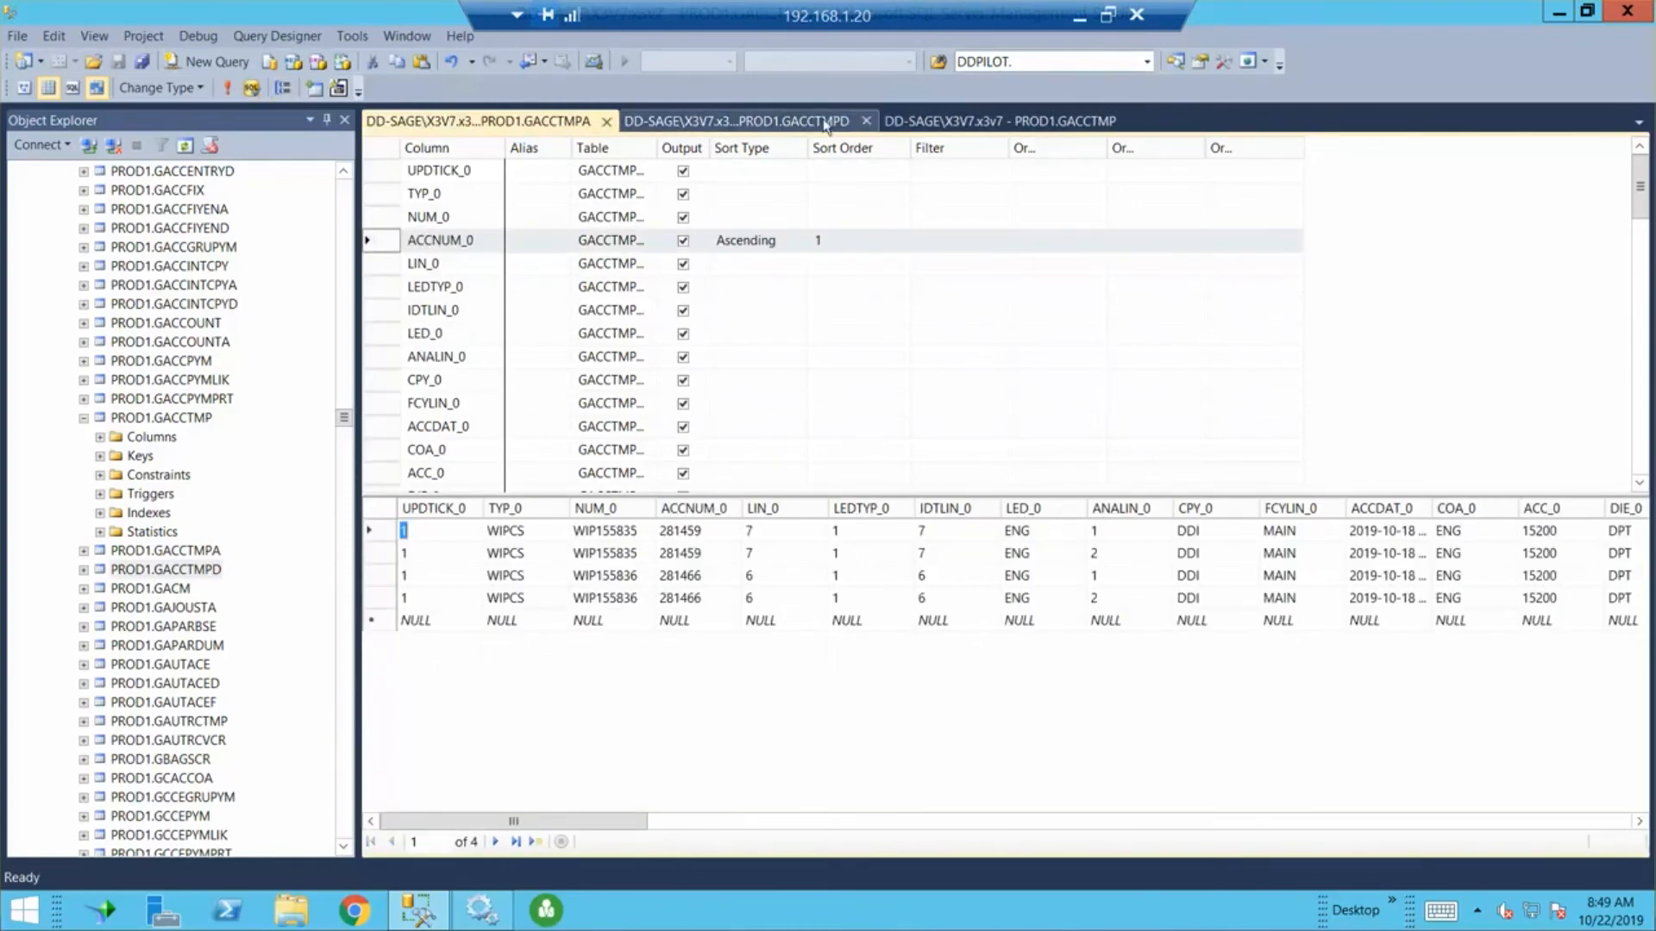
pyautogui.click(999, 121)
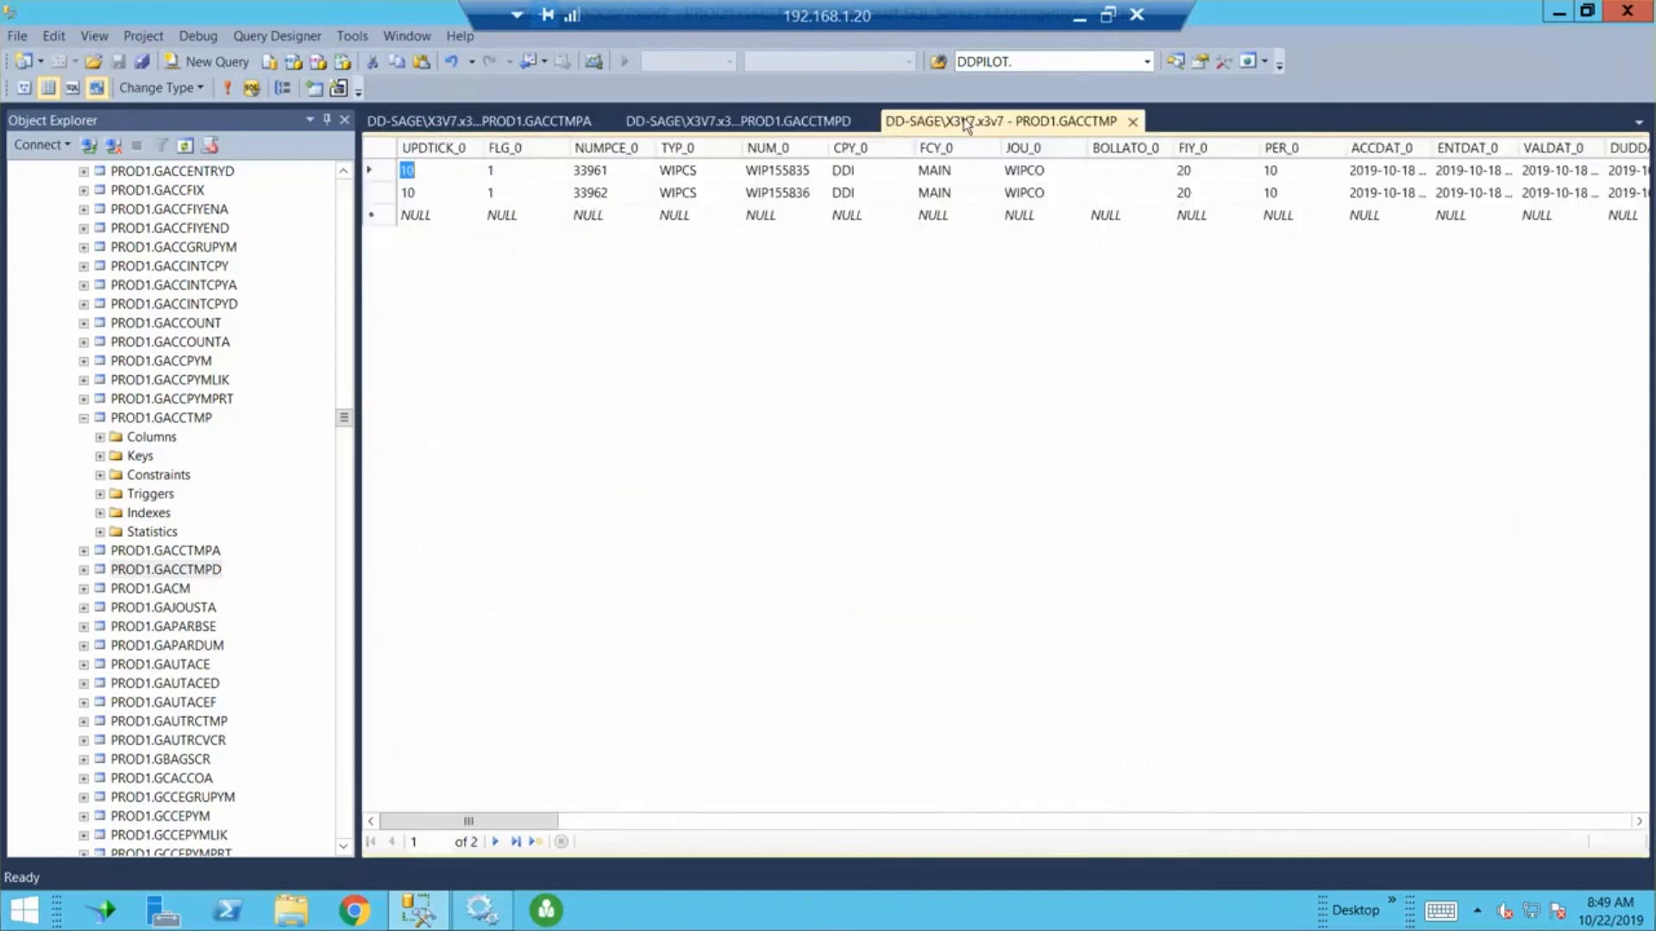
pyautogui.click(740, 121)
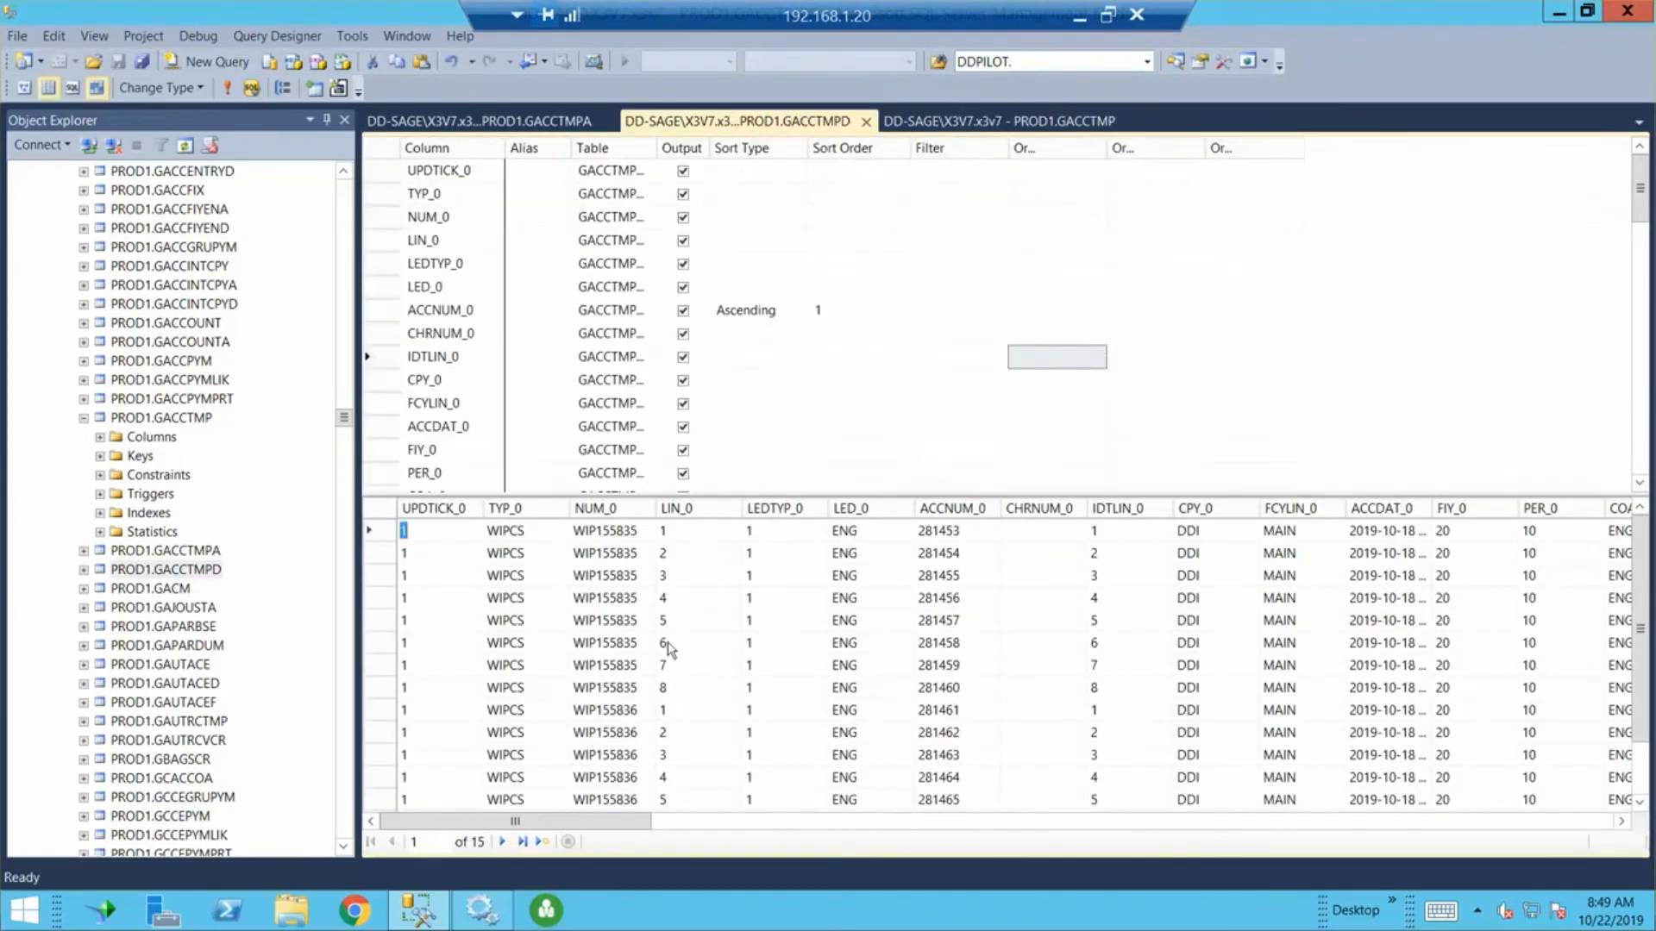
pyautogui.moveTo(873, 591)
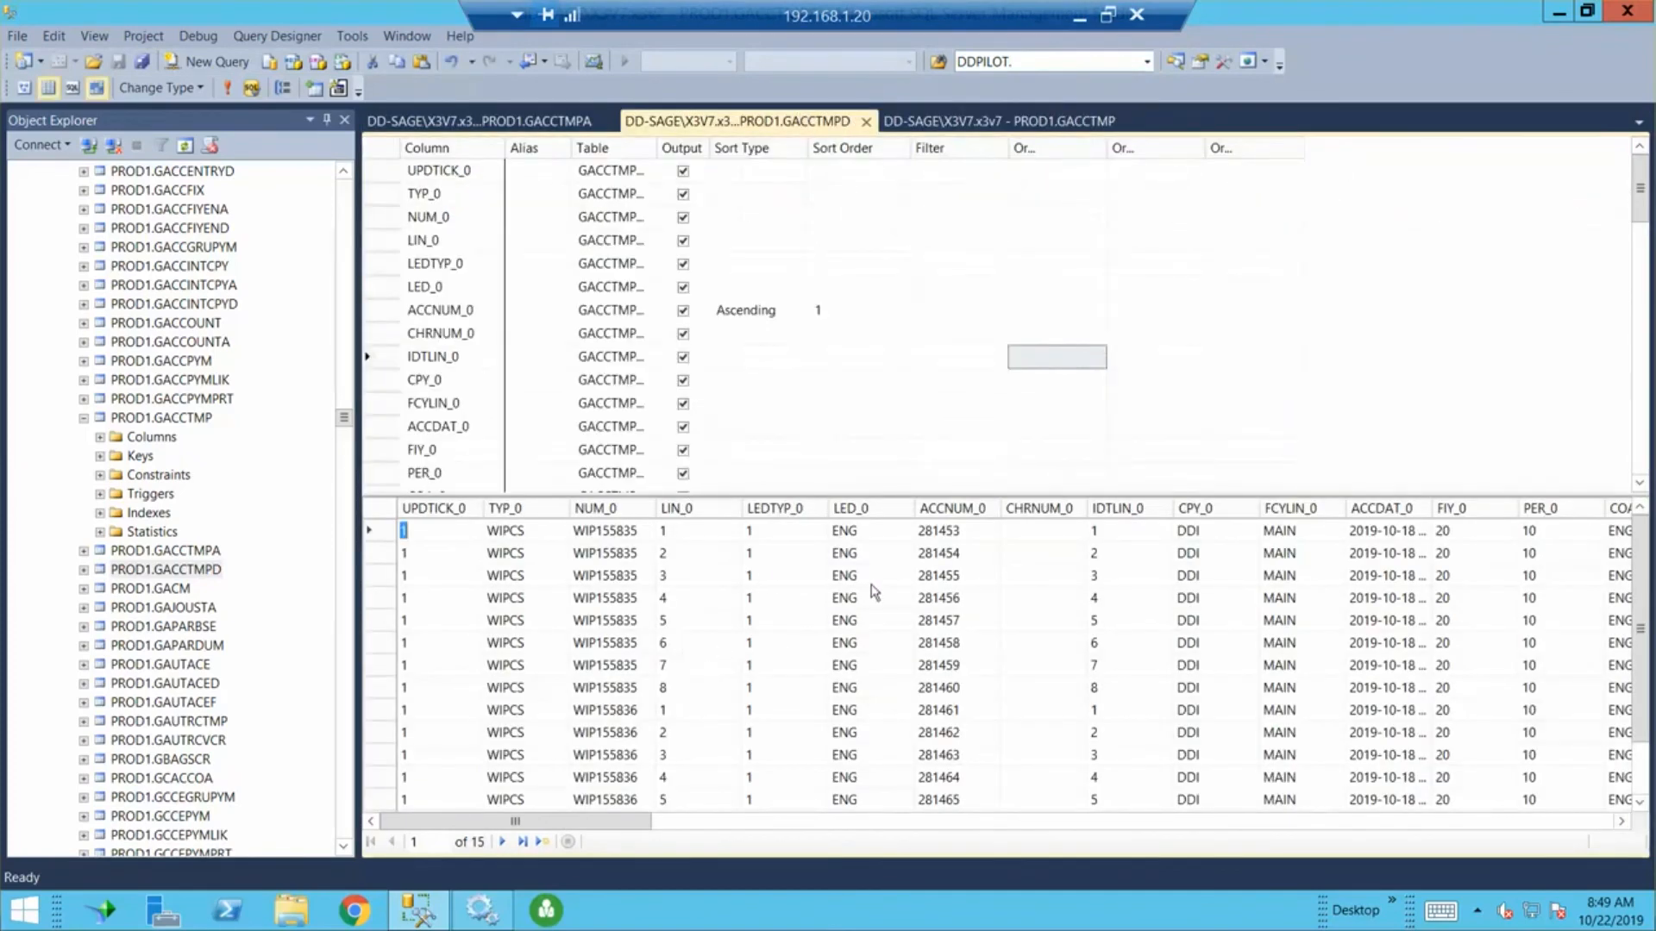
pyautogui.moveTo(971, 552)
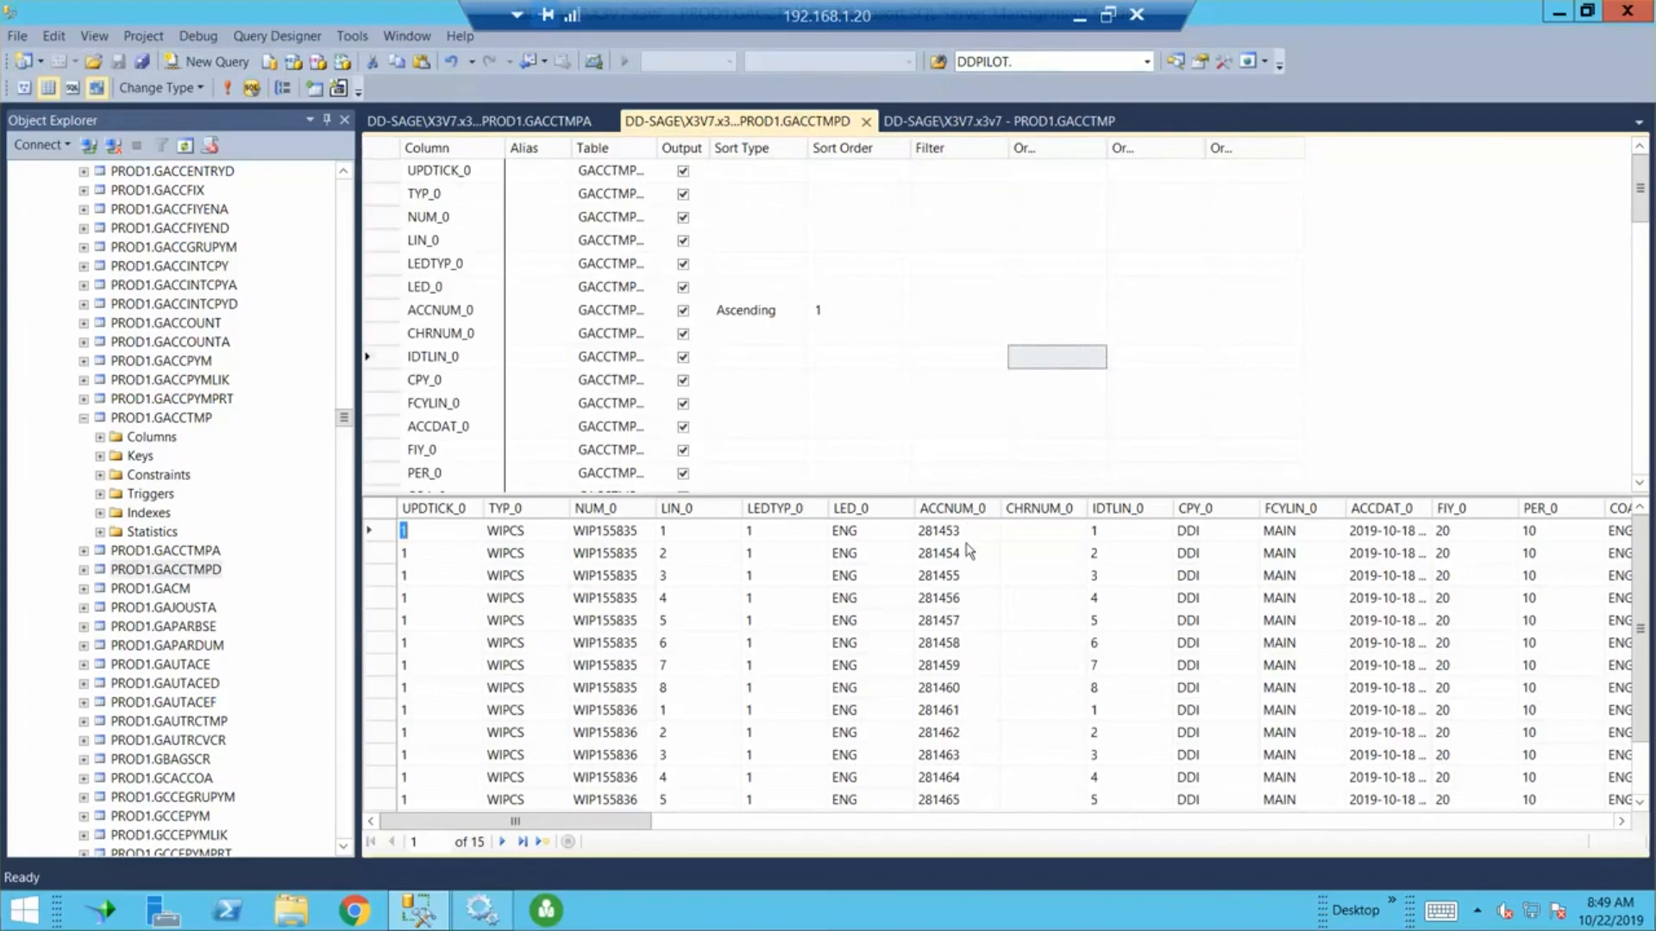